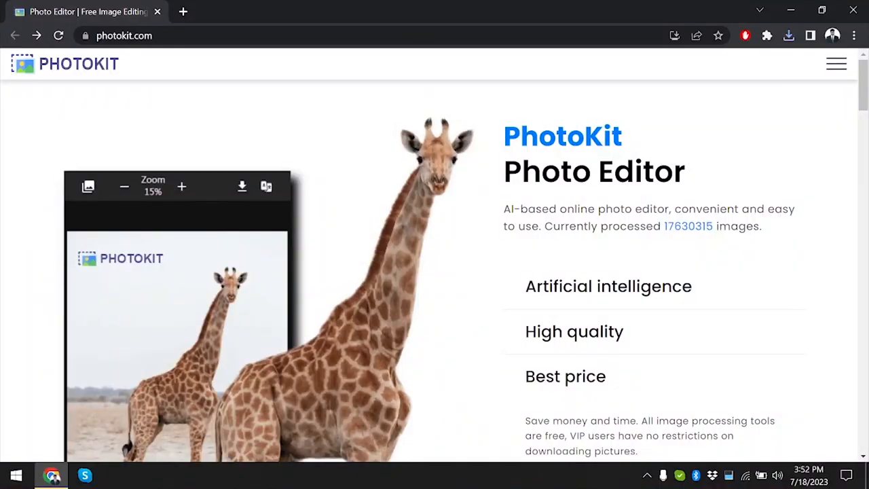
Open the editor's VIP Unlimited Access, buy it and continue with a saved e-mail to checkout
left_click(837, 63)
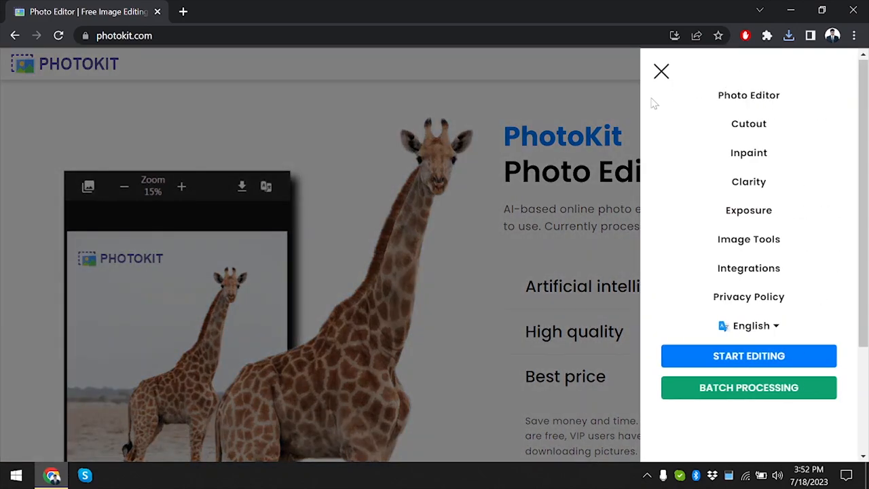
mouse_move(741, 239)
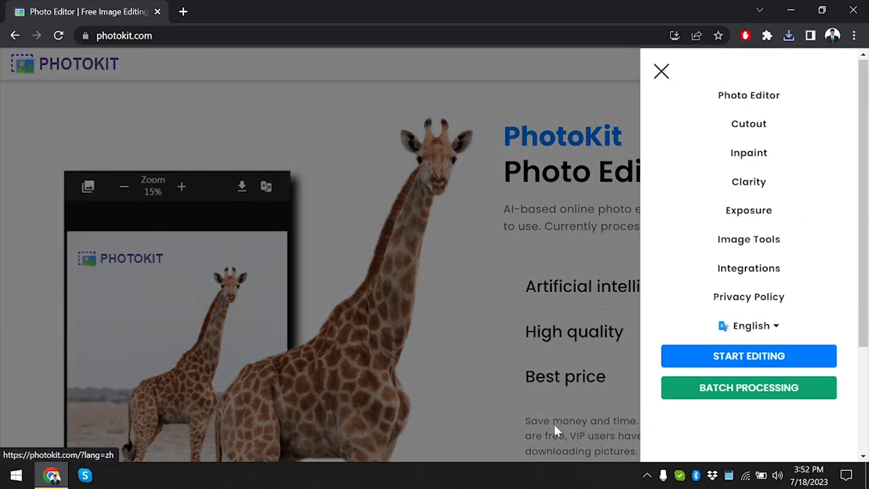
left_click(749, 356)
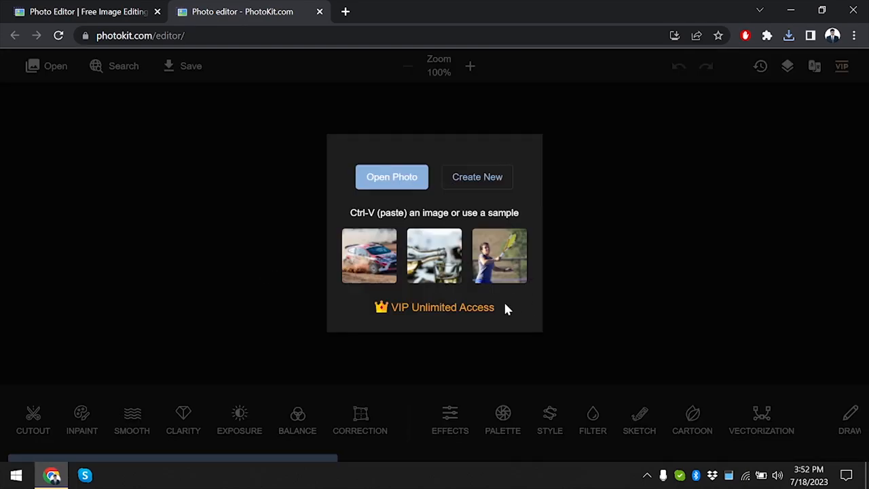
left_click(442, 307)
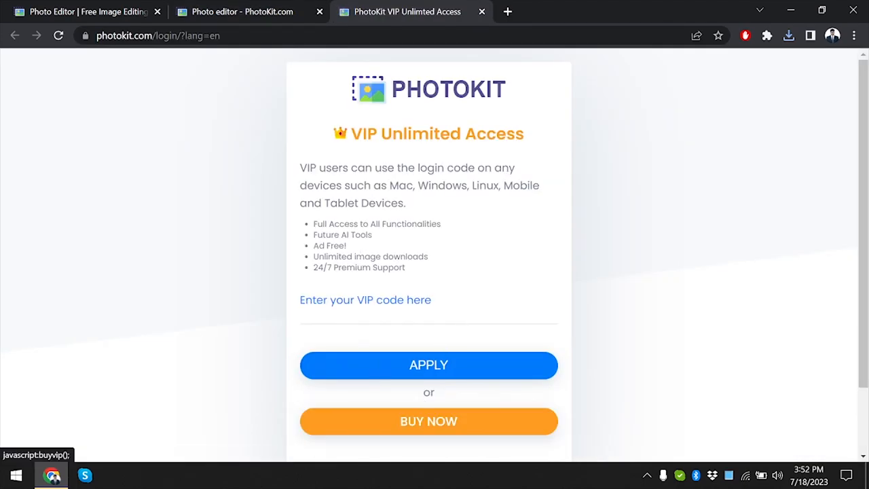
left_click(428, 421)
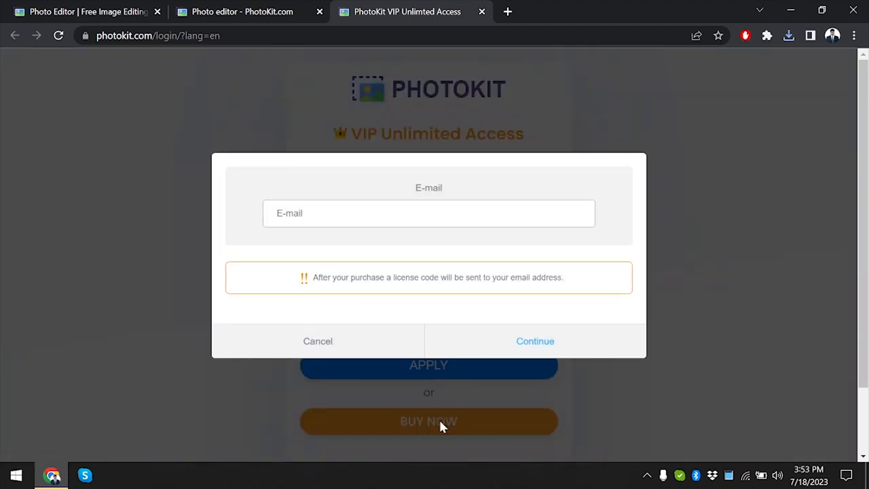
left_click(428, 212)
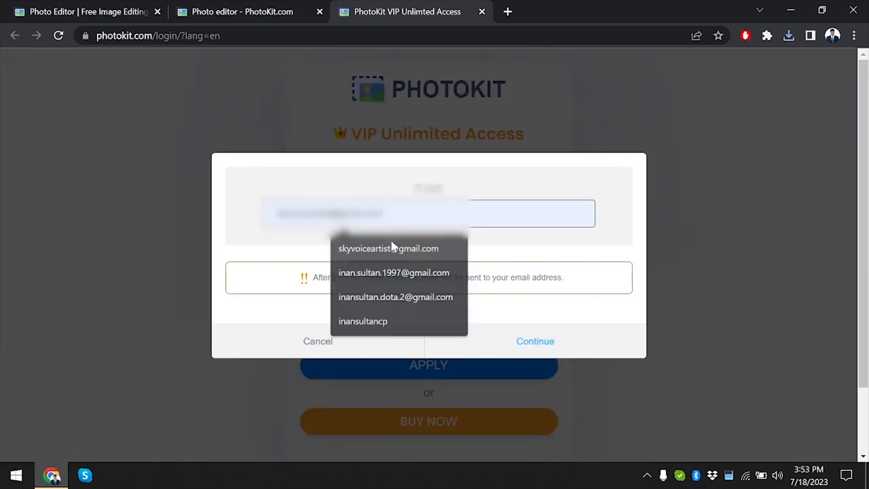
left_click(535, 341)
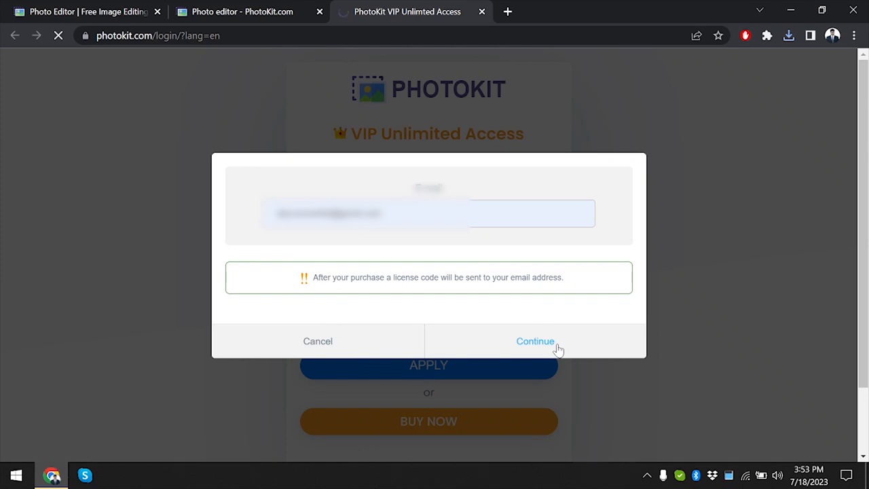
left_click(535, 341)
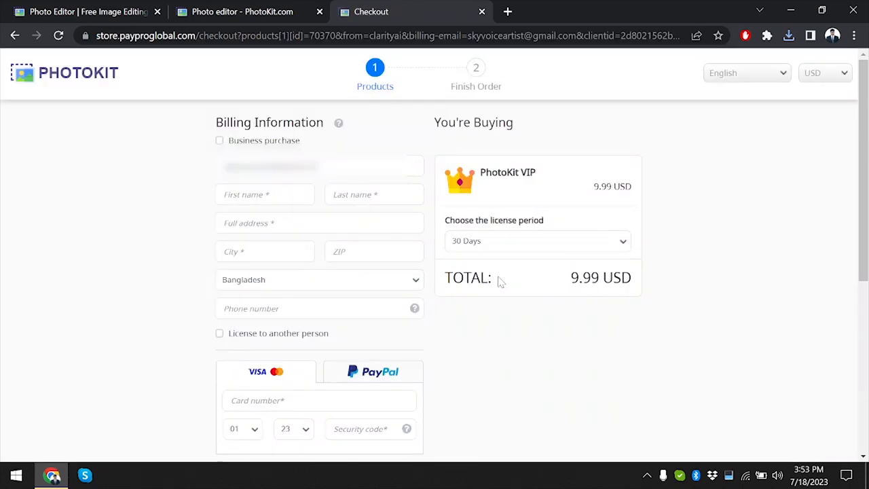
mouse_move(555, 248)
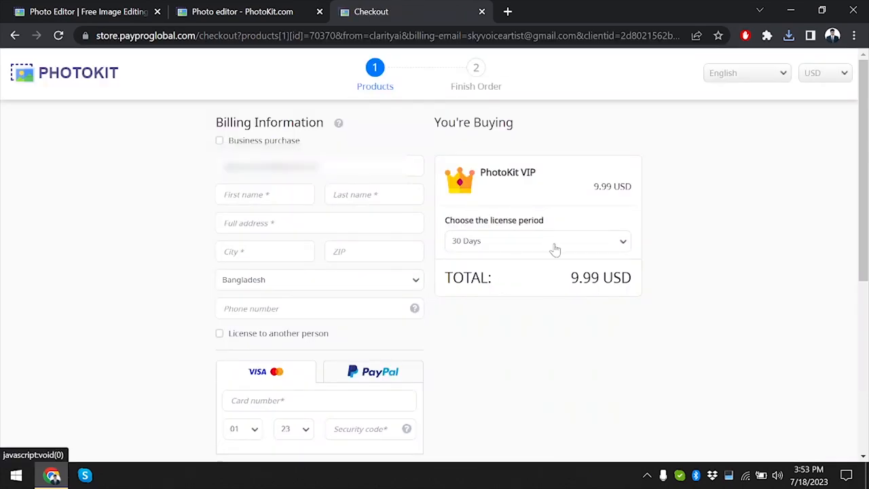
mouse_move(552, 290)
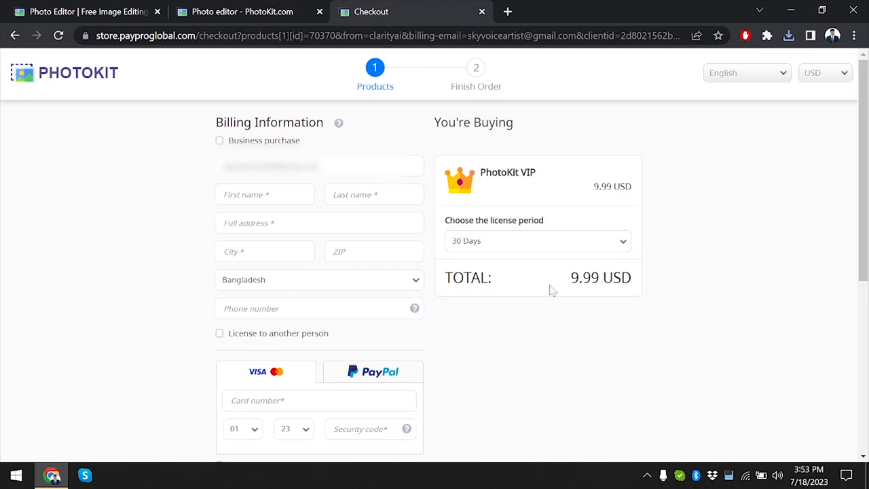
Change the license period to 365 Days, then to Lifetime at 99.99 USD
left_click(537, 241)
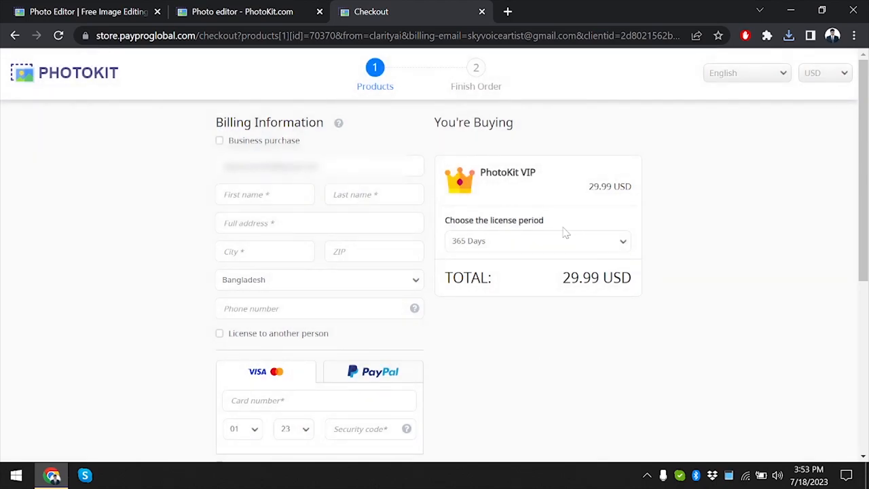
left_click(536, 240)
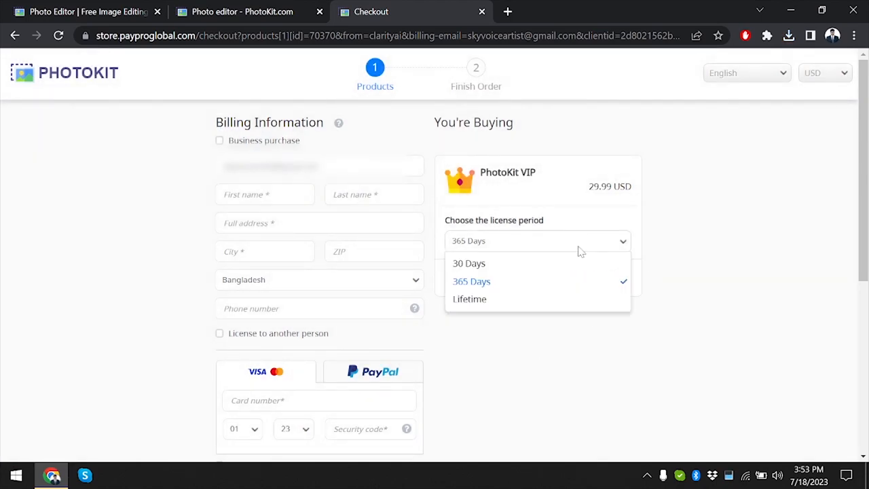
left_click(469, 299)
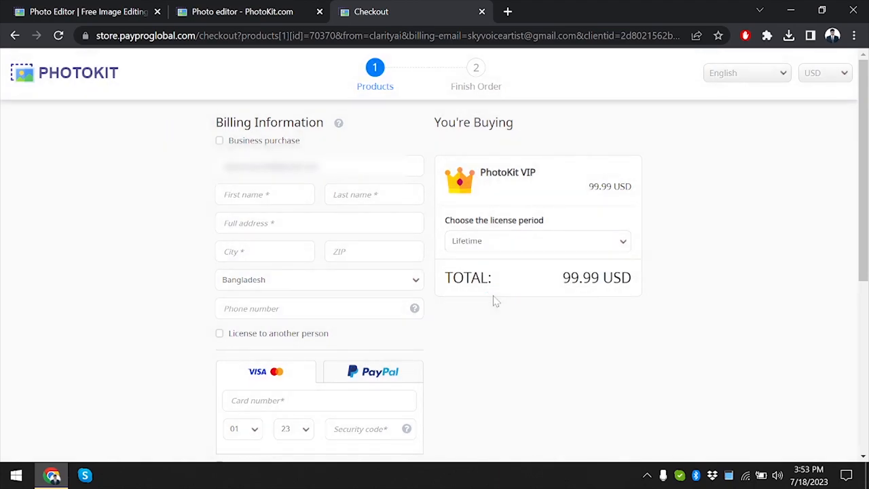
mouse_move(442, 6)
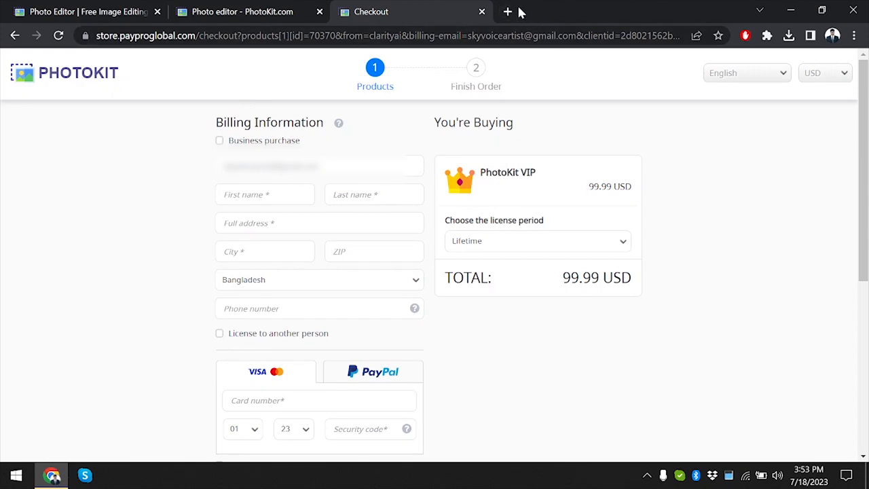
mouse_move(511, 28)
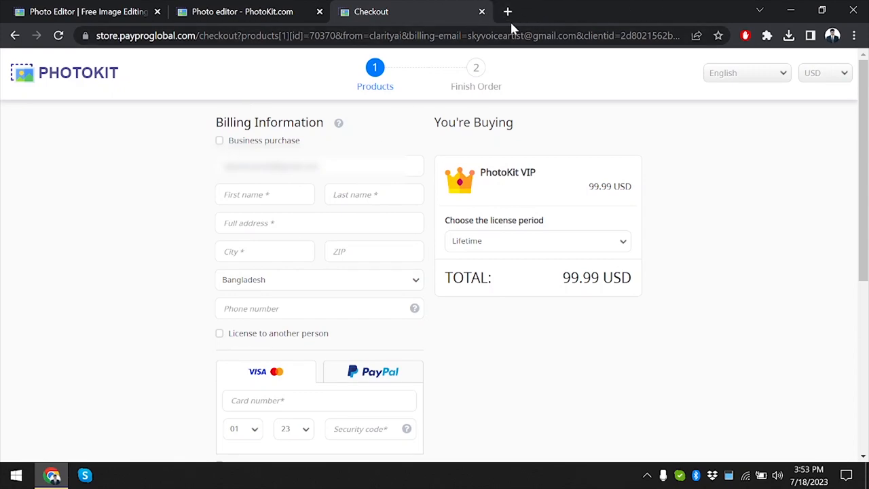
left_click(507, 12)
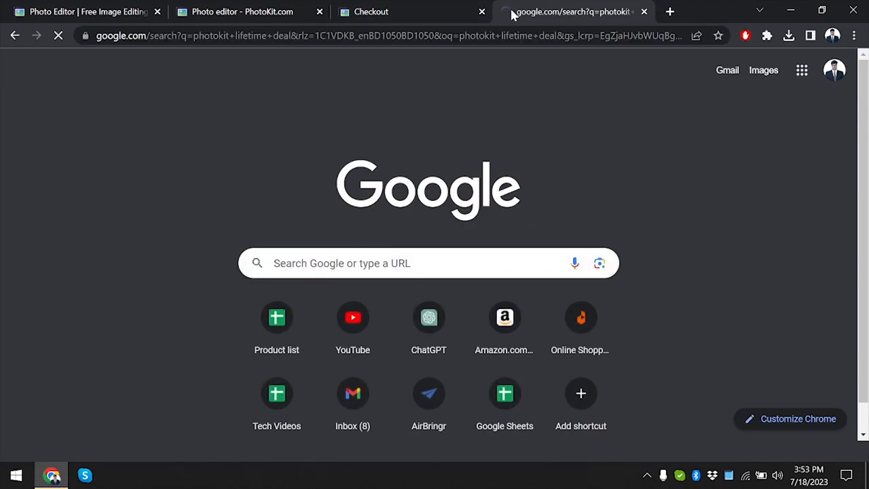
Open the Dealify, StackSocial, DealMirror and AppSumo PhotoKit lifetime deal results in separate tabs
left_click(570, 11)
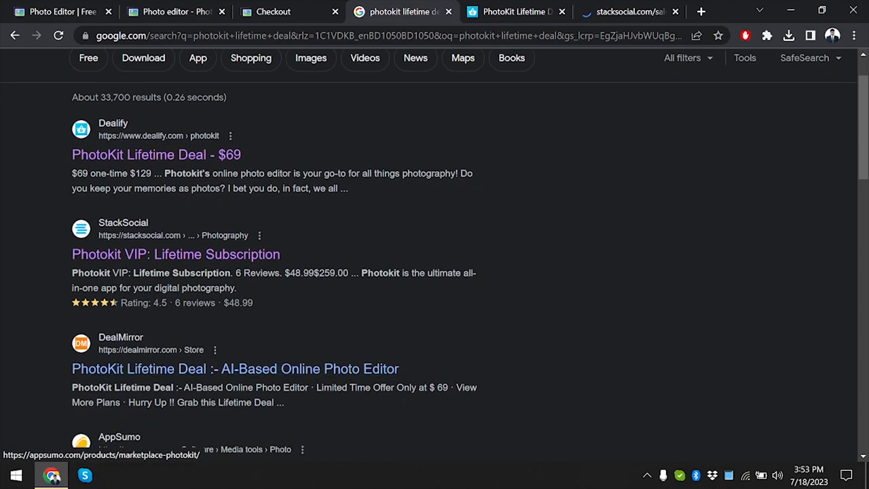
left_click(175, 254)
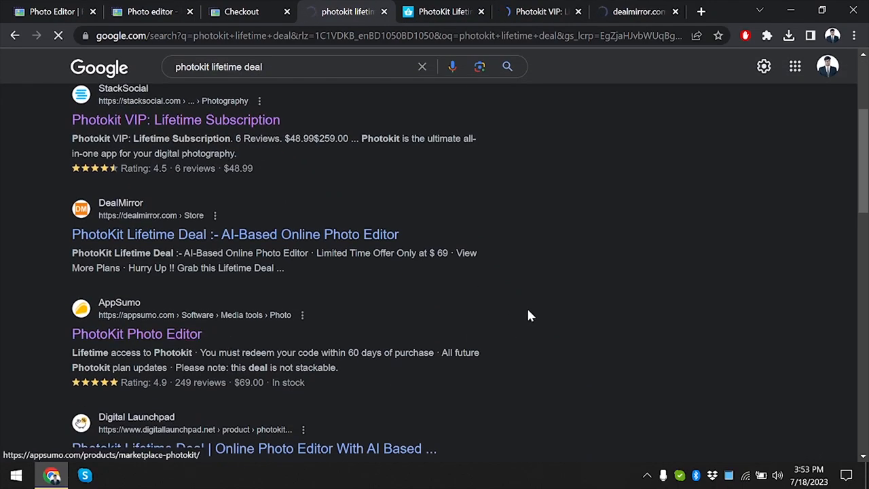
left_click(346, 11)
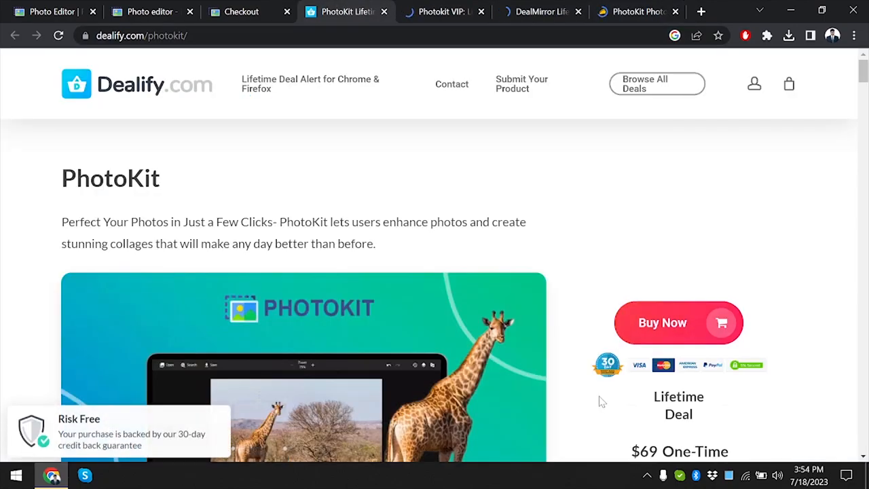
scroll("down", 3)
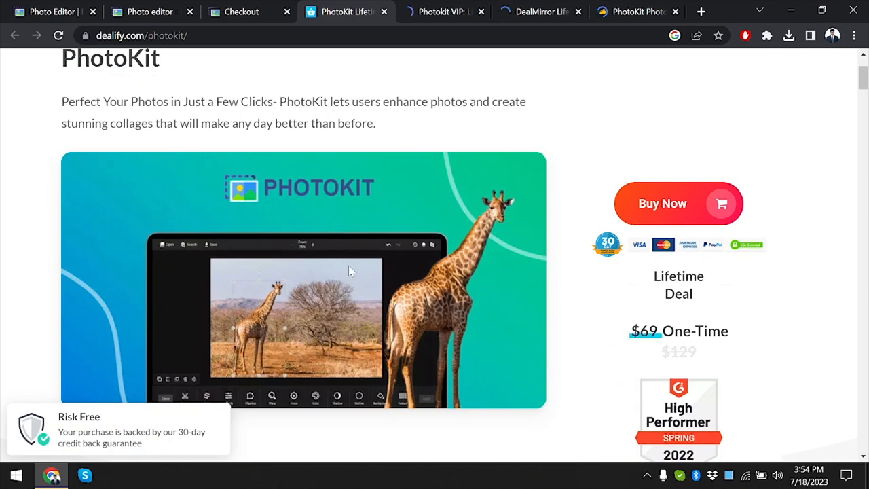
scroll("down", 3)
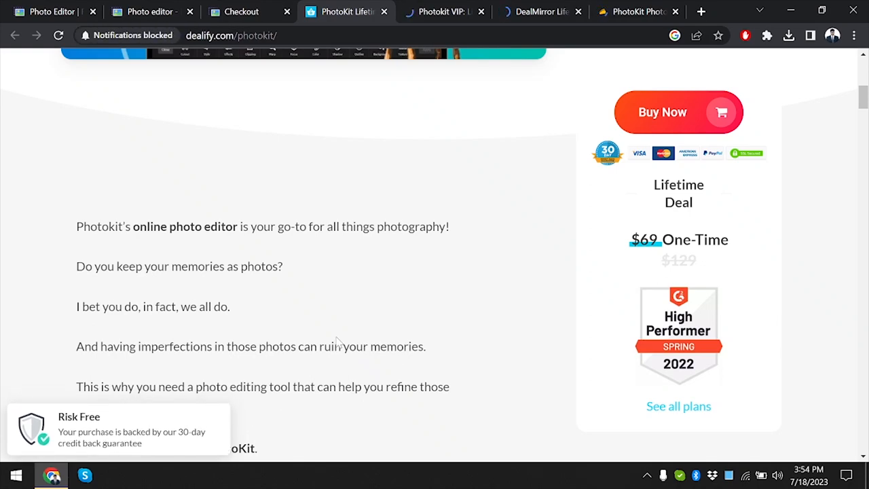
double_click(331, 347)
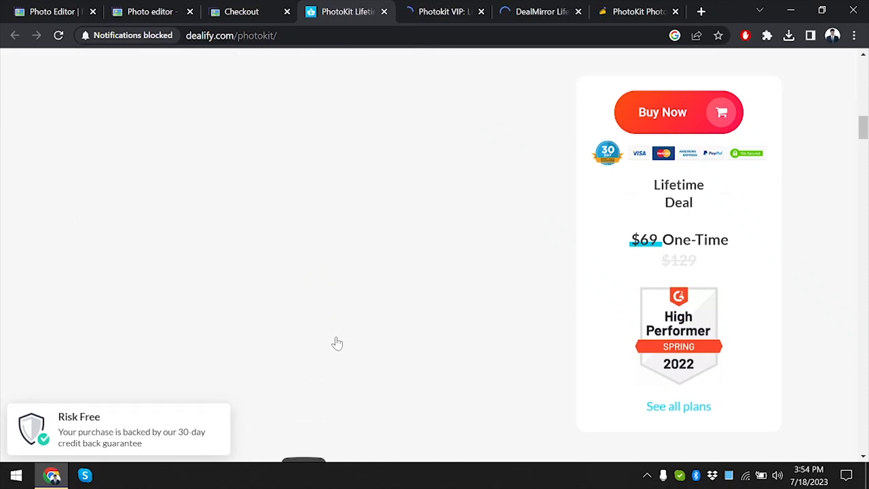
On StackSocial's Photokit VIP Lifetime page, highlight the $259.00 original price and scroll the details
left_click(442, 11)
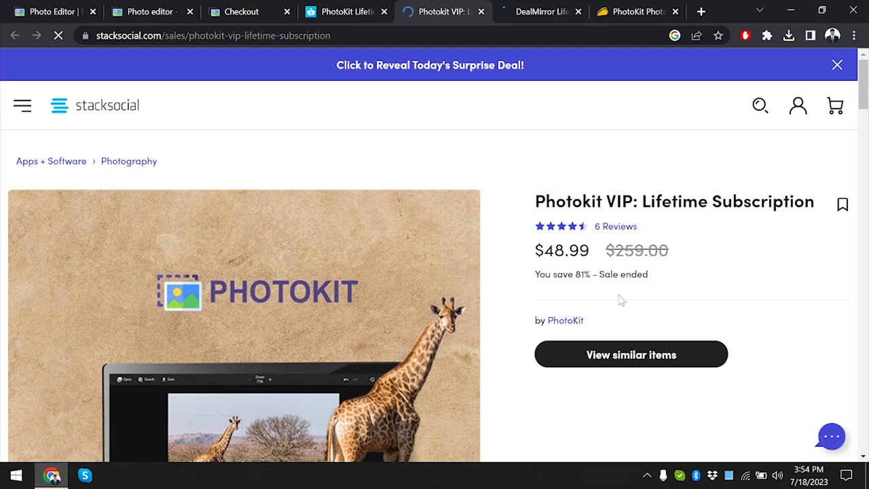
double_click(642, 250)
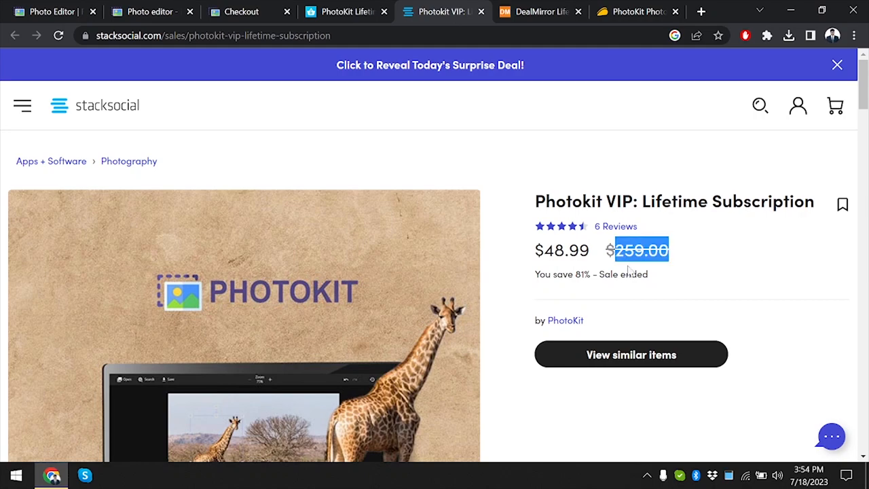
mouse_move(600, 250)
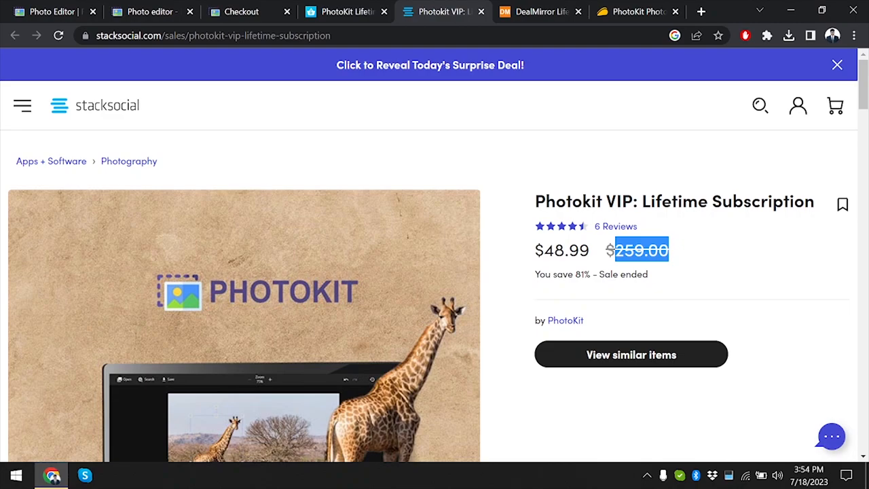
scroll("down", 3)
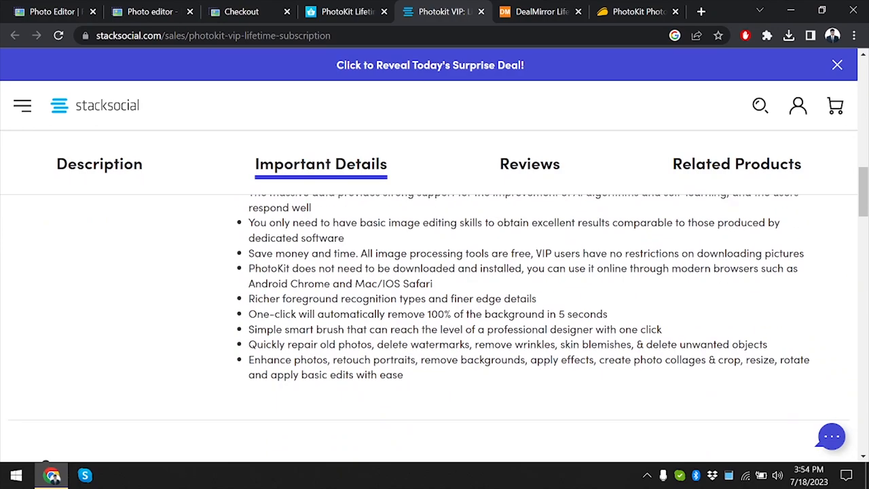
scroll("down", 3)
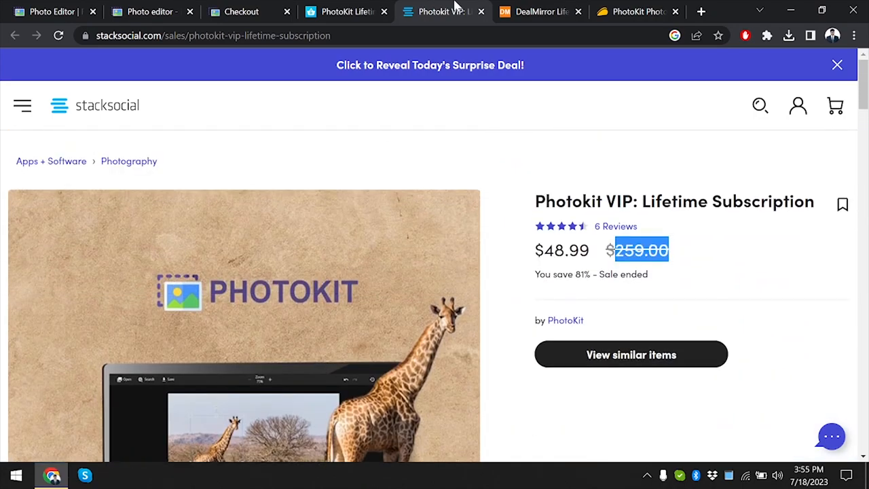
mouse_move(387, 207)
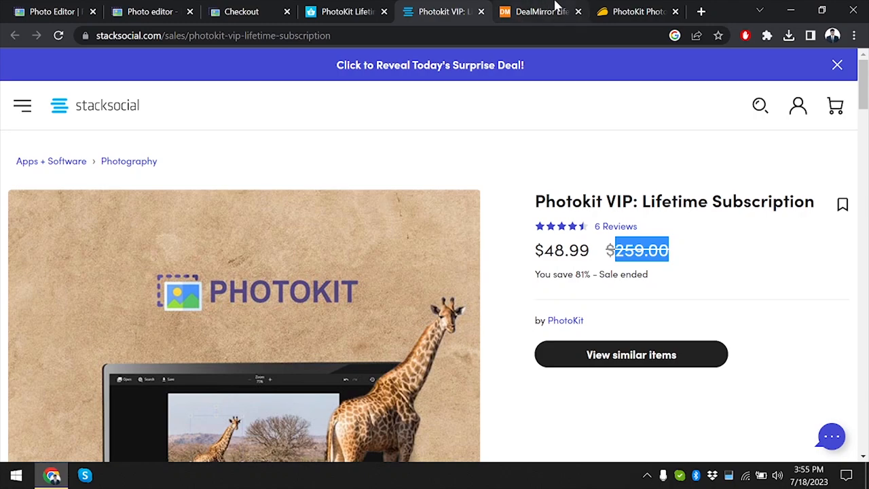
Browse DealMirror's PhotoKit Lifetime Deal page, with its expired $69 offer and feature images
left_click(540, 12)
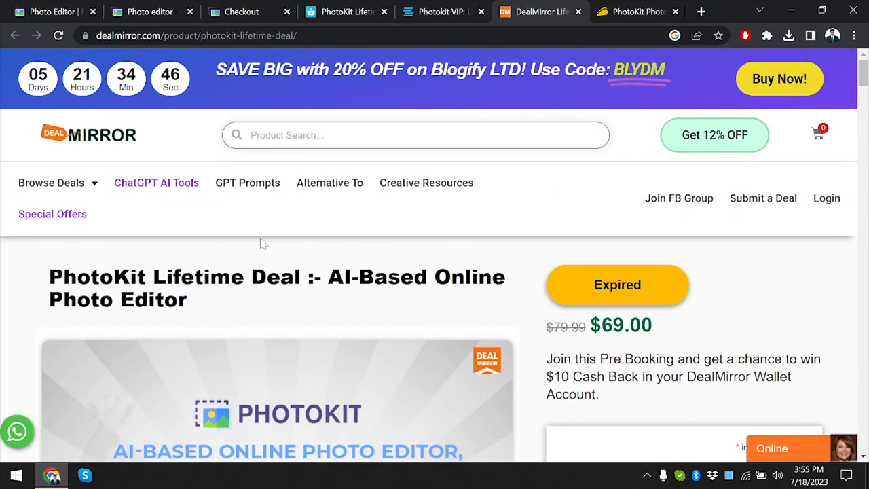
scroll("down", 3)
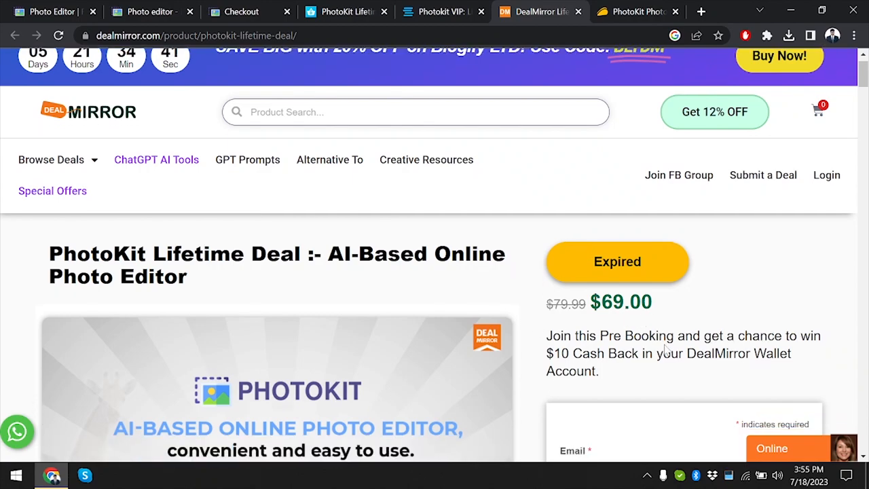
scroll("down", 3)
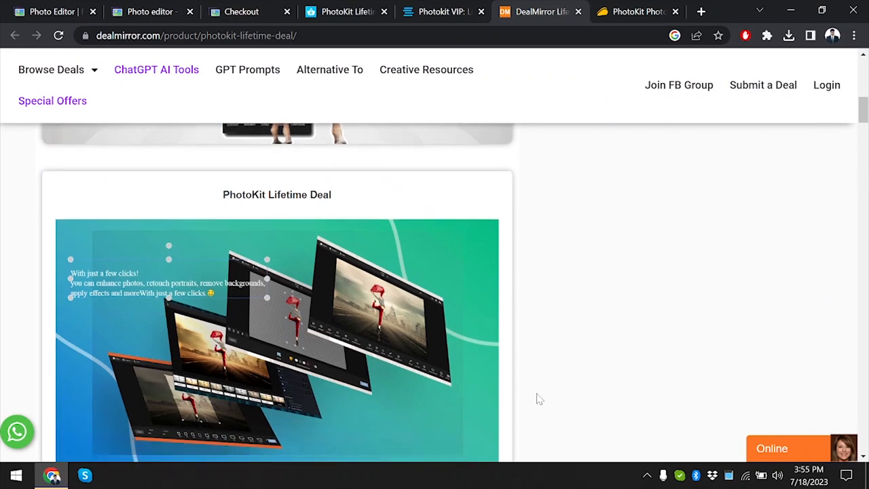
scroll("down", 3)
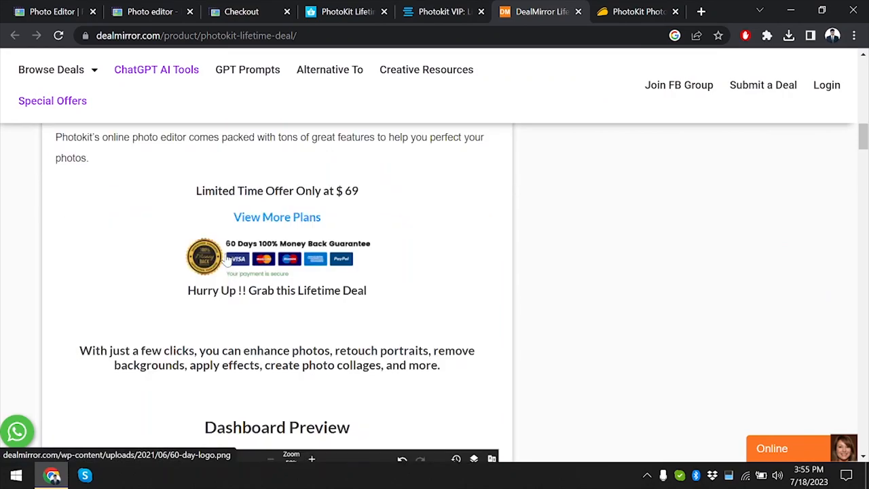
mouse_move(275, 235)
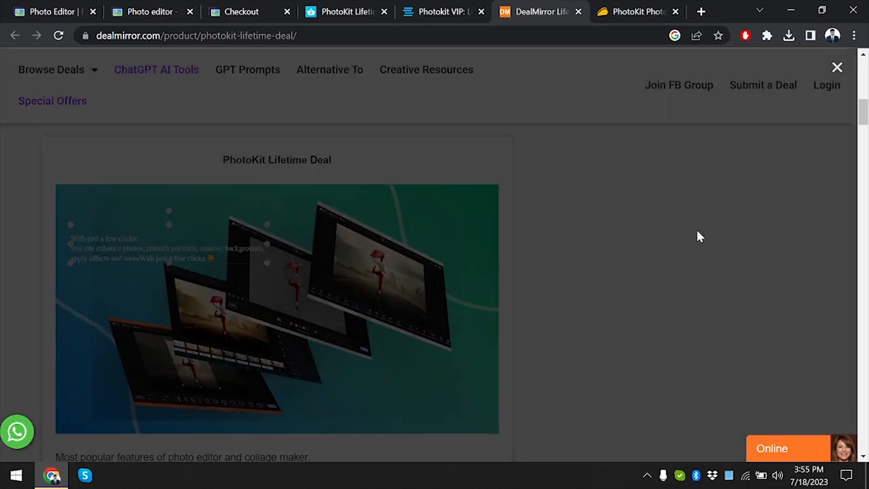
left_click(346, 12)
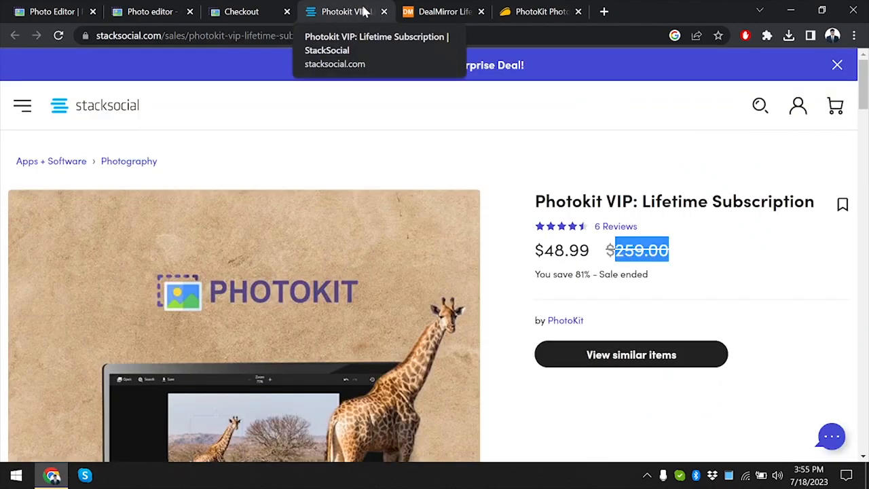
mouse_move(443, 11)
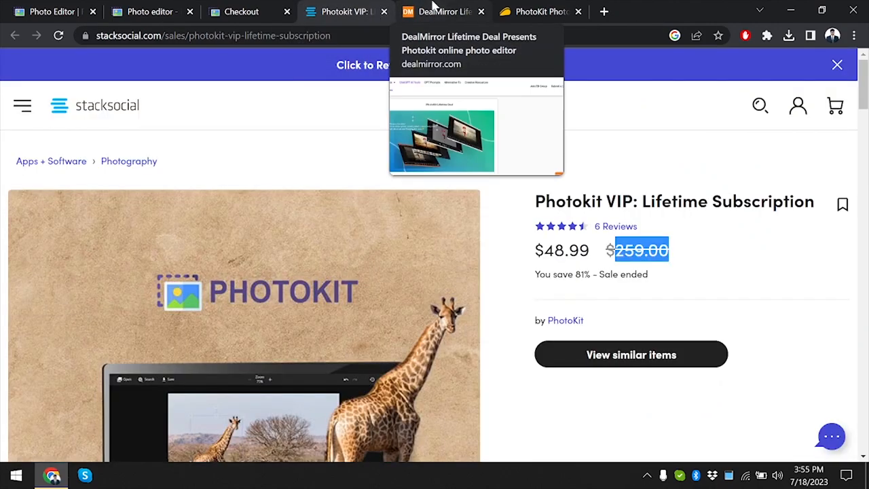
mouse_move(577, 269)
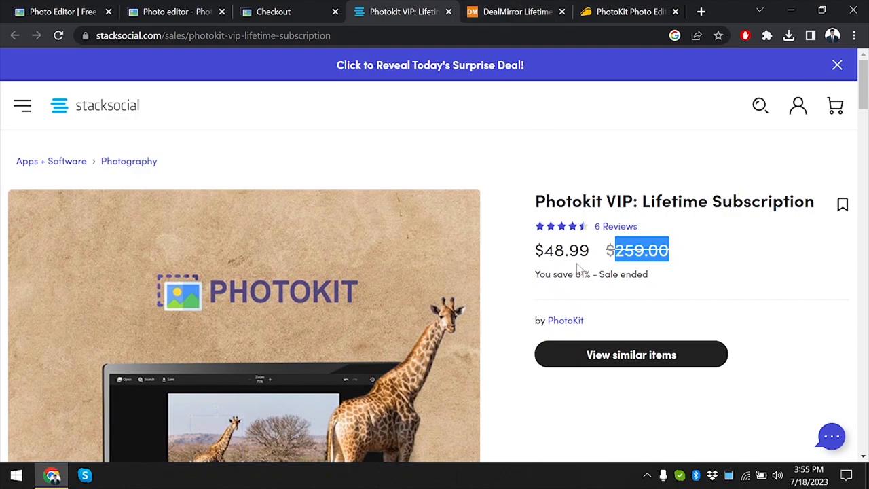
left_click(516, 12)
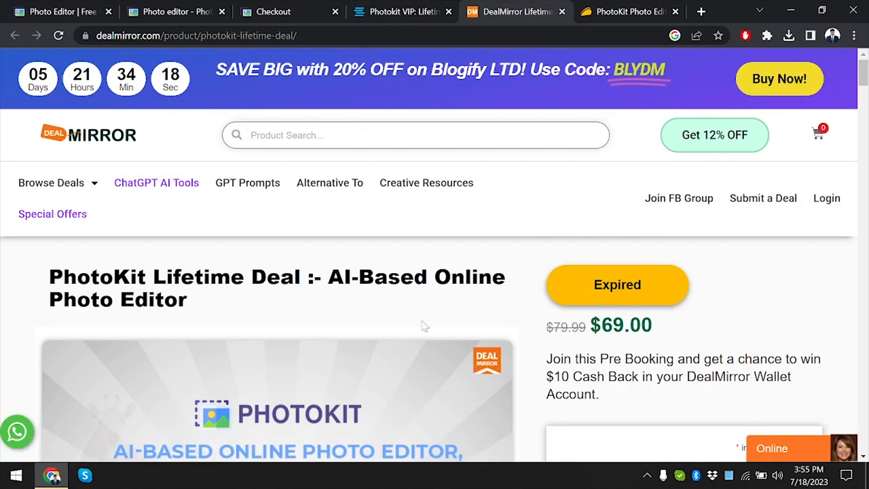
scroll("down", 3)
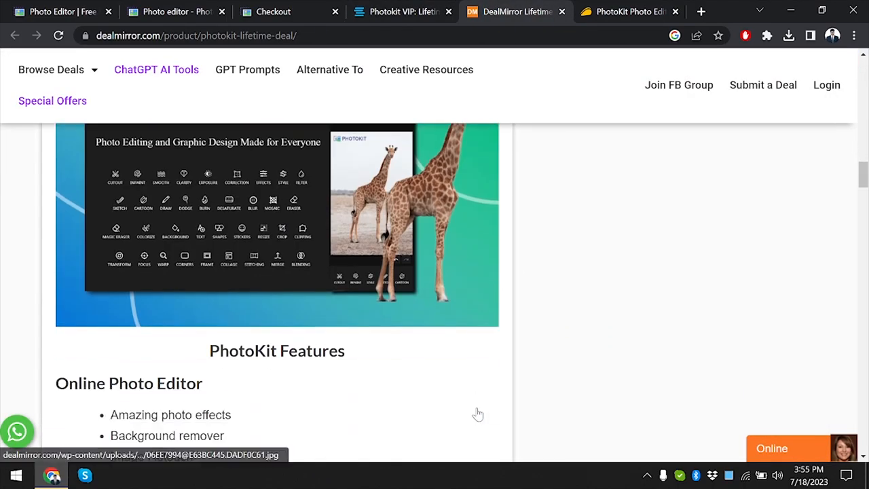
scroll("down", 3)
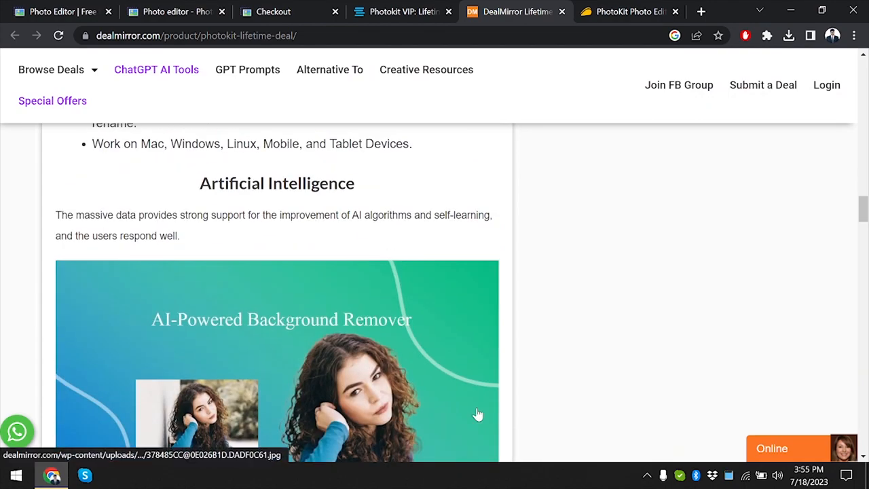
scroll("down", 3)
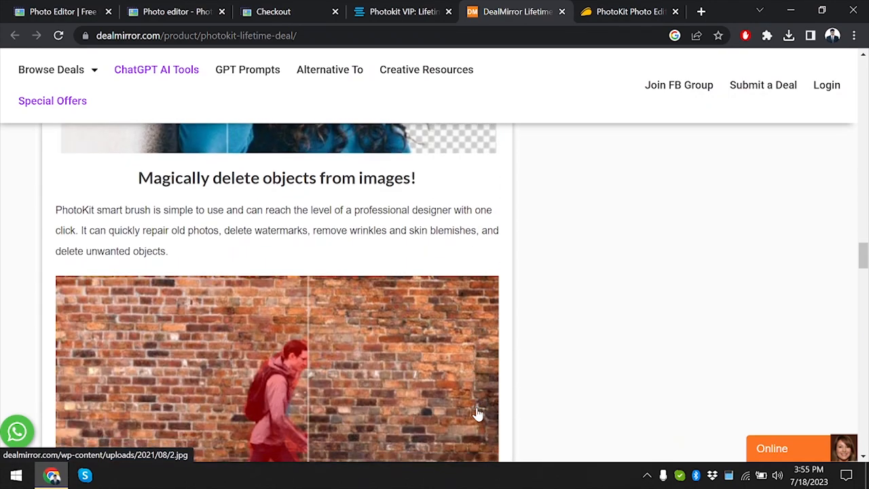
Review AppSumo's PhotoKit plans, highlighting the $129 original price beside the $69 lifetime plan
left_click(628, 11)
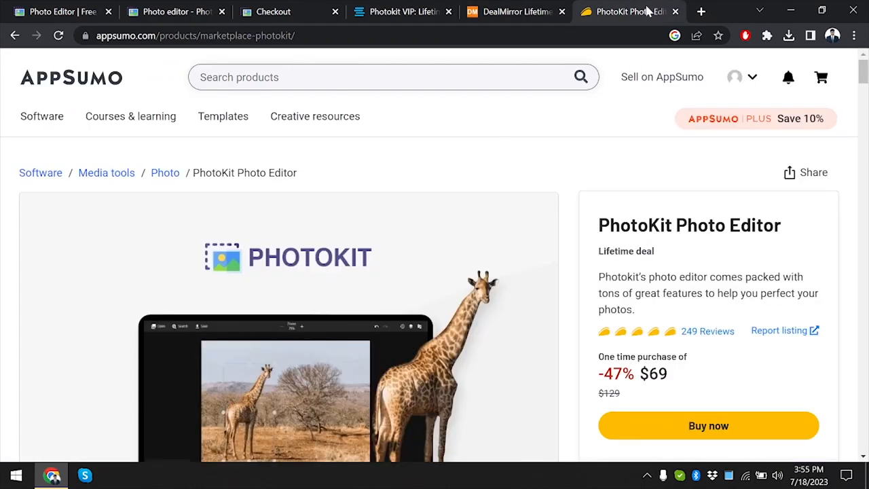
scroll("down", 3)
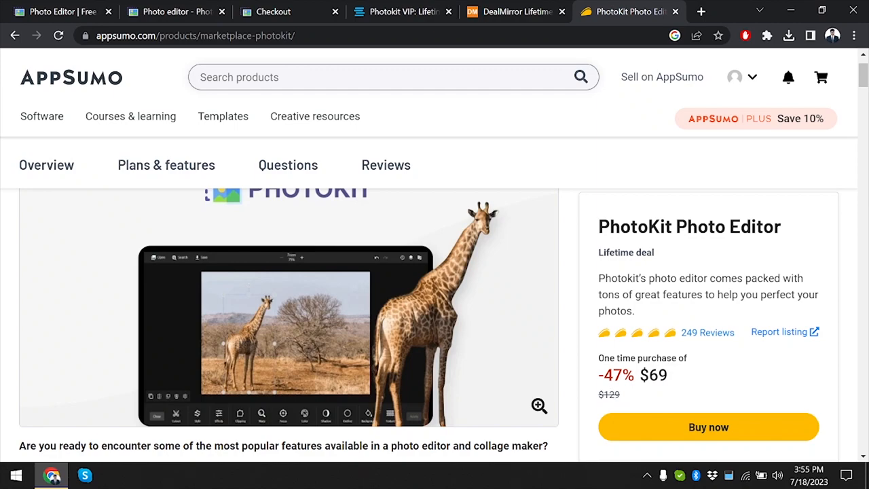
double_click(609, 394)
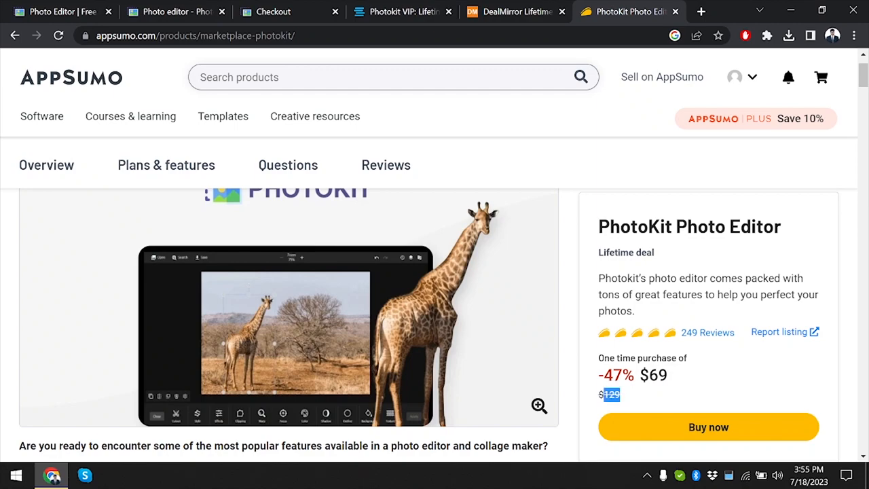
scroll("down", 3)
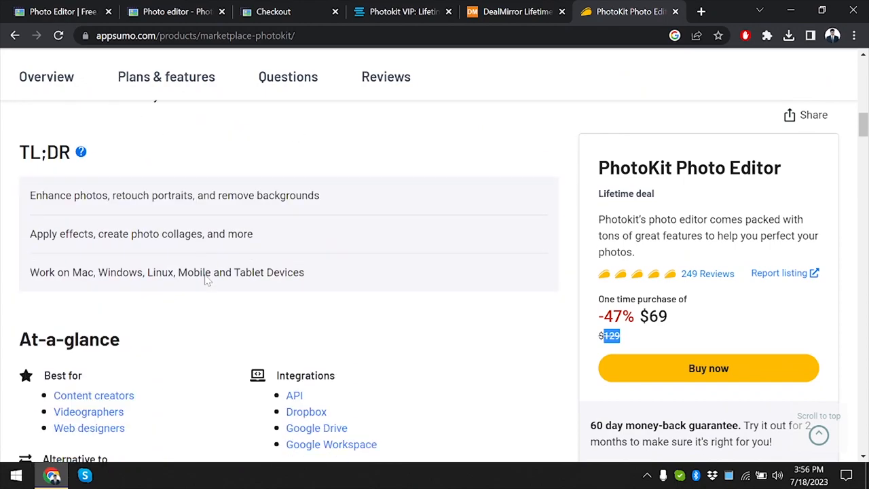
scroll("down", 3)
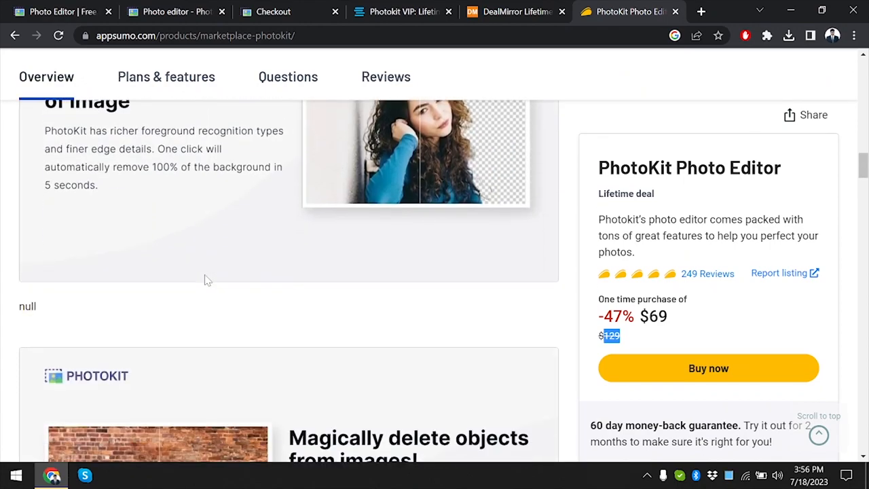
scroll("down", 3)
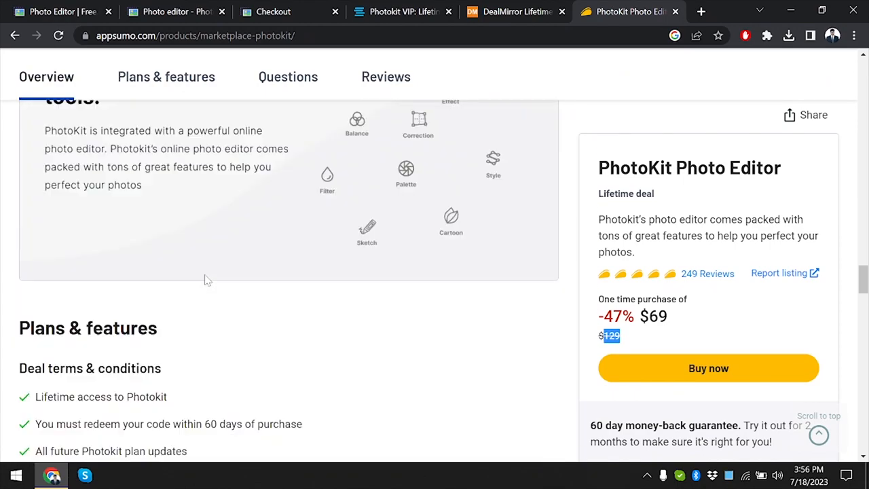
scroll("down", 3)
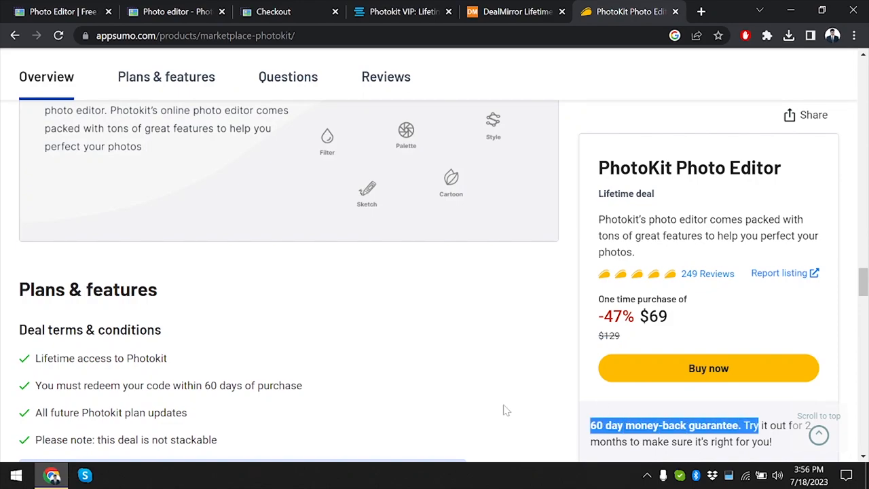
scroll("down", 3)
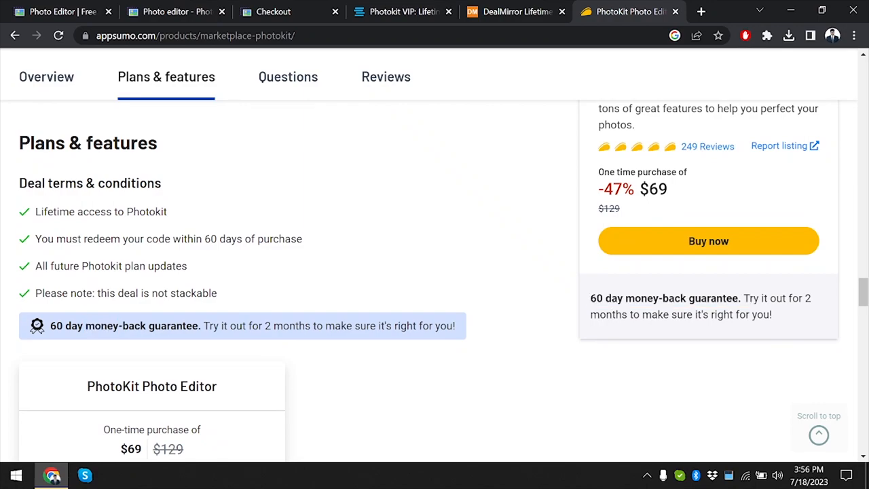
scroll("down", 3)
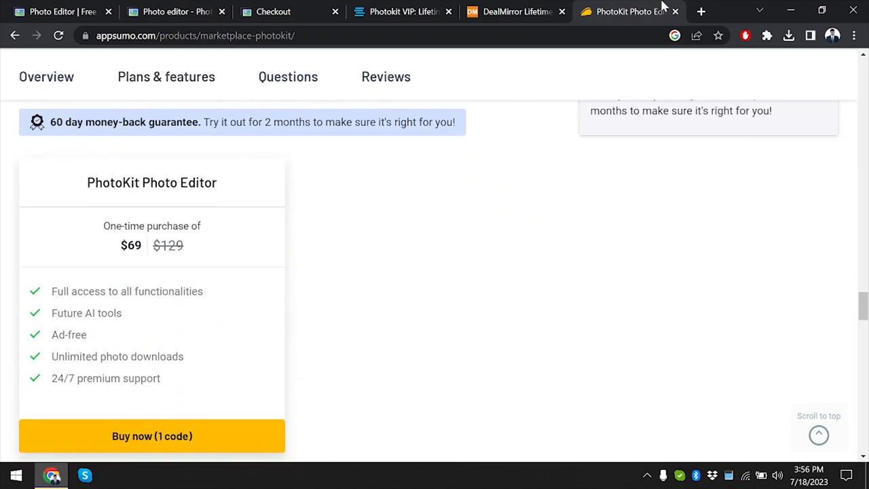
Compare the AppSumo listing against the StackSocial and DealMirror deal tabs
left_click(401, 12)
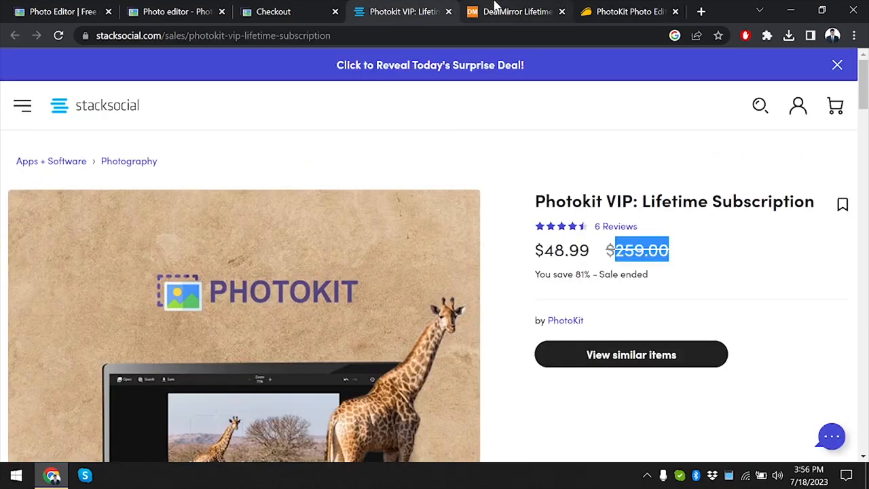
left_click(628, 12)
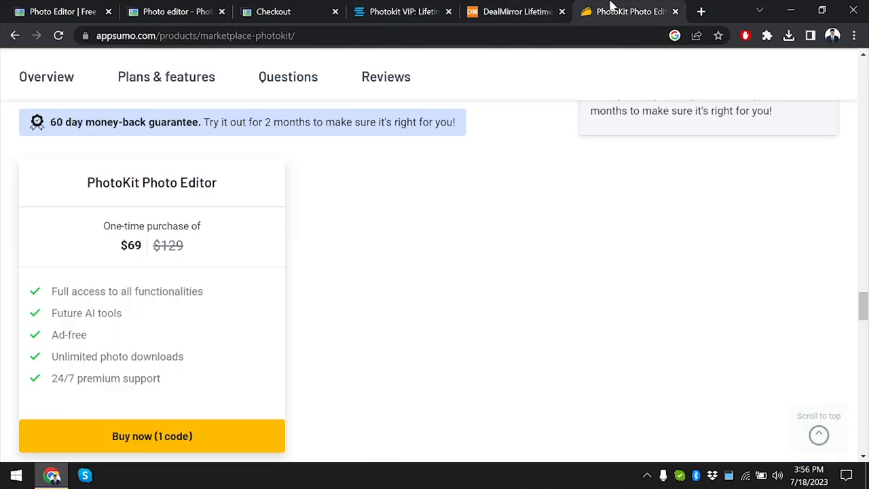
left_click(516, 12)
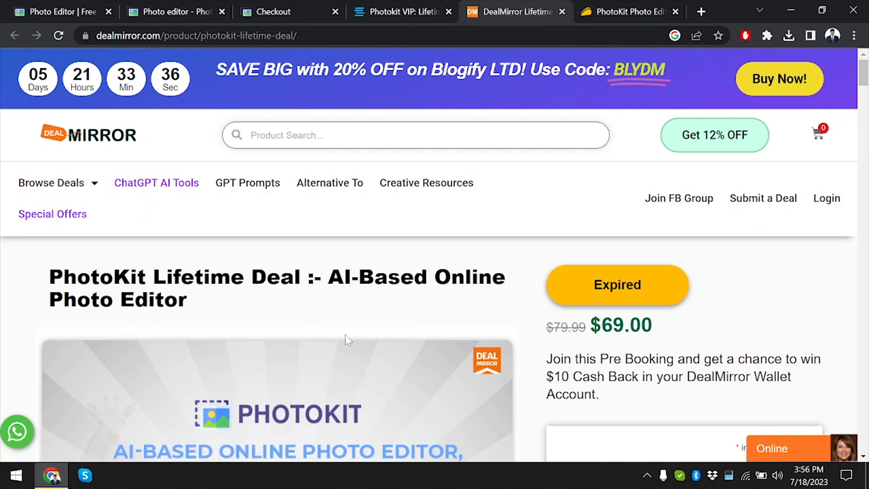
mouse_move(273, 12)
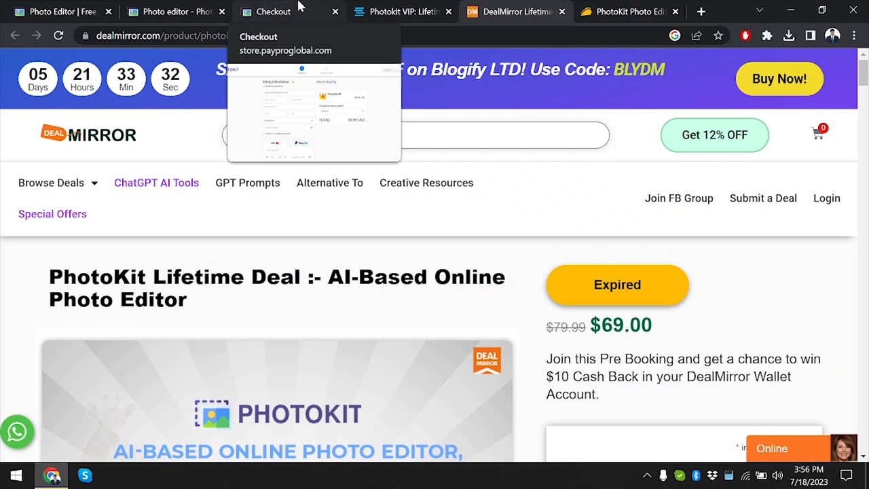
mouse_move(462, 13)
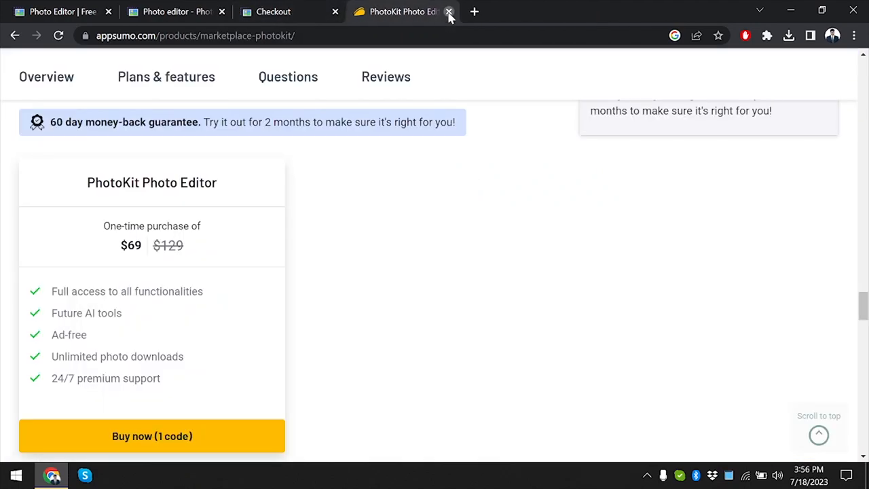
Close the AppSumo and checkout tabs and open the smiling businessman photo from Downloads
left_click(448, 12)
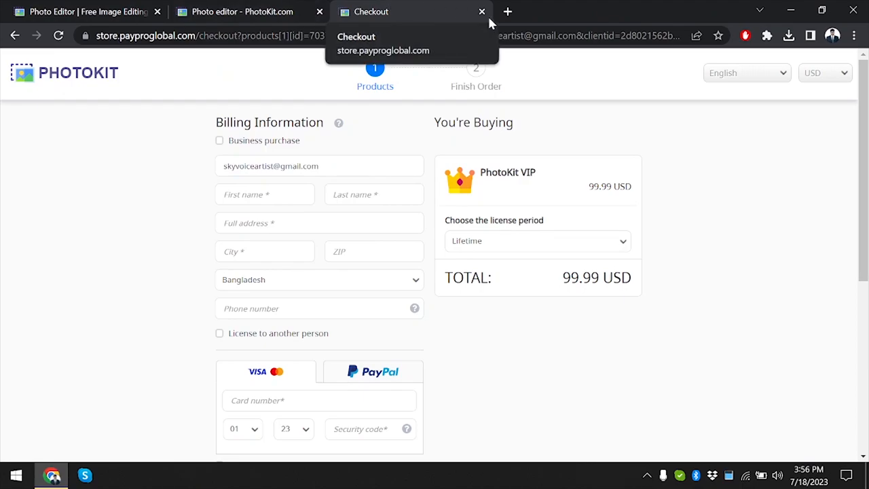
left_click(482, 12)
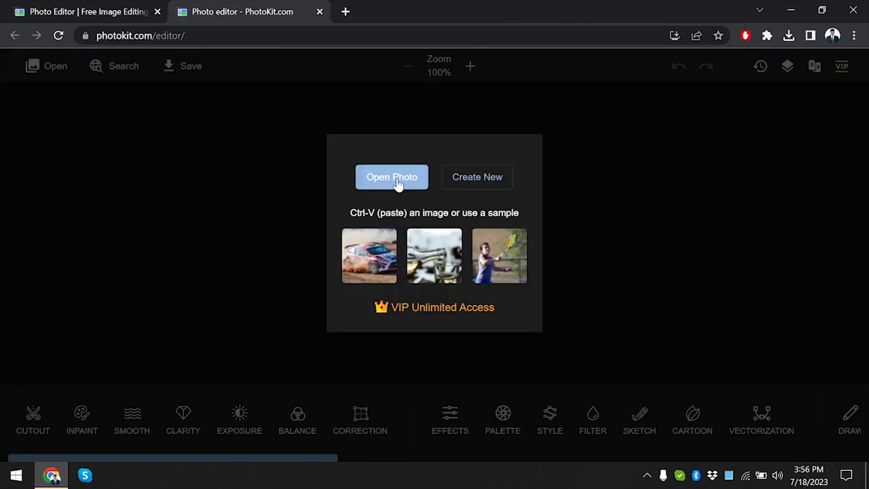
left_click(392, 177)
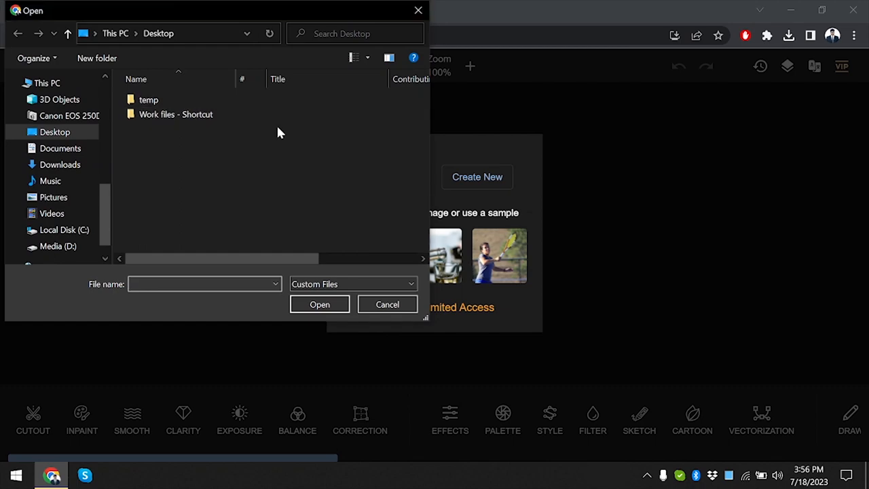
left_click(59, 164)
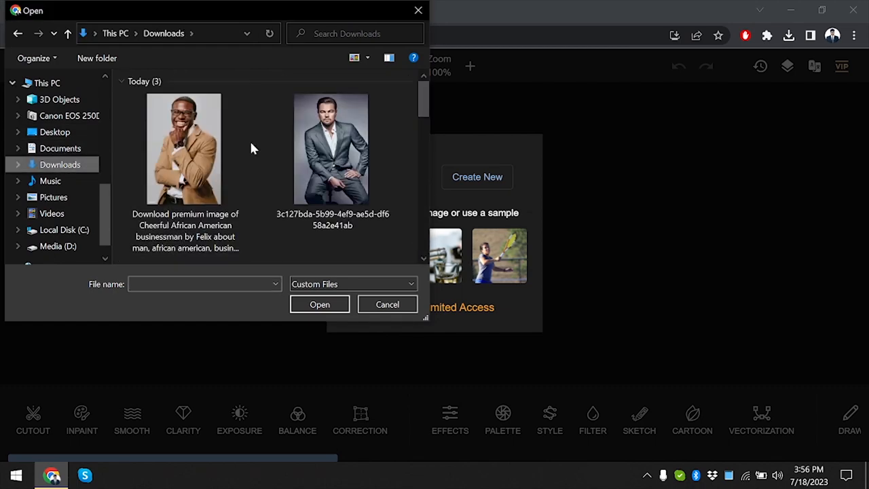
left_click(183, 148)
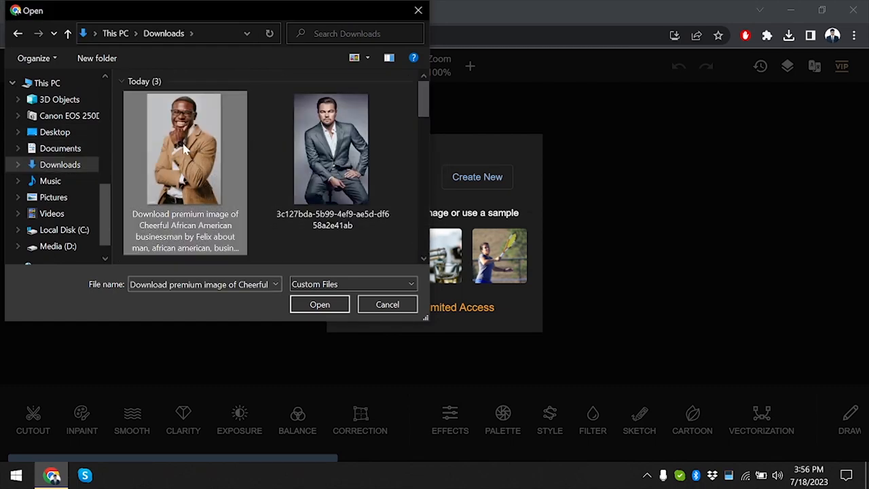
left_click(319, 304)
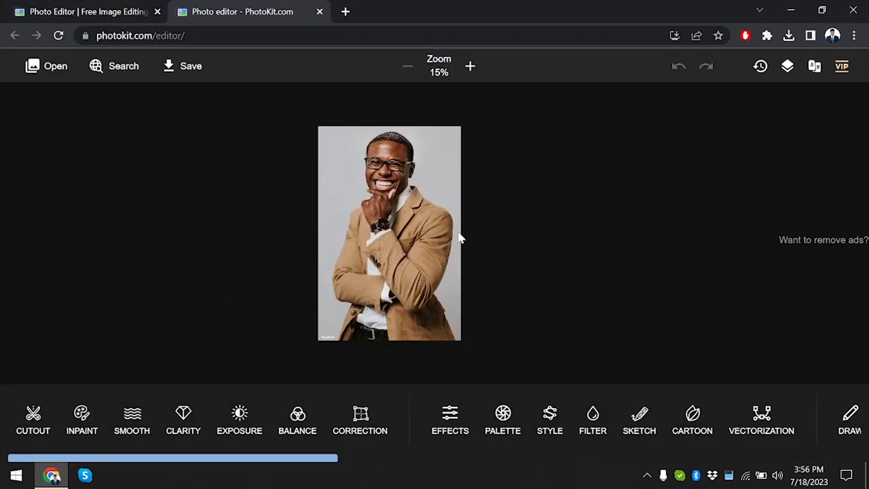
mouse_move(33, 420)
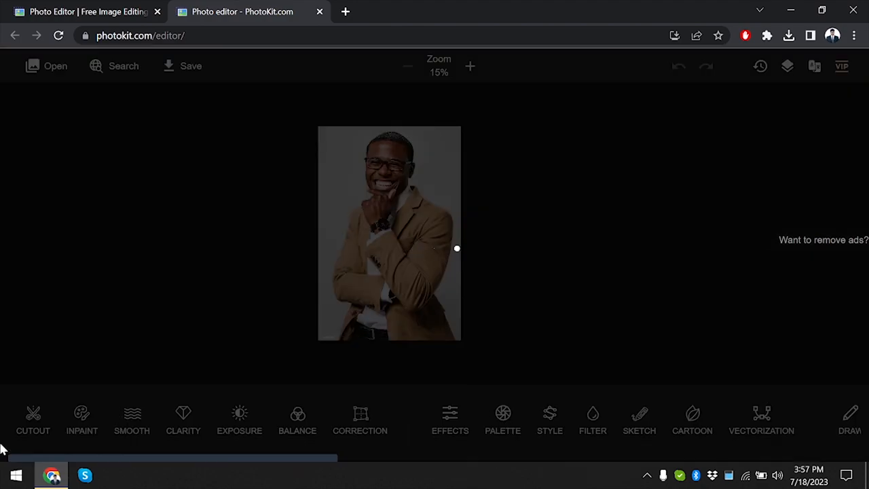
Cut the man out of the grey backdrop and reposition him on the canvas
left_click(33, 421)
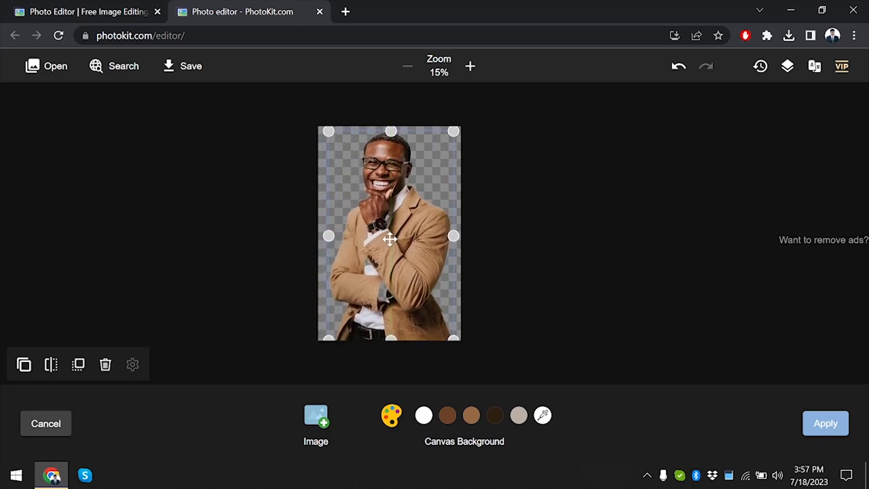
left_click(555, 190)
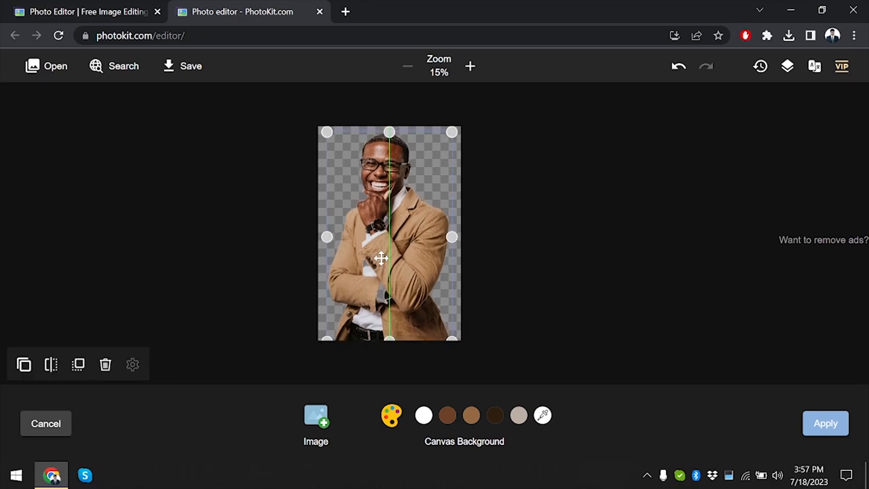
left_click_drag(380, 258, 414, 211)
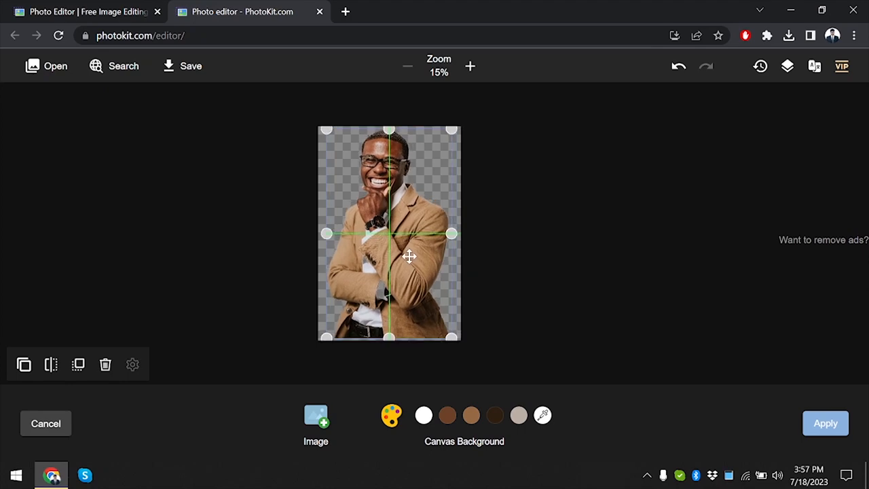
Try white, dark brown and lighter brown canvas backgrounds behind the cut-out man
left_click(423, 415)
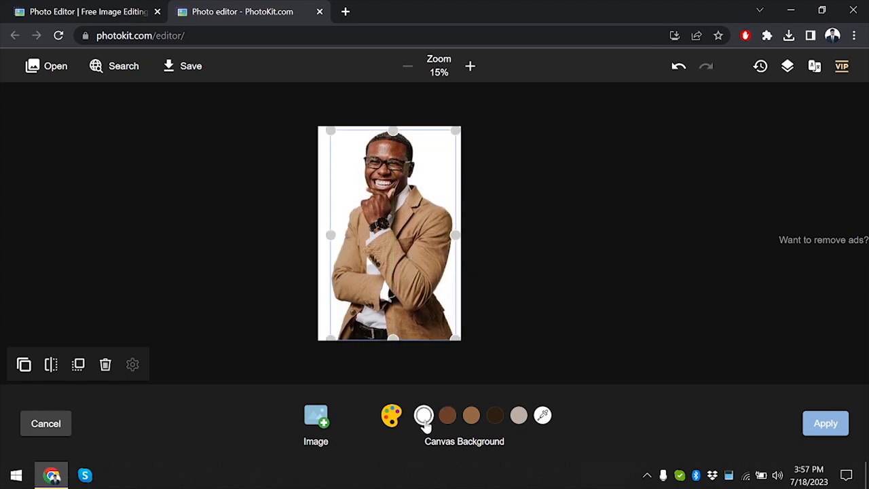
left_click(447, 415)
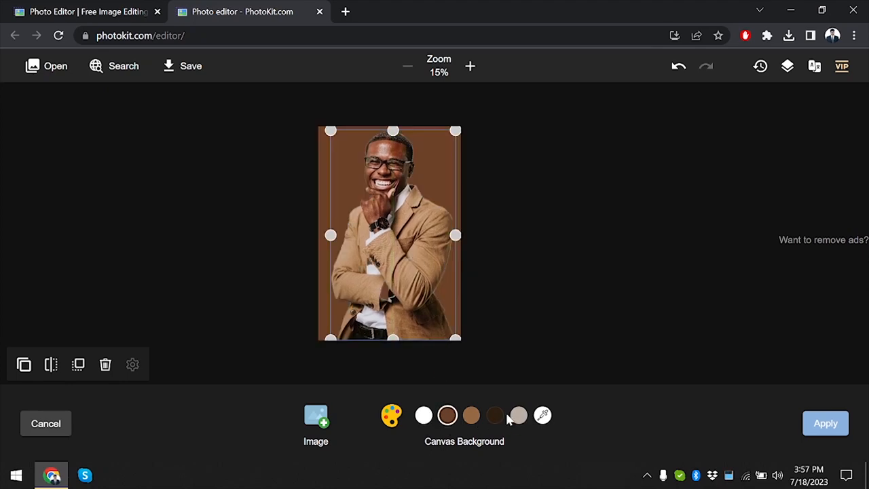
left_click(471, 415)
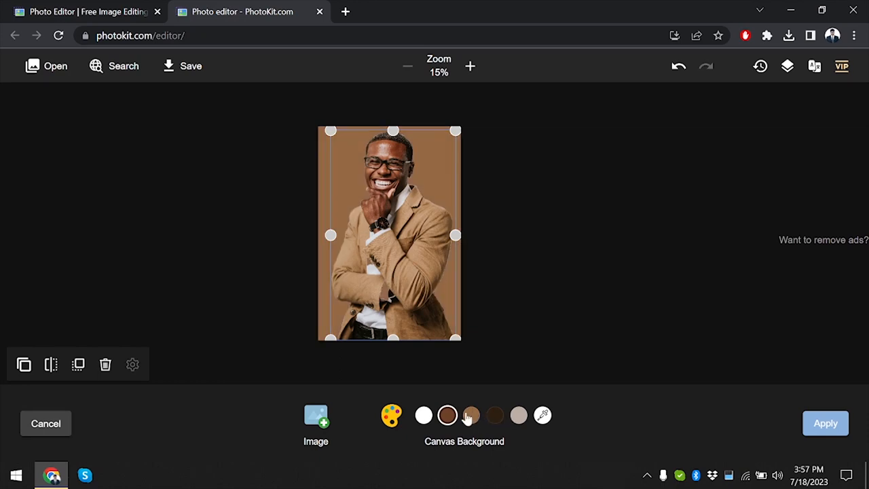
left_click(471, 414)
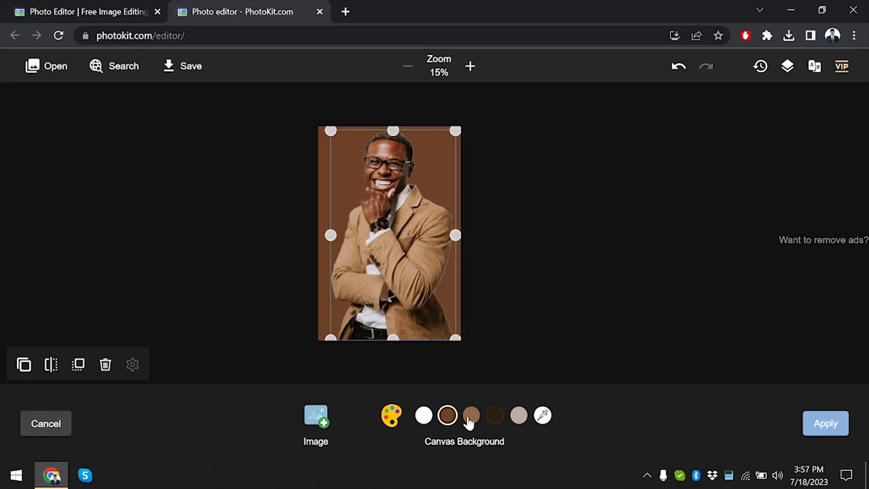
left_click(518, 415)
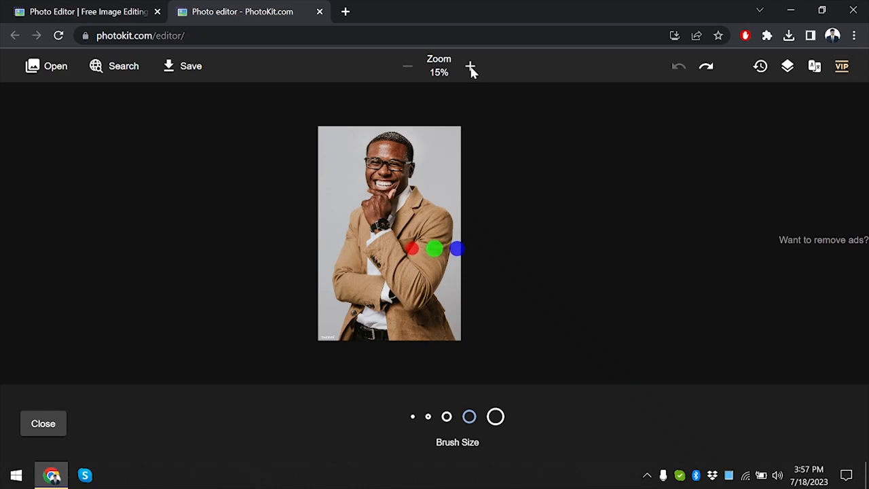
Brush a small spot on the jacket sleeve, then zoom and step through undo history
left_click(678, 66)
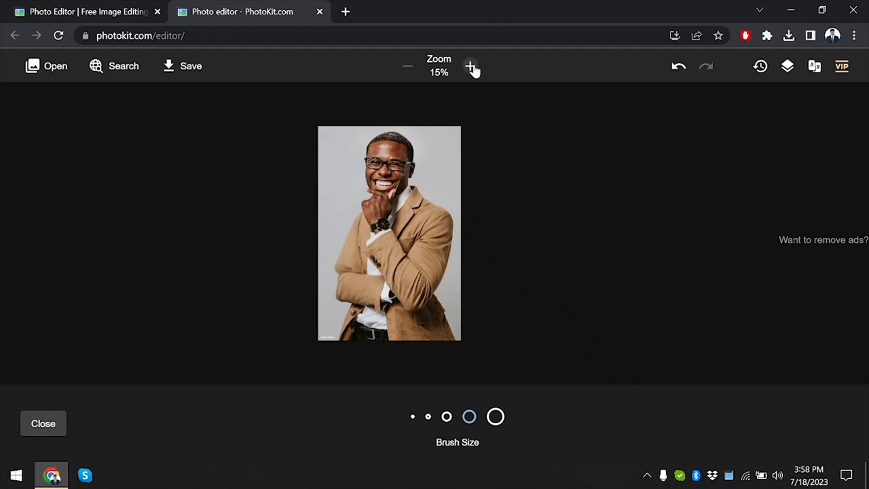
left_click(358, 267)
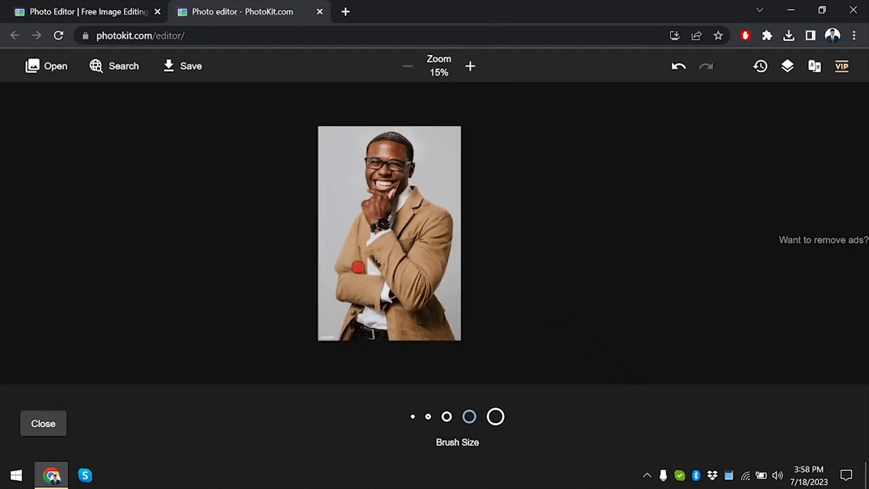
left_click(470, 66)
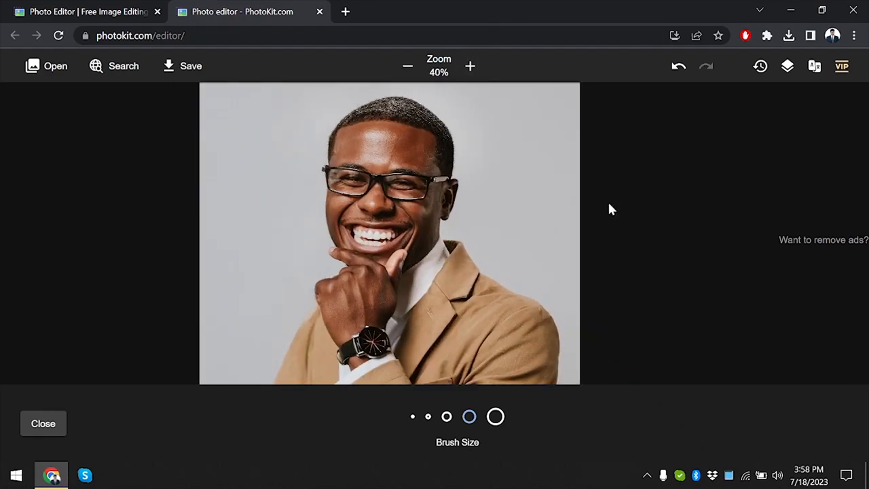
left_click(407, 65)
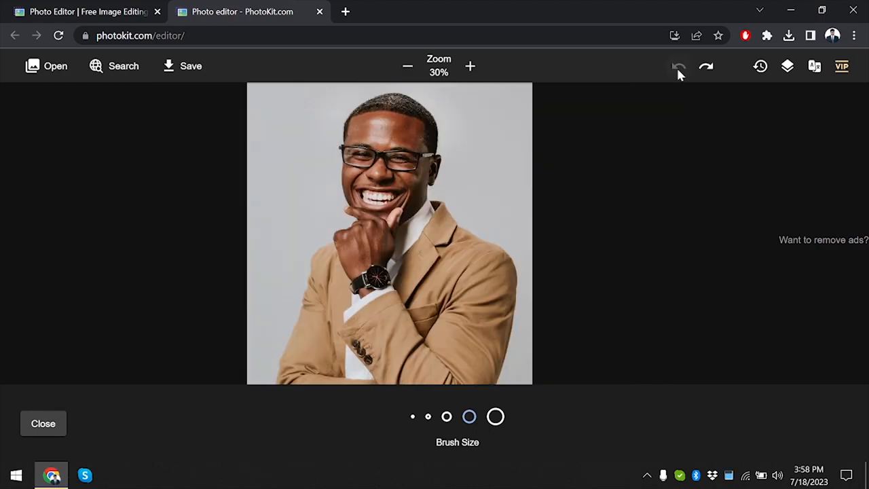
left_click(408, 66)
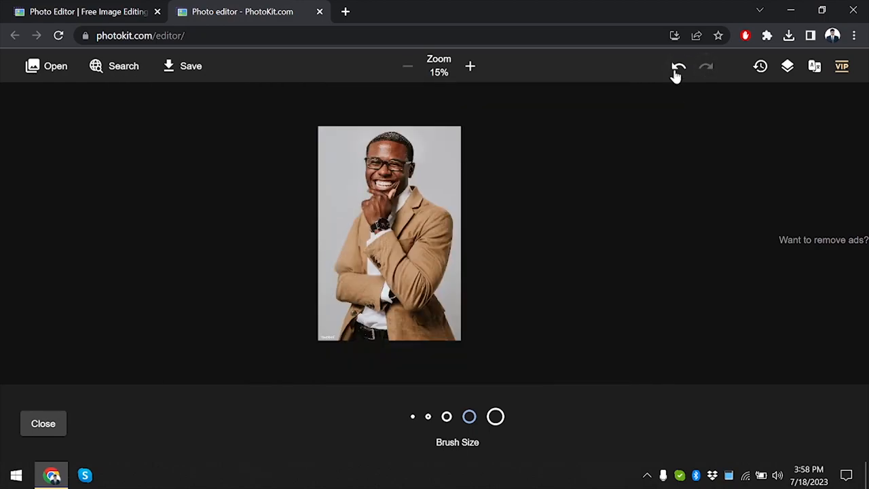
left_click(470, 66)
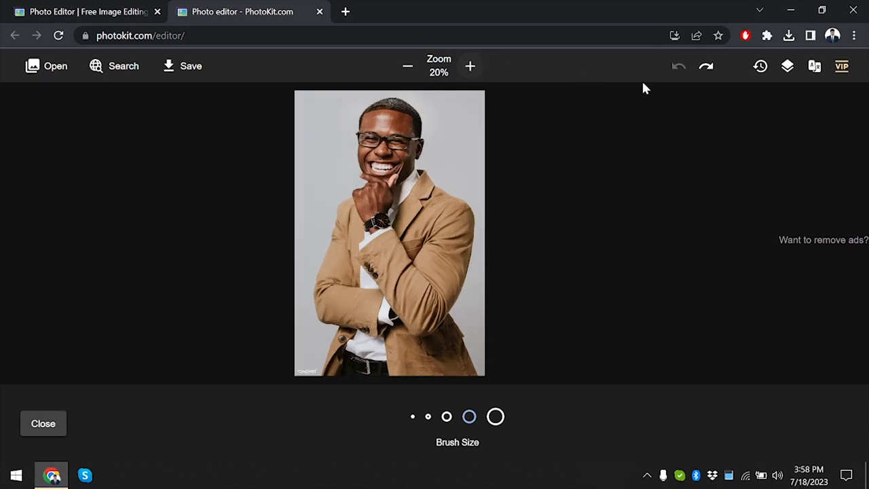
mouse_move(678, 68)
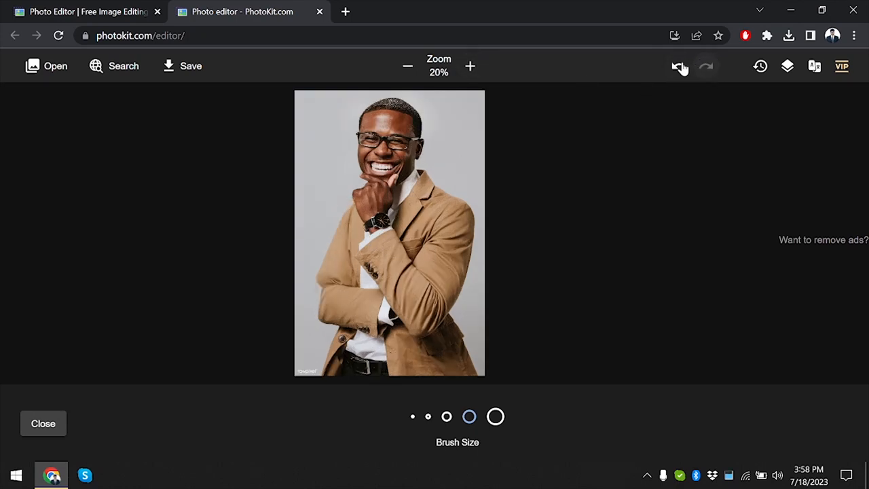
Paint over the man's head to erase it, then close the eraser without keeping it
left_click(389, 122)
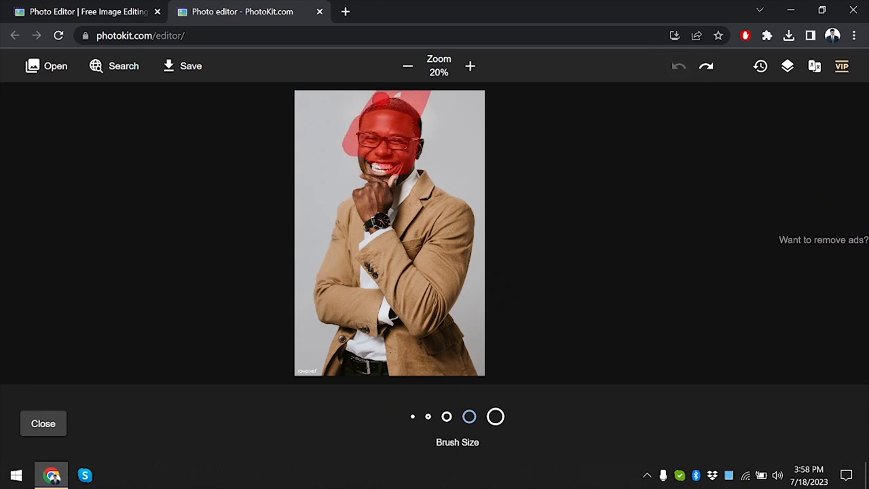
left_click_drag(380, 122, 326, 163)
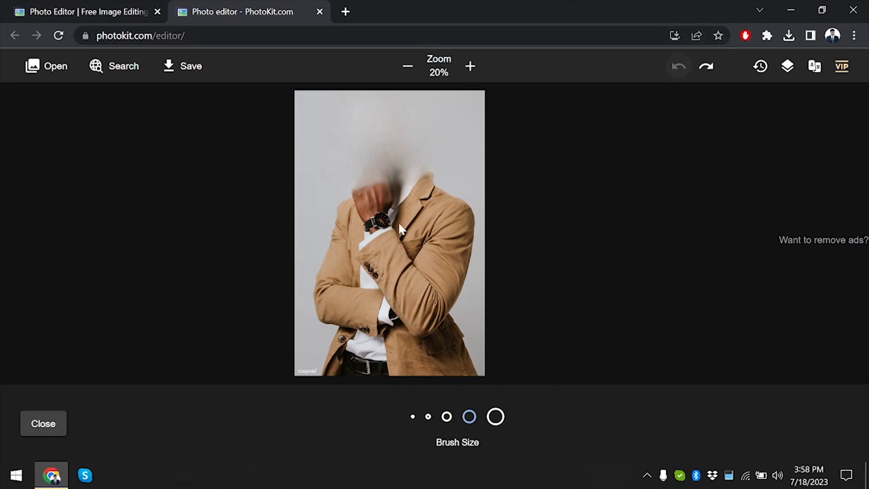
left_click(42, 423)
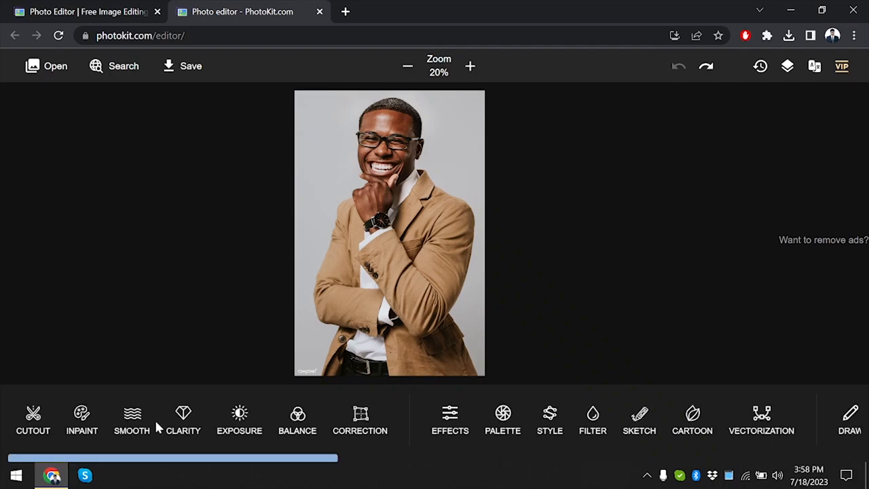
mouse_move(131, 421)
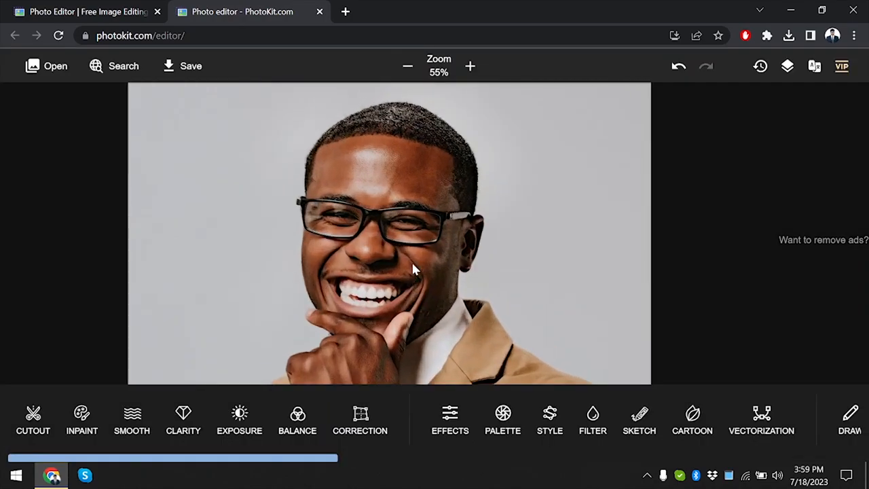
left_click(408, 66)
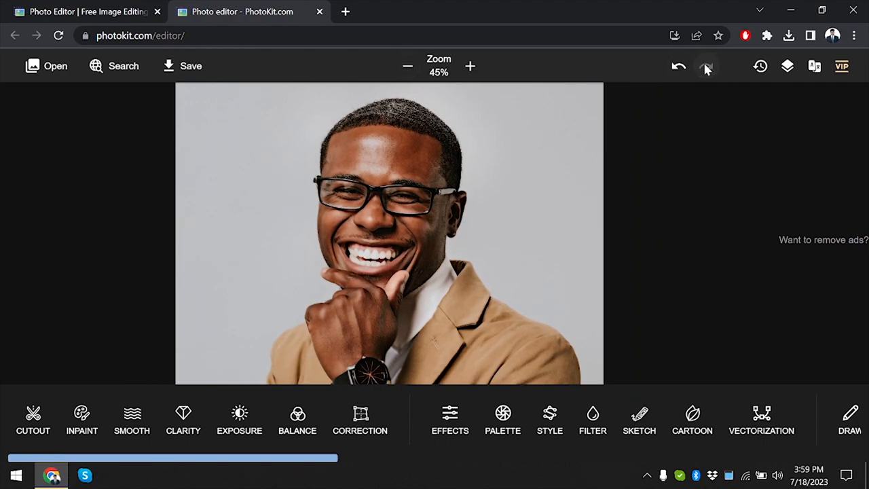
left_click(678, 66)
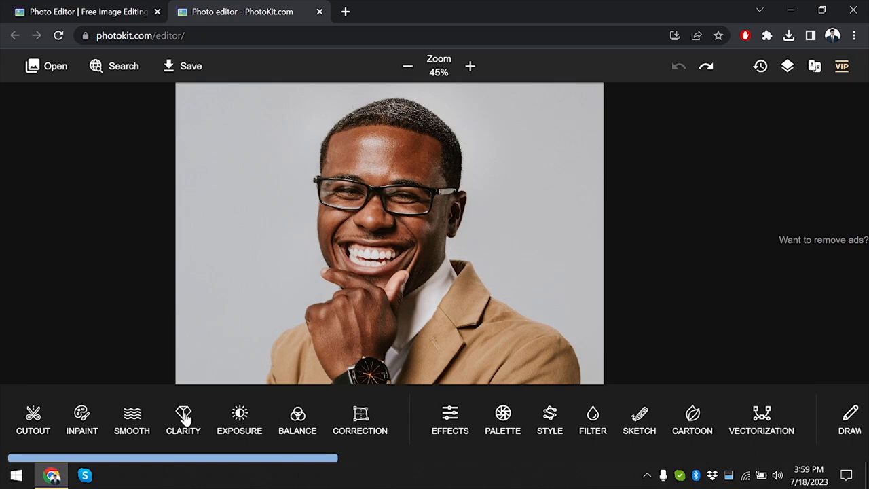
mouse_move(256, 421)
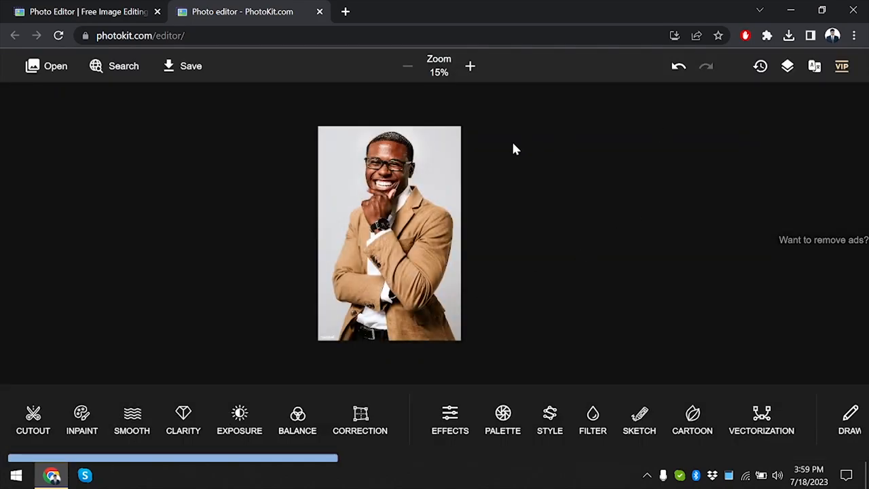
Zoom in and step through undo/redo history until the head-and-shoulders crop returns
left_click(470, 66)
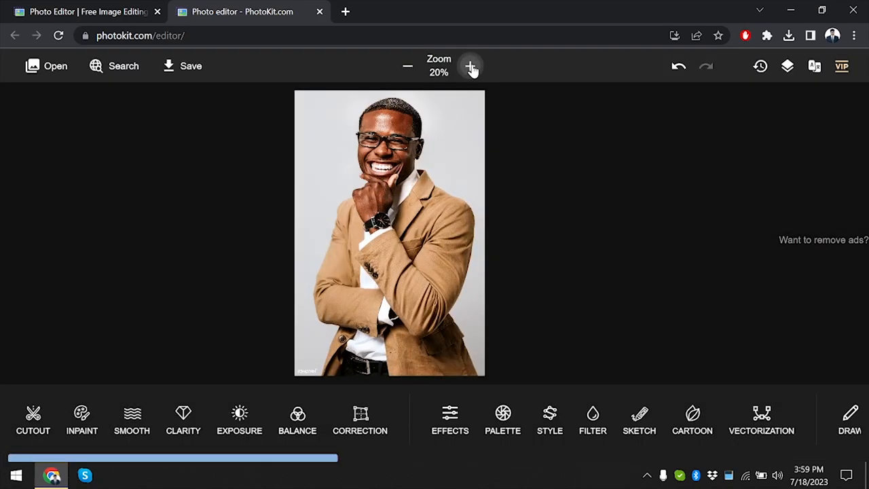
left_click(470, 65)
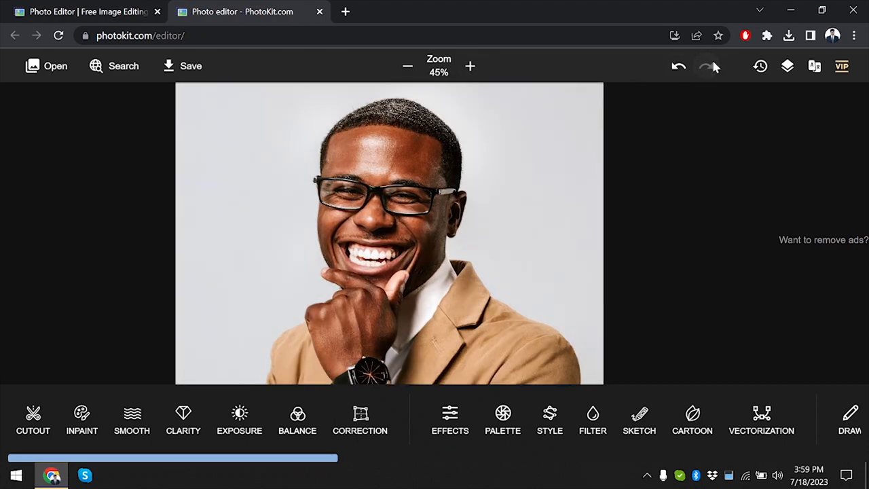
left_click(677, 66)
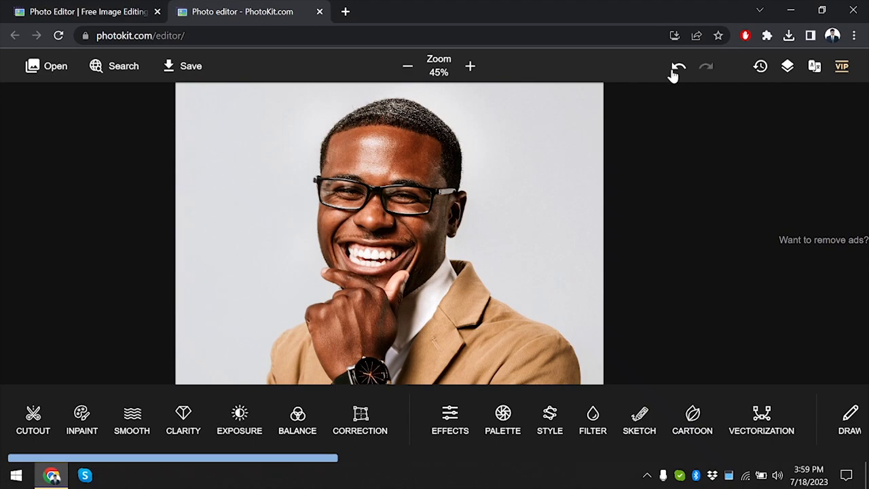
left_click(705, 66)
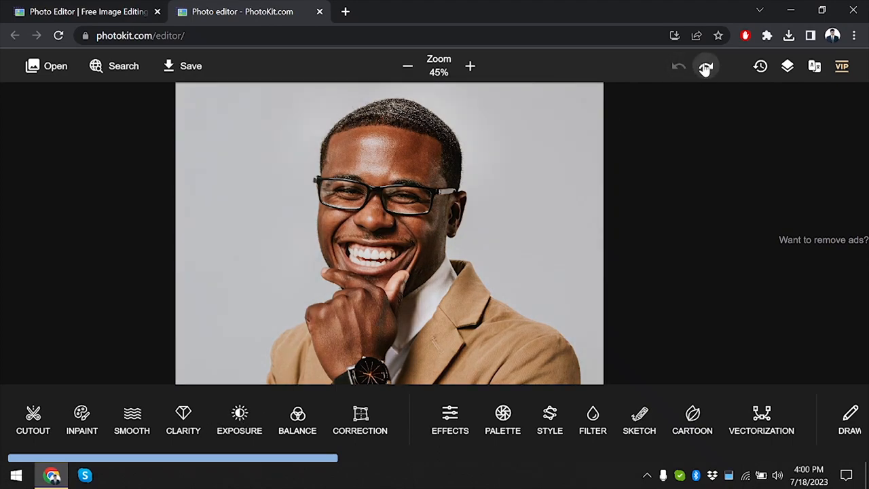
left_click(408, 66)
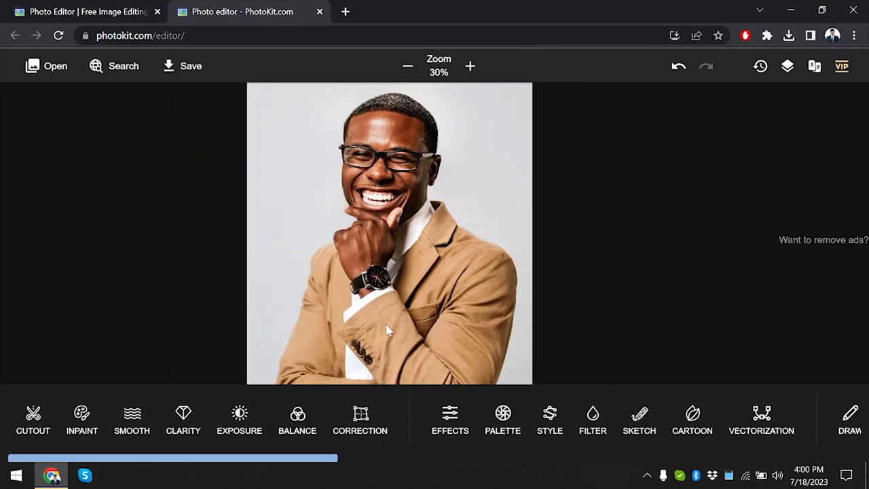
left_click(470, 66)
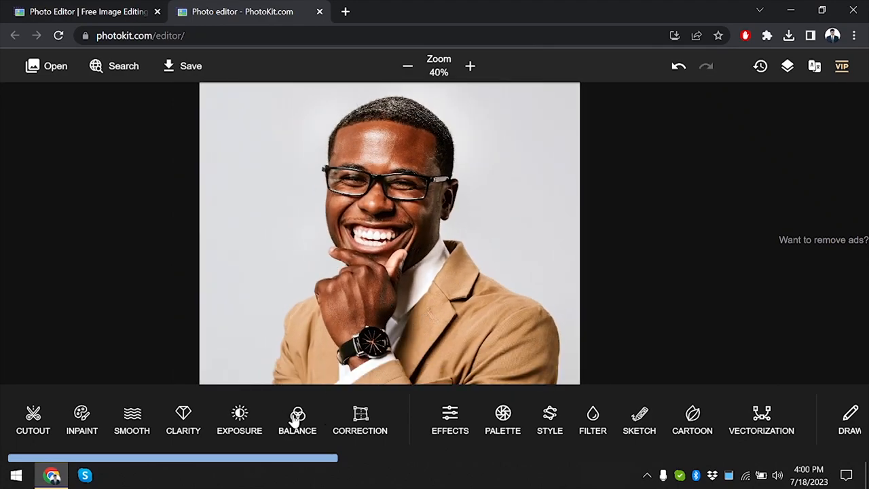
Undo the brightening to bring back the tighter head-and-shoulders close-up
left_click(296, 420)
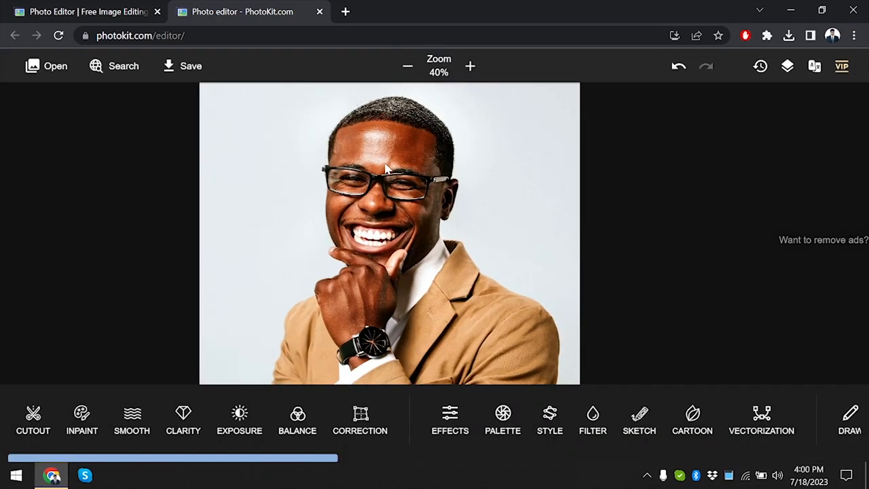
left_click(470, 66)
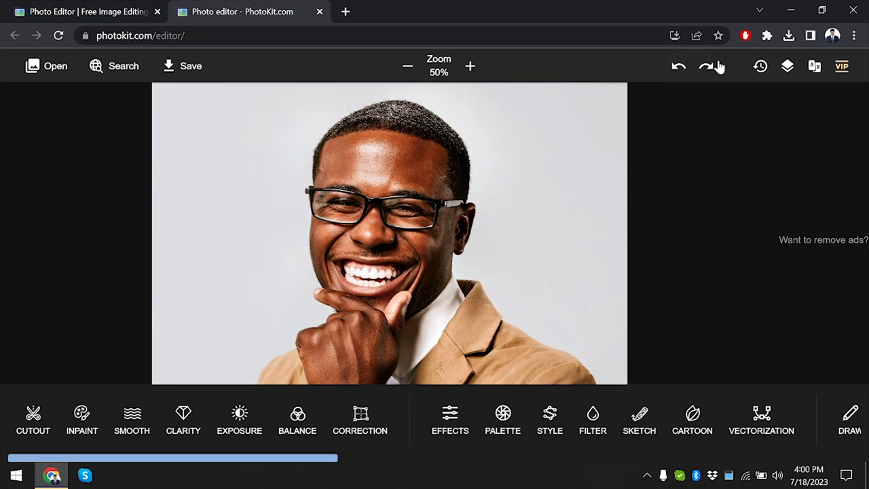
Step back through the edit history to the uncropped full-length photo
left_click(707, 66)
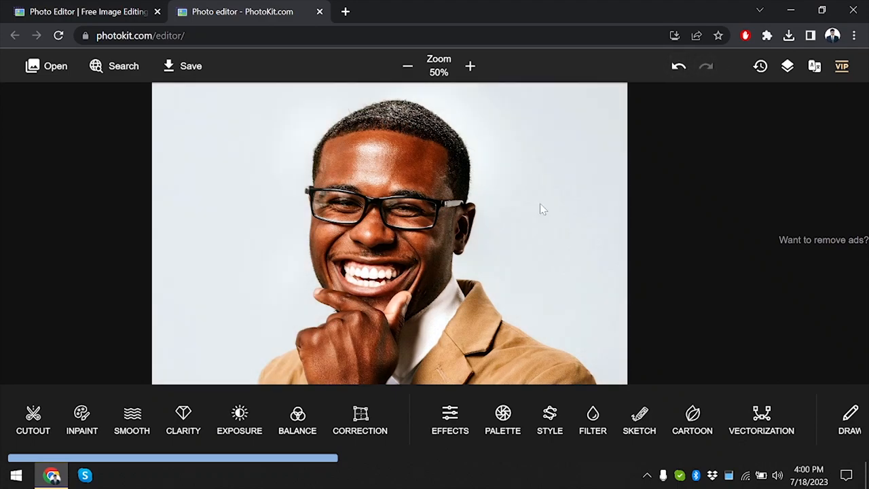
mouse_move(360, 420)
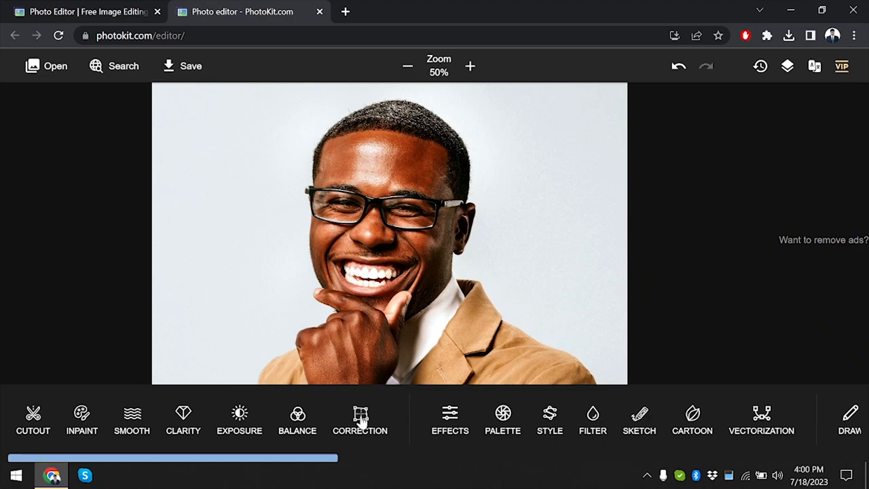
left_click(360, 420)
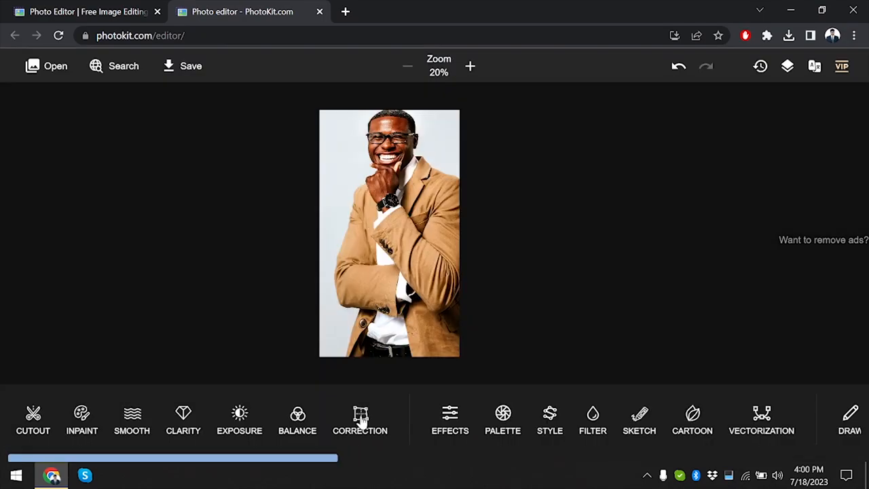
mouse_move(669, 80)
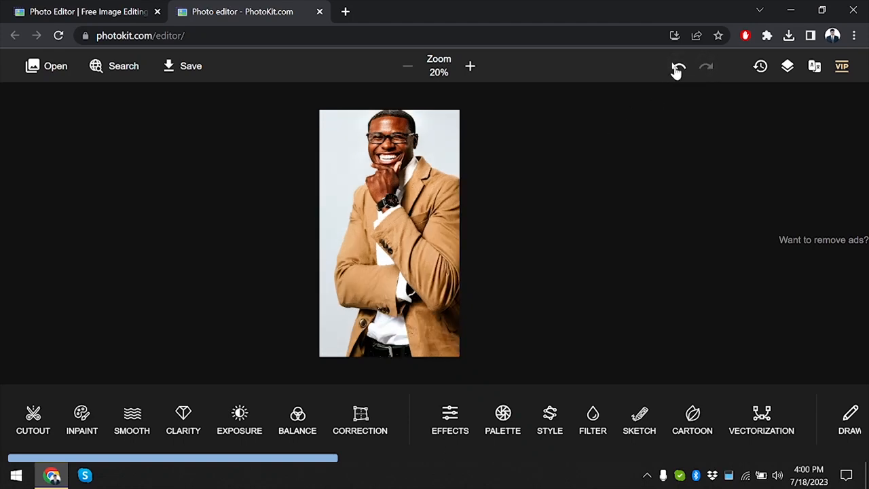
left_click(470, 66)
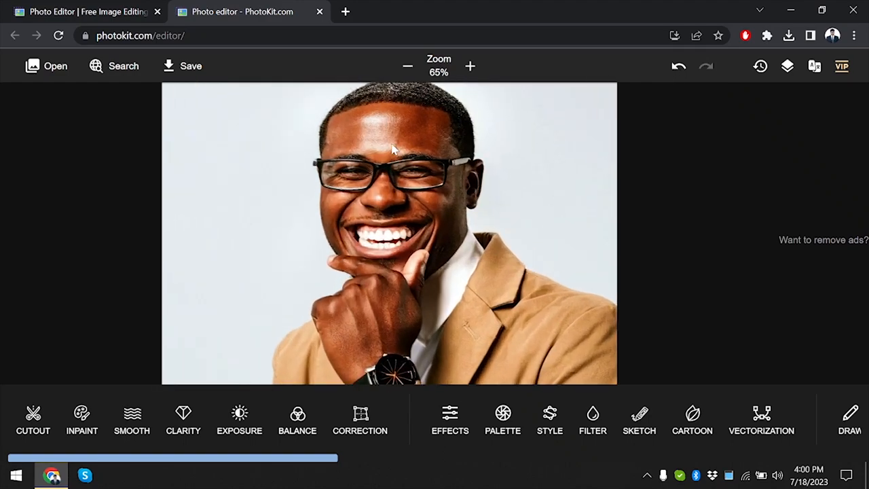
left_click(407, 66)
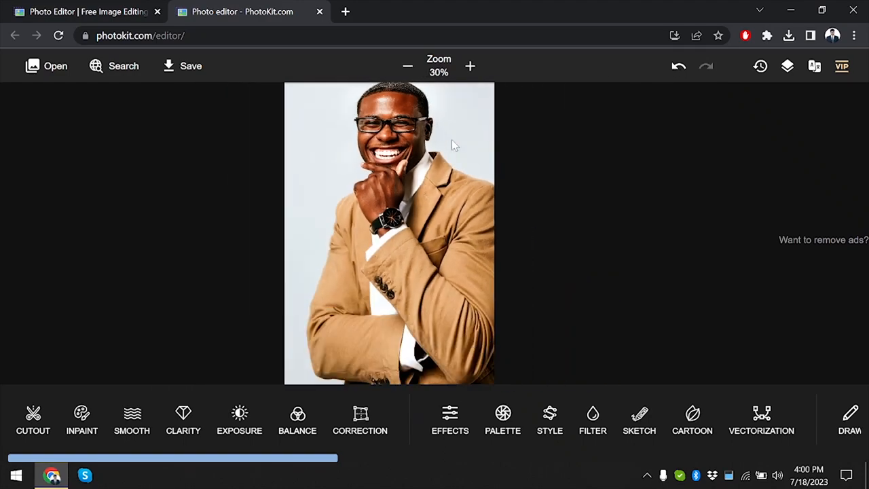
left_click(408, 66)
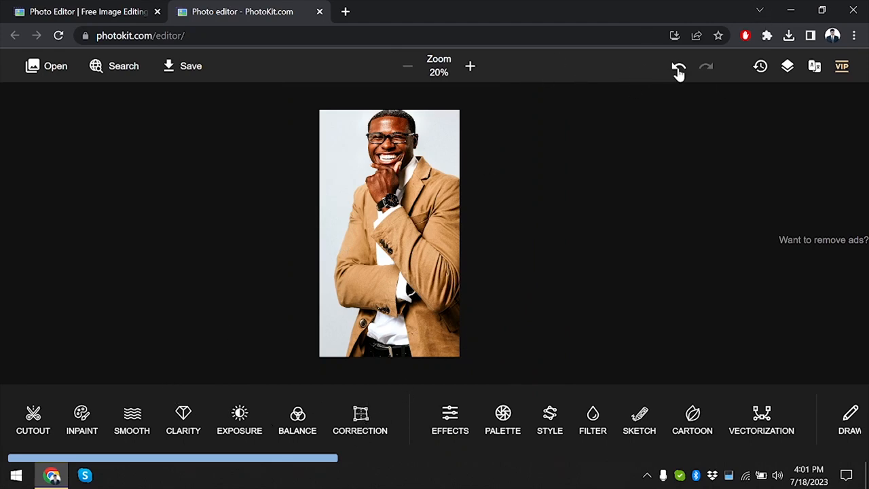
left_click(407, 66)
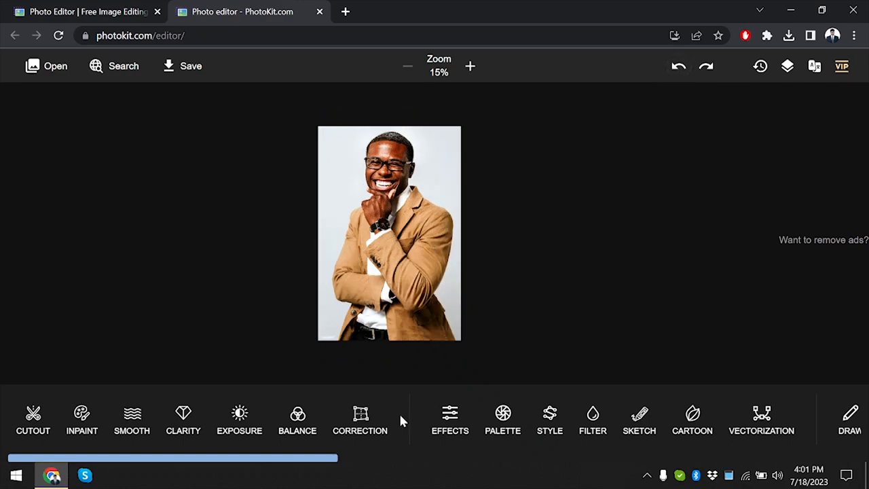
mouse_move(468, 339)
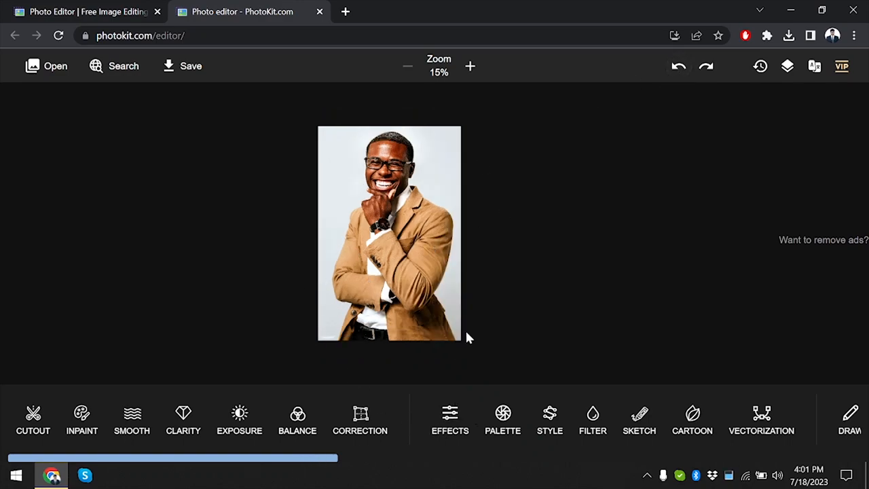
Preview the Brooklyn, EdgeDetect, Emboss, Erode, Fade-out and Gingham filters on the portrait
left_click(450, 414)
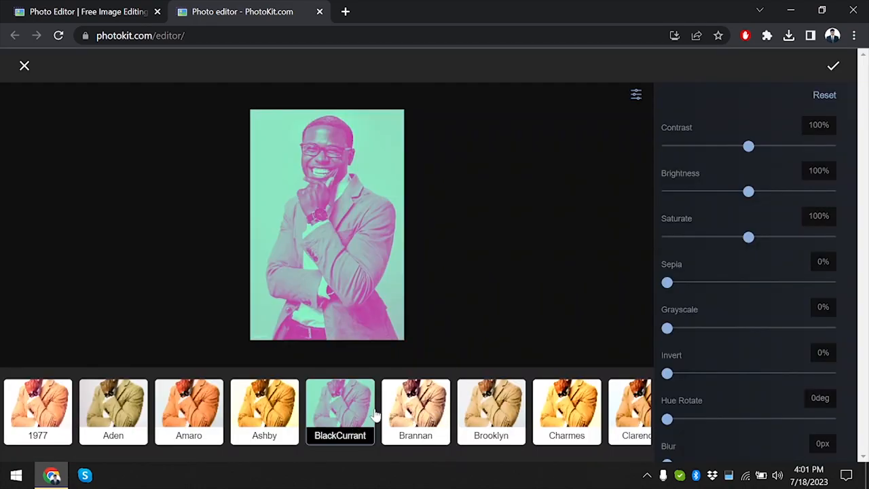
left_click(491, 412)
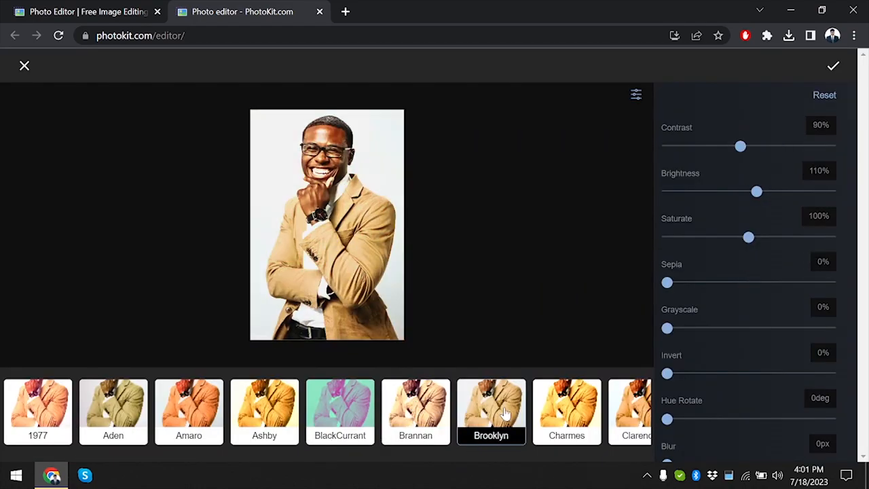
left_click(133, 411)
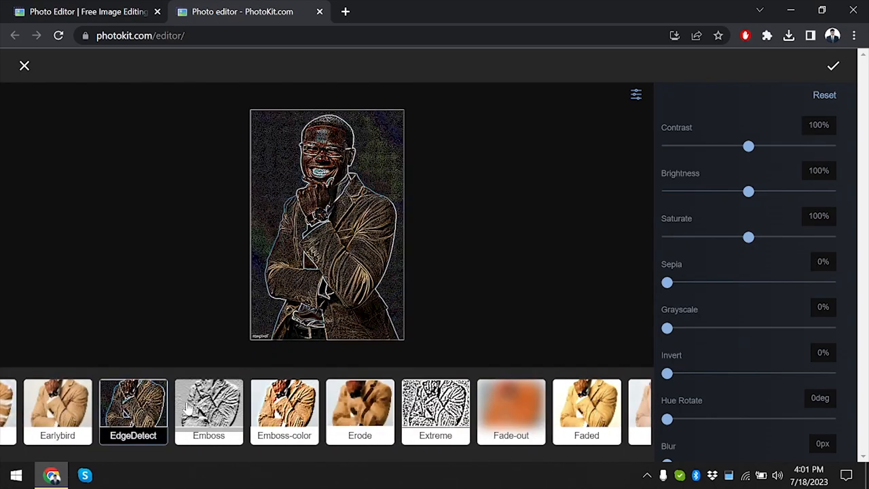
left_click(209, 412)
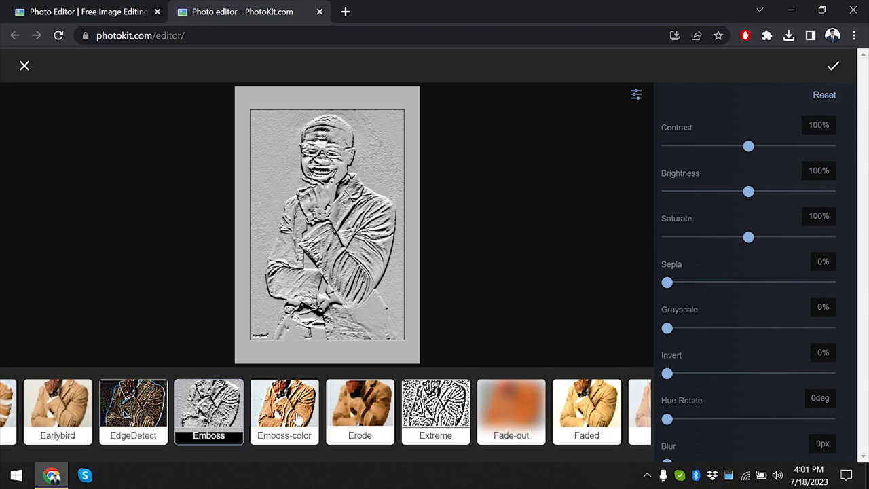
left_click(360, 407)
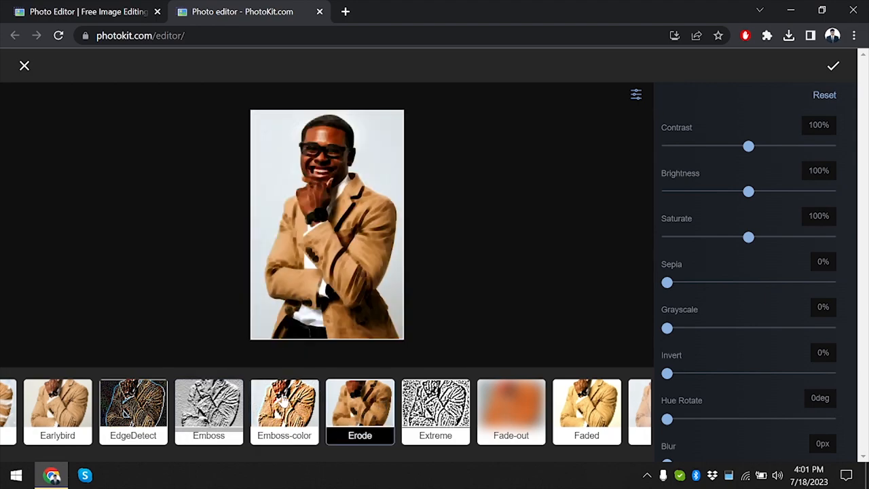
scroll("left", 3)
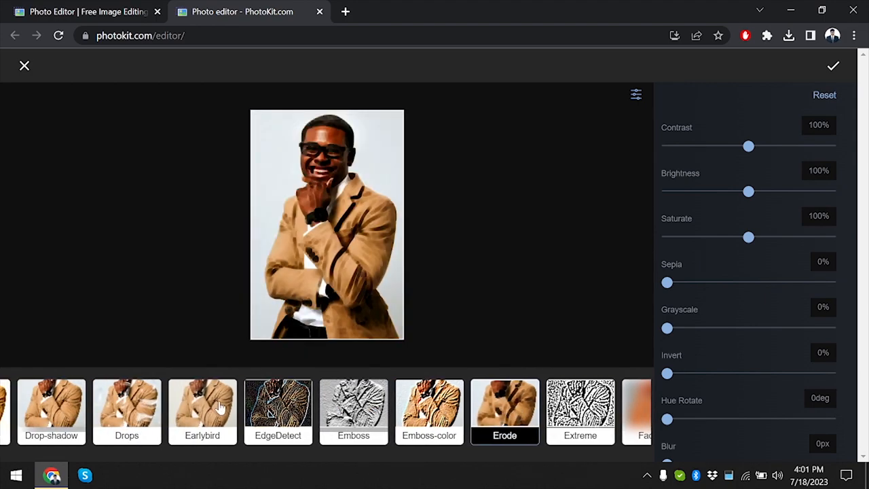
left_click(353, 404)
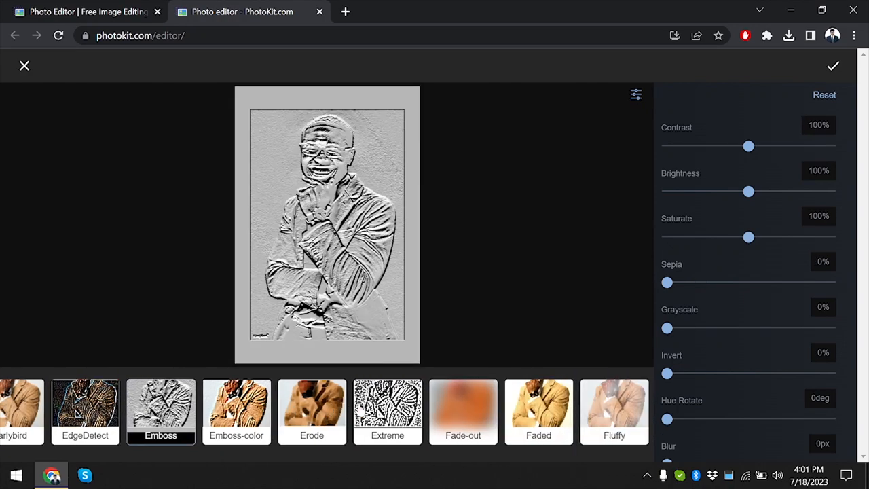
left_click(329, 408)
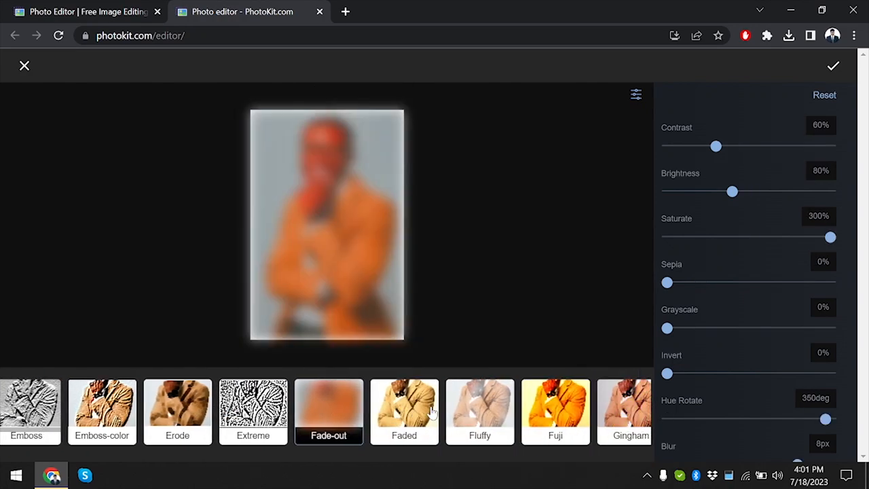
left_click(479, 411)
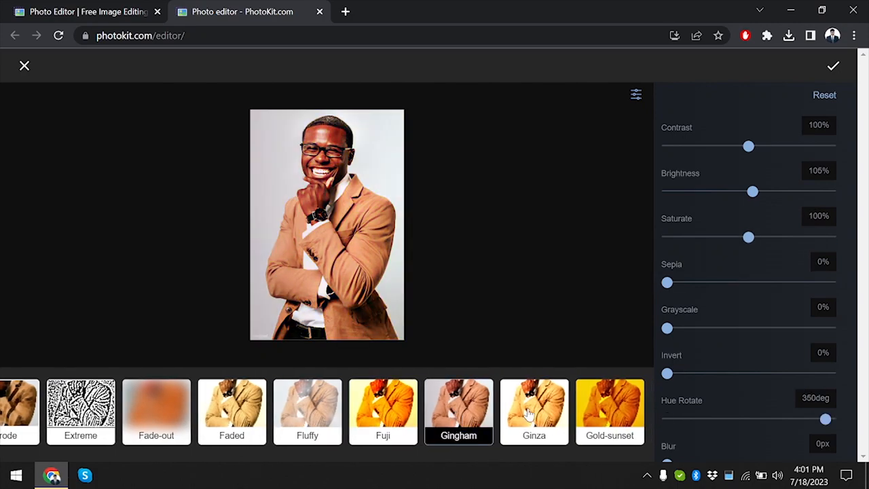
Try further presets including Noise2, Wave and Yellow-blue, then discard all effects
left_click(533, 411)
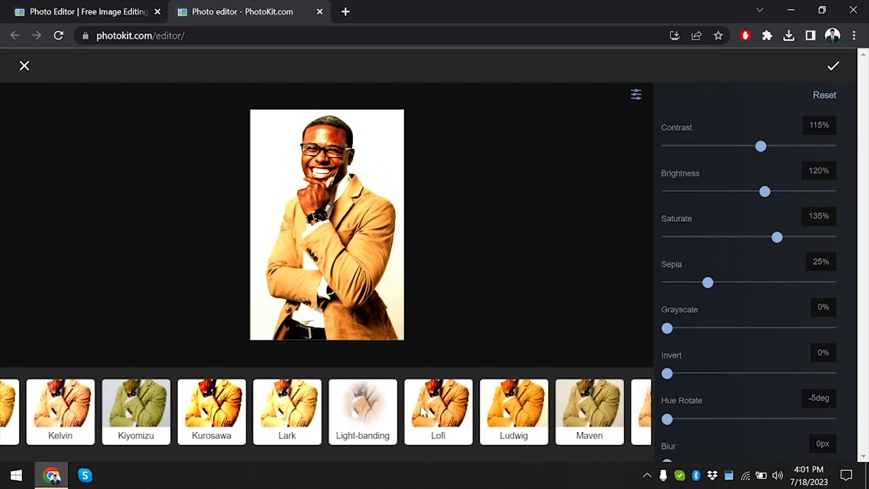
scroll("right", 3)
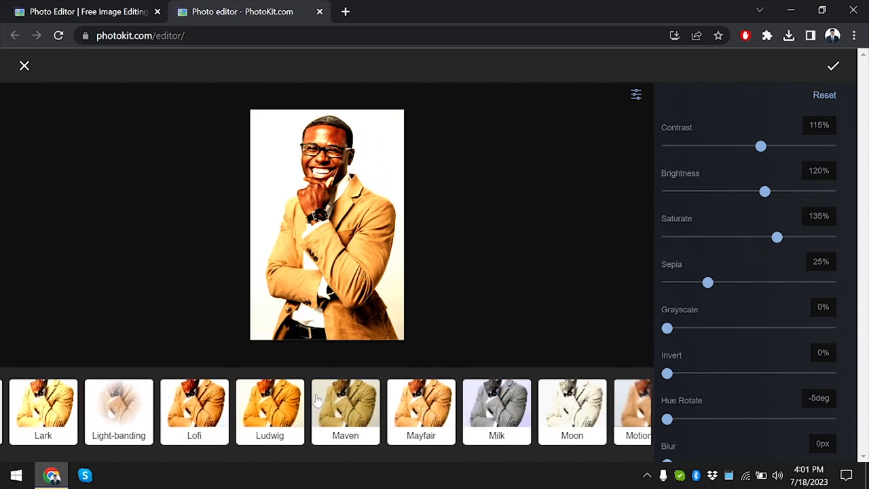
left_click(824, 95)
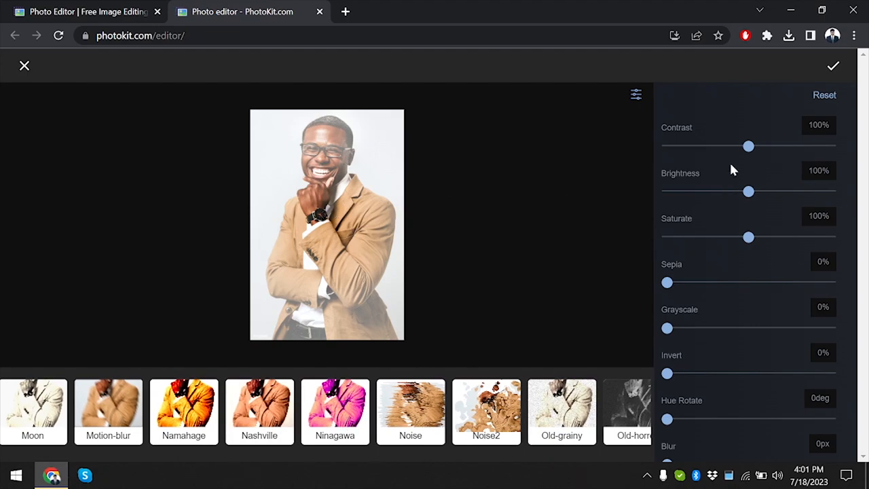
scroll("right", 3)
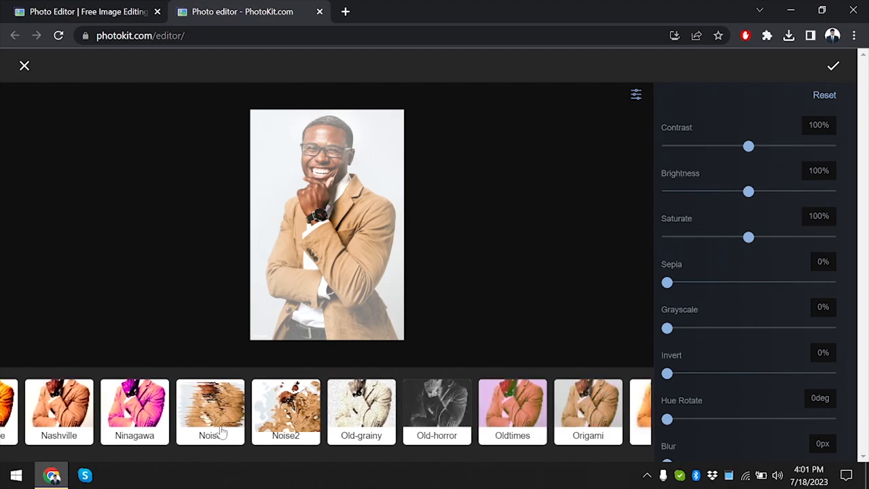
left_click(285, 412)
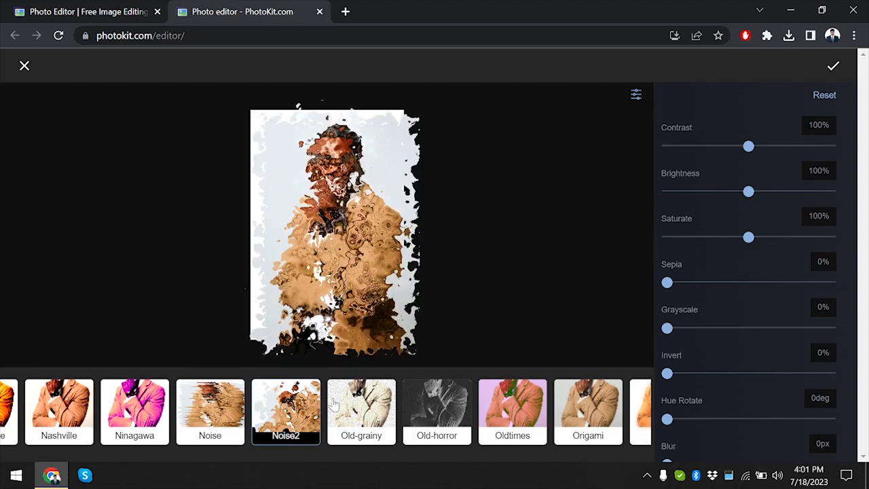
left_click(436, 411)
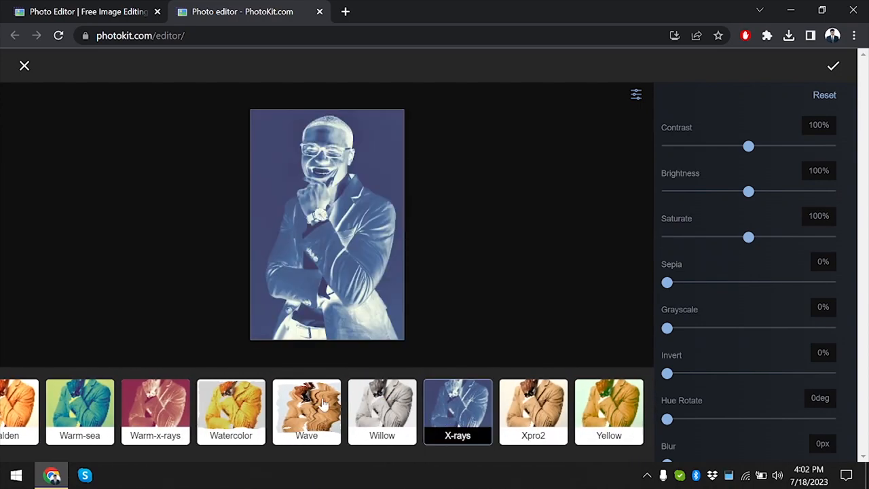
left_click(306, 411)
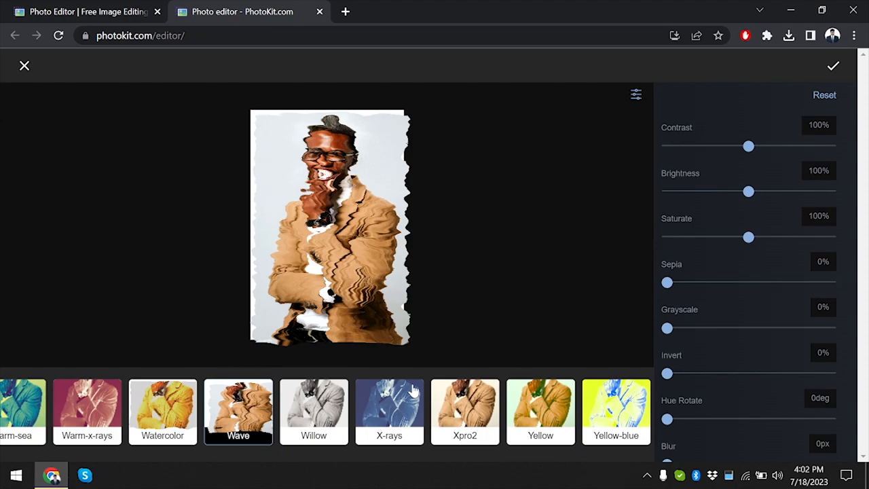
left_click(616, 413)
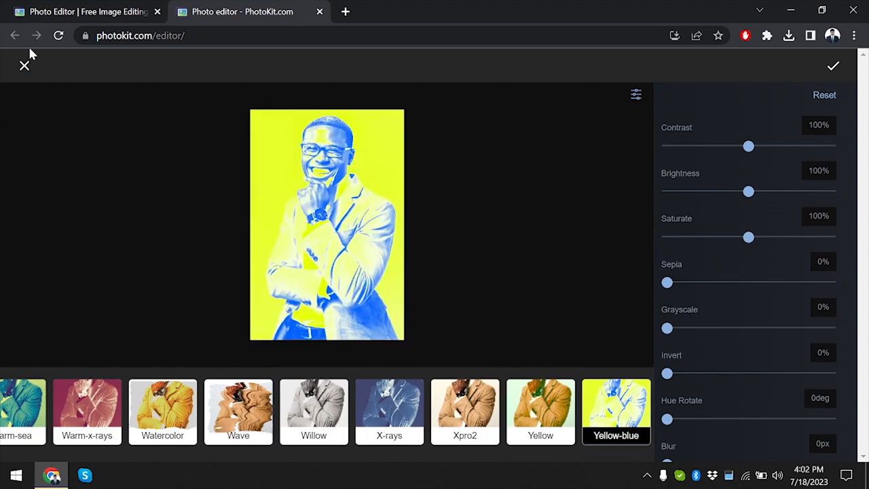
left_click(25, 66)
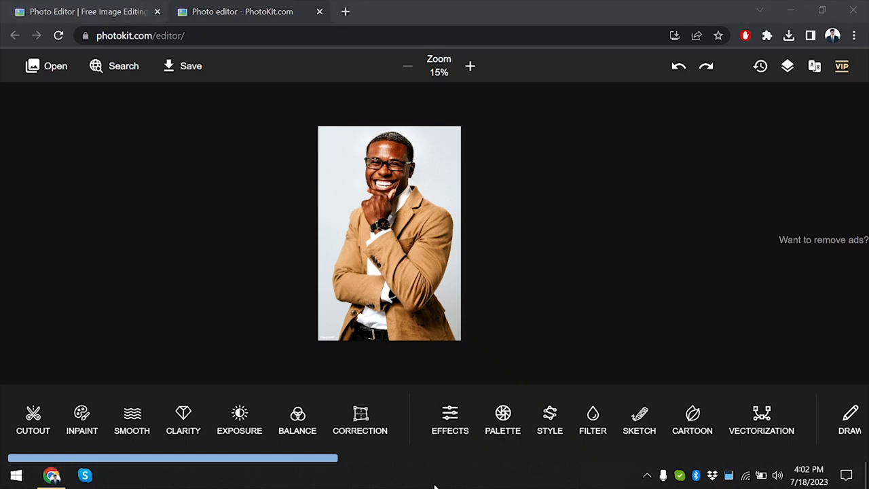
scroll("right", 3)
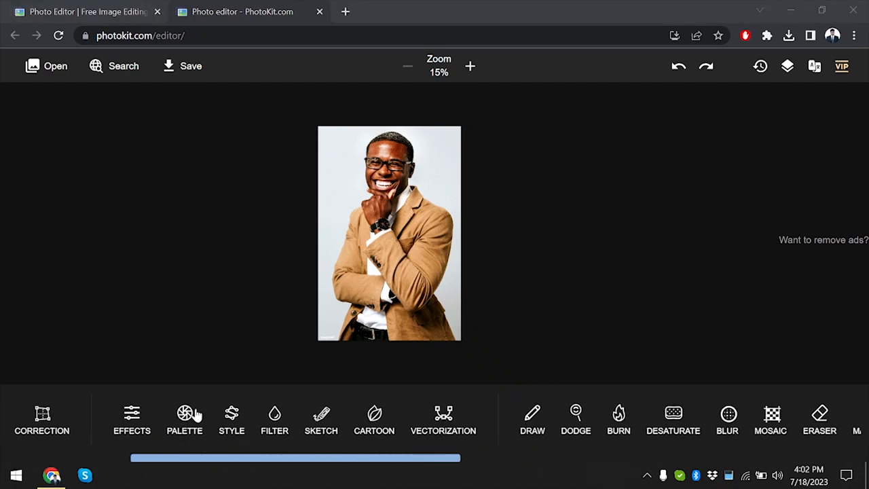
left_click(184, 419)
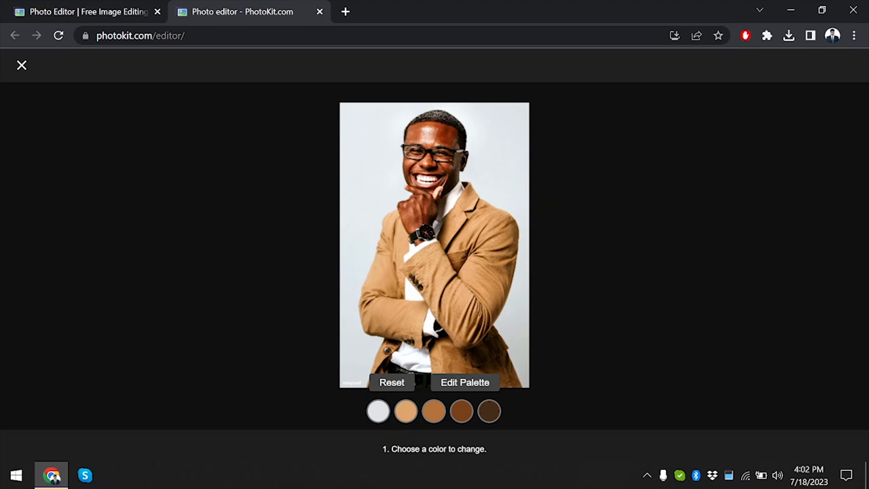
left_click(378, 411)
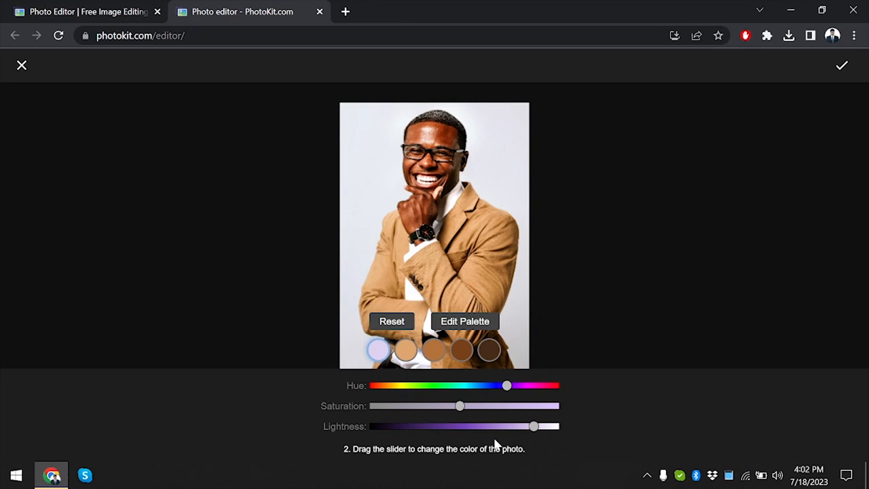
left_click_drag(533, 426, 388, 426)
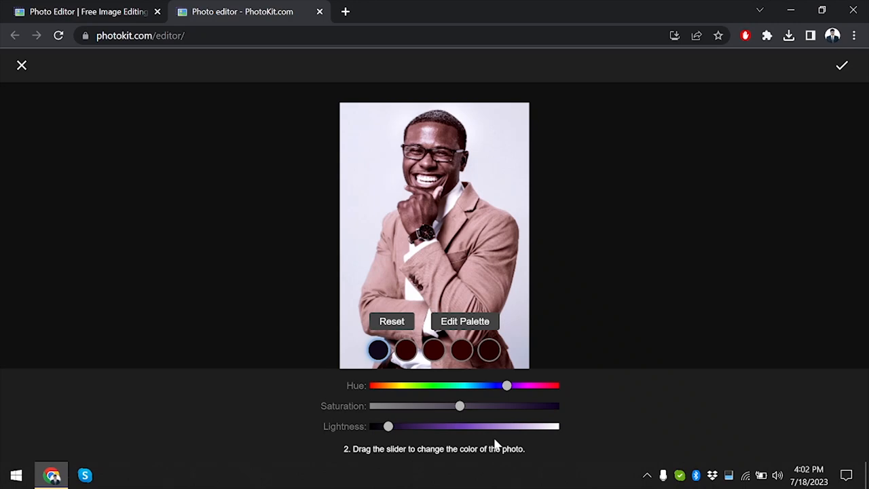
mouse_move(437, 428)
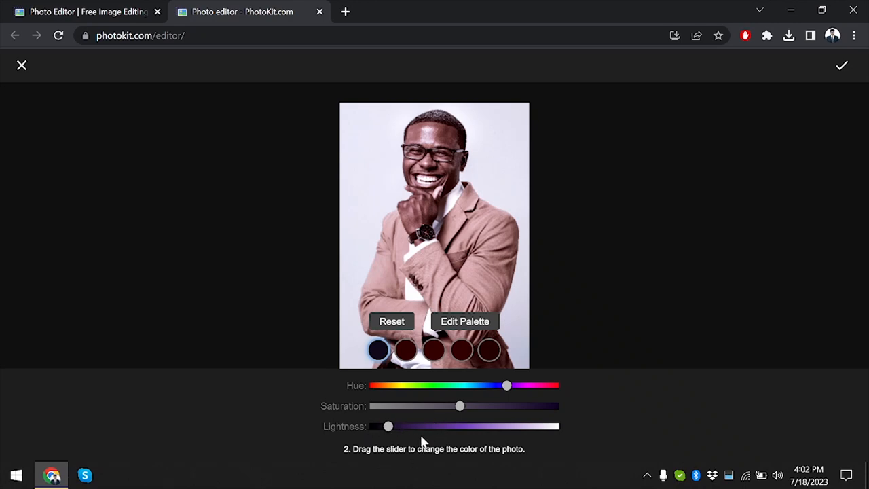
mouse_move(22, 66)
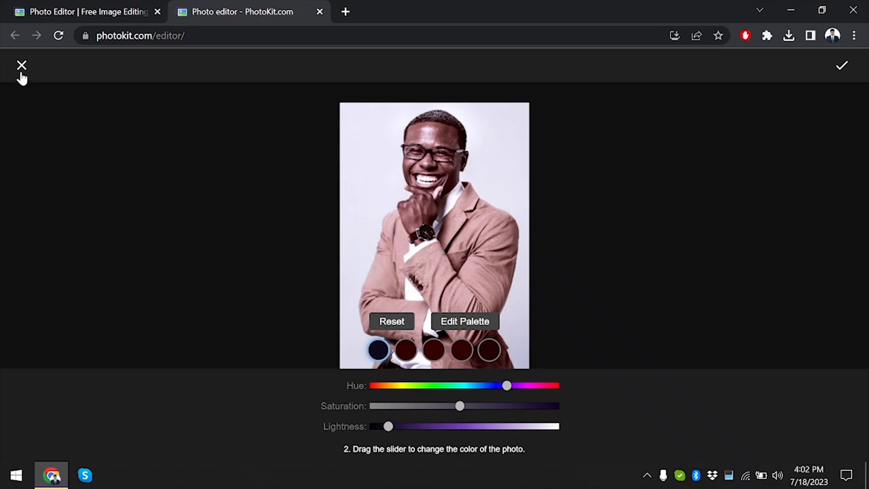
left_click(21, 65)
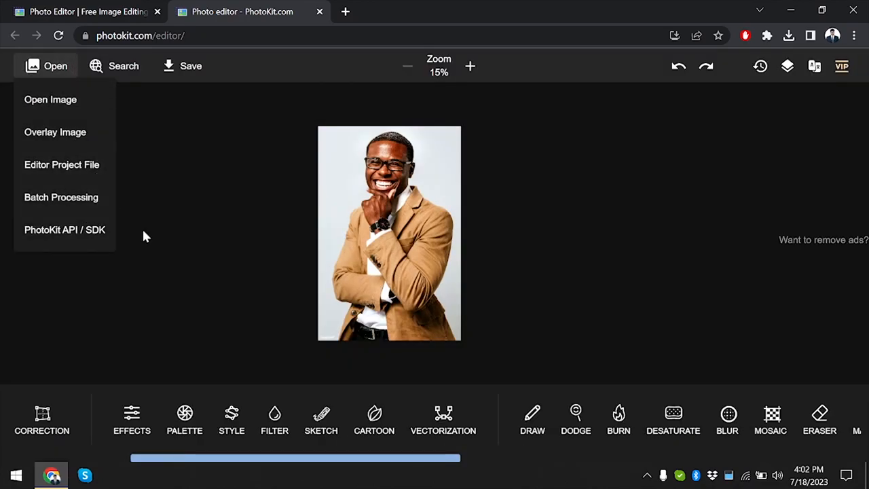
mouse_move(184, 413)
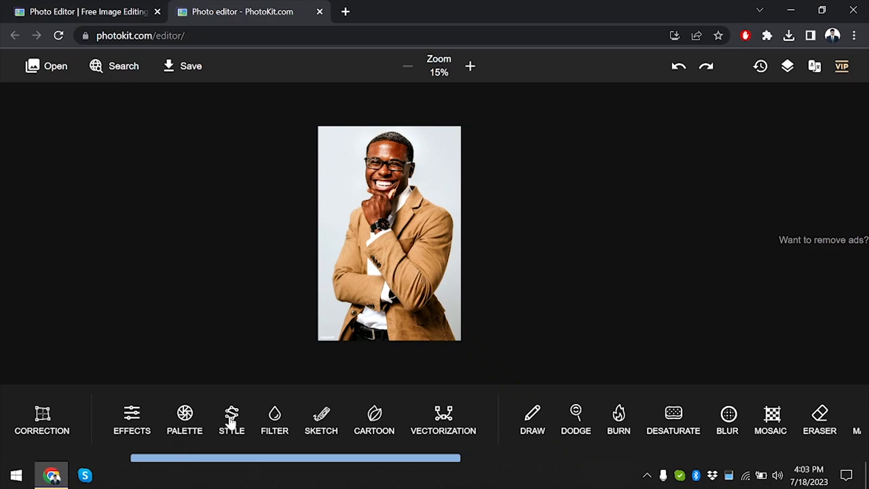
Open style transfer and pair the portrait with the fire texture as style
left_click(232, 420)
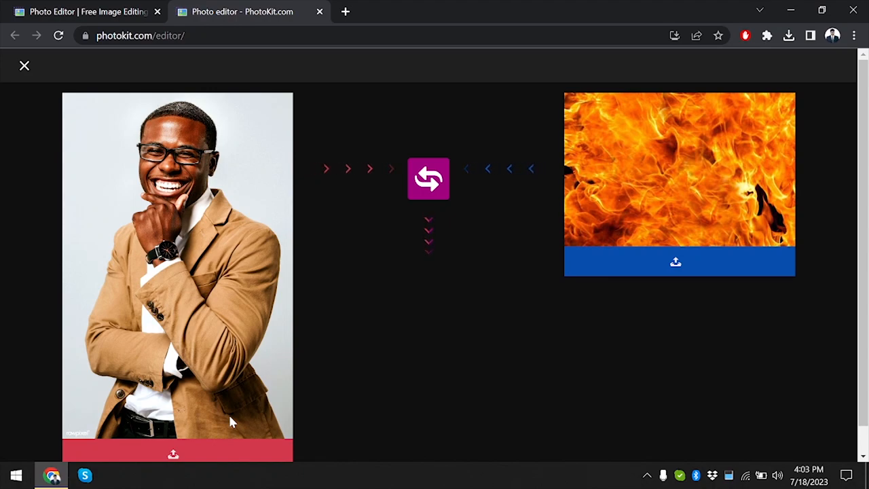
mouse_move(228, 247)
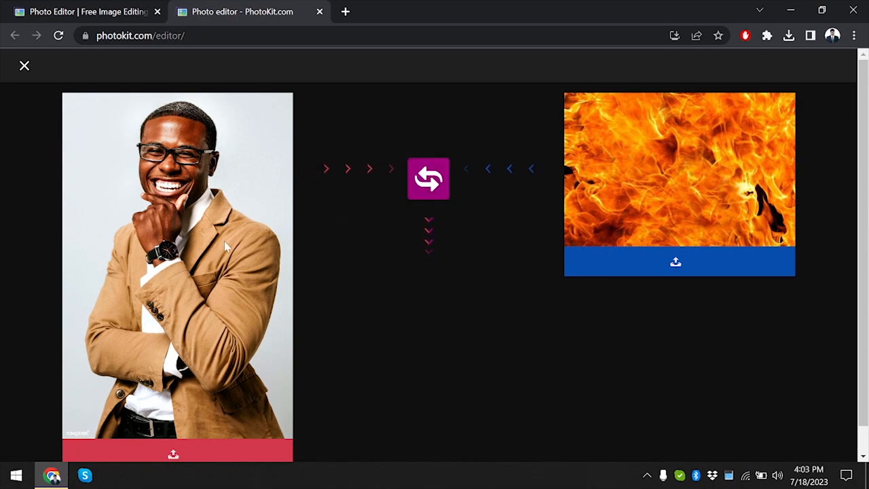
mouse_move(522, 155)
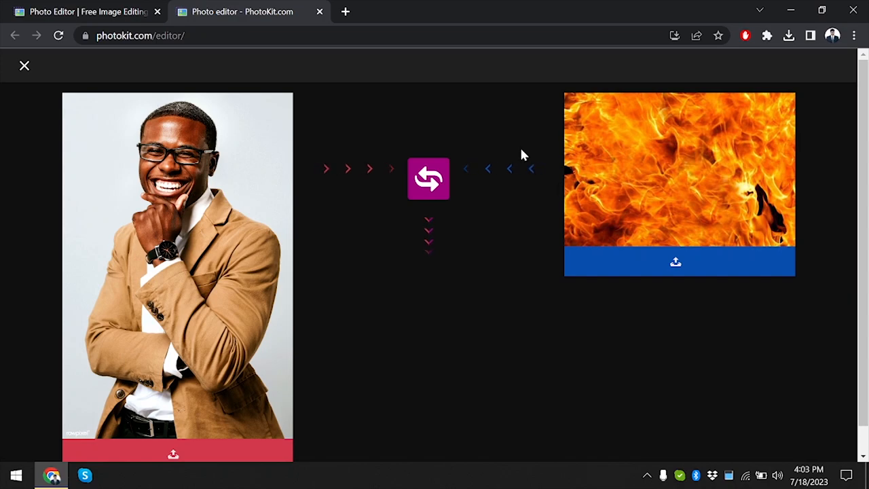
left_click(427, 179)
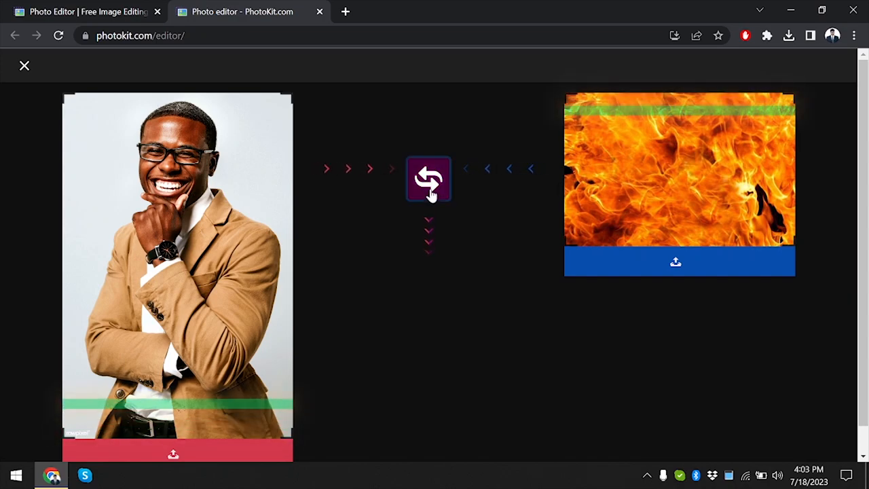
left_click(428, 179)
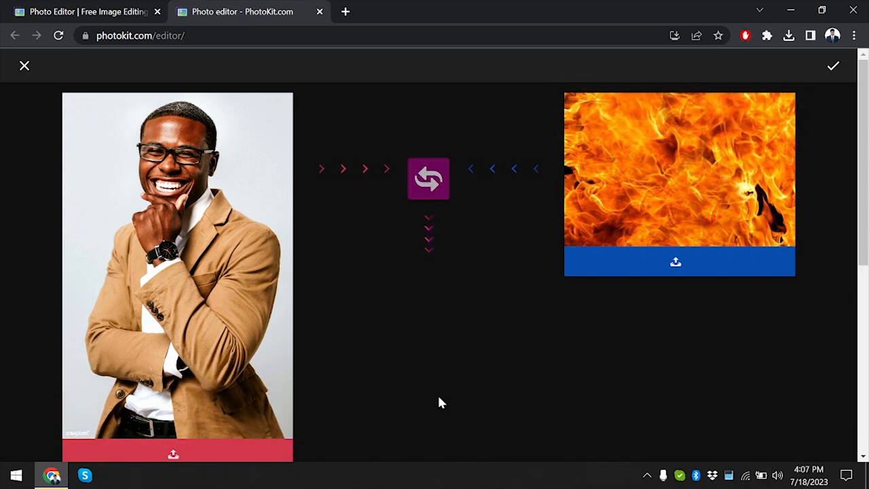
mouse_move(340, 348)
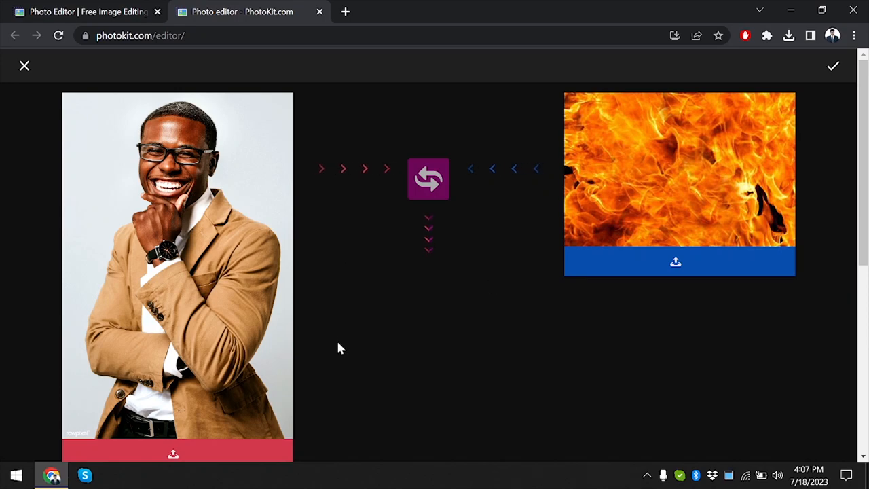
left_click(428, 178)
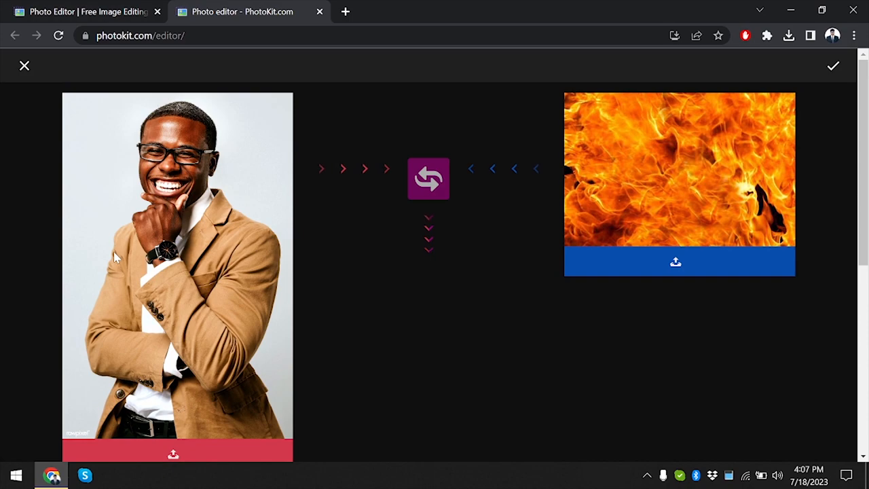
mouse_move(400, 418)
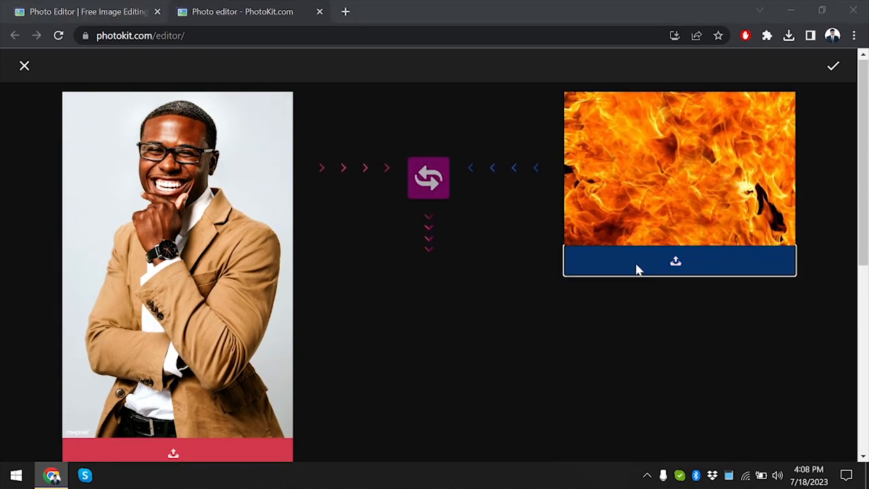
Load the grey-suit photo as the style image and review the blue-grey result
left_click(675, 261)
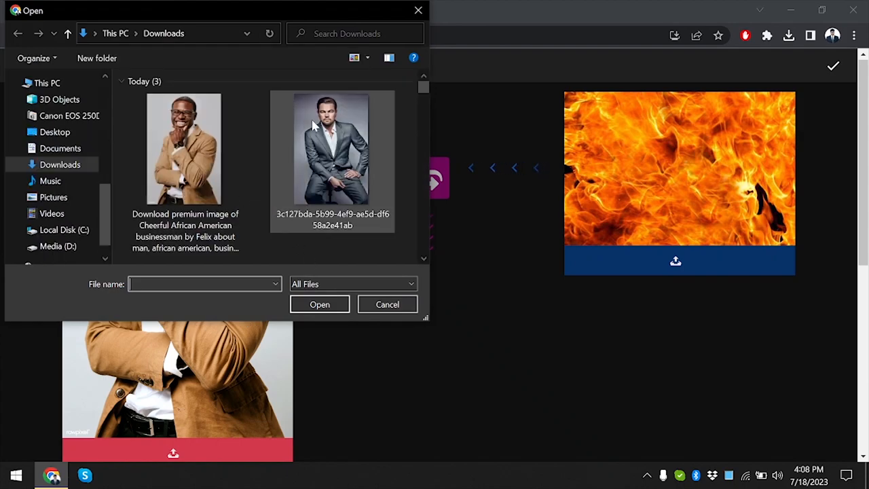
left_click(183, 148)
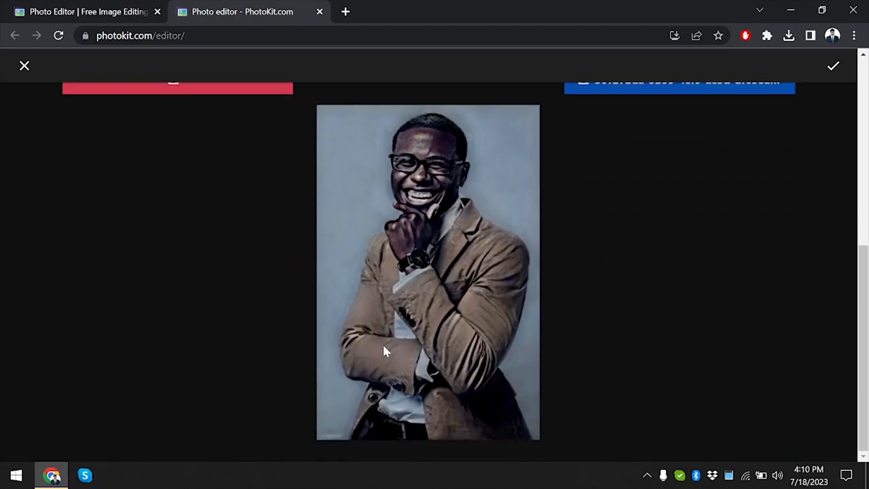
scroll("down", 3)
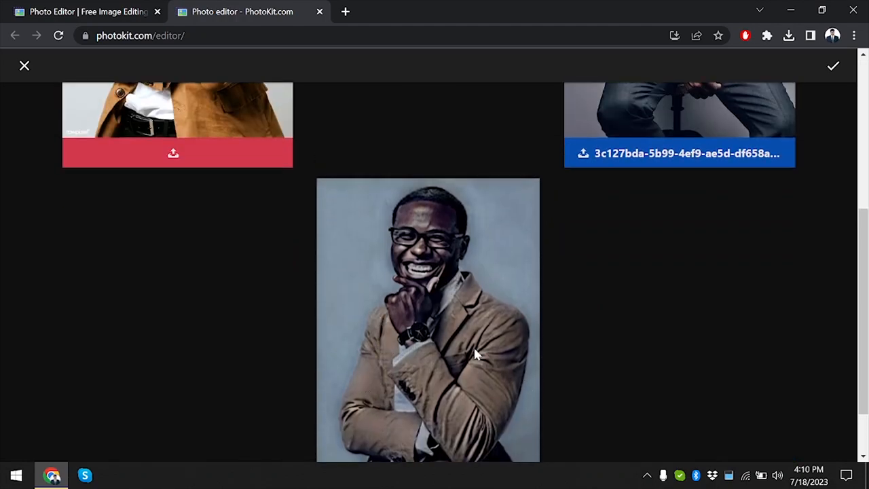
scroll("up", 3)
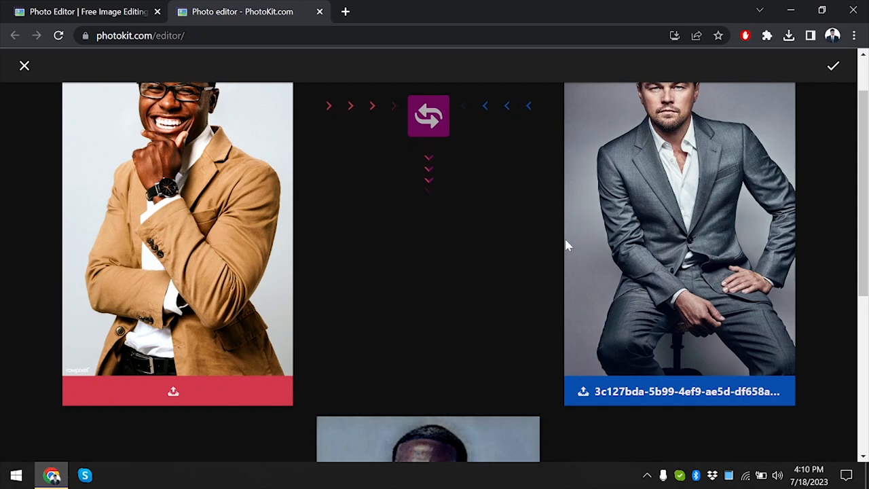
scroll("down", 3)
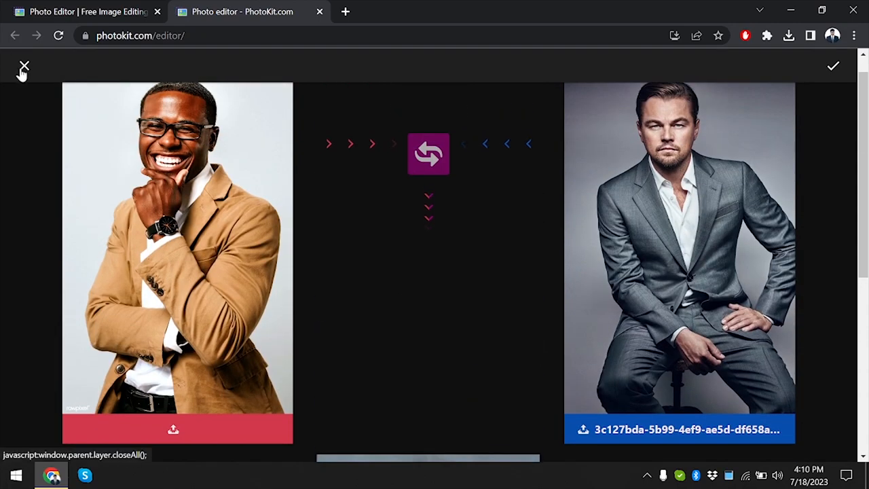
Leave style transfer and preview Black & White, orange-toned, Polaroid and Brownie filters
left_click(24, 66)
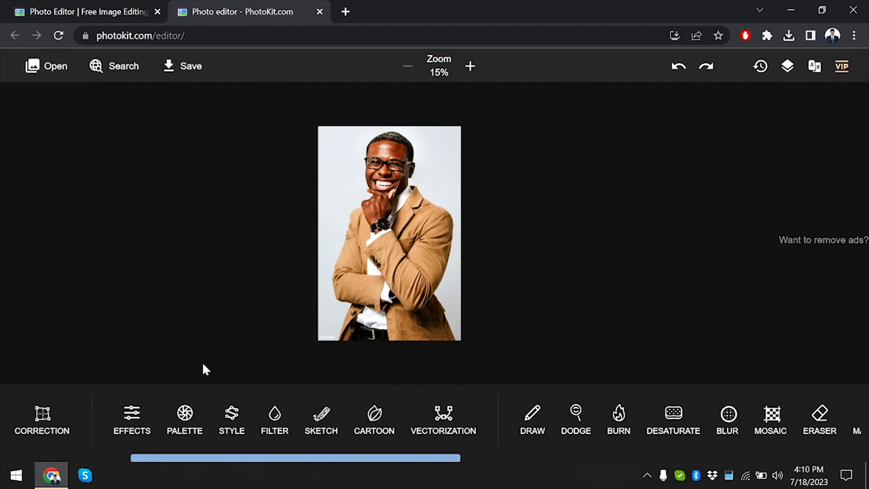
mouse_move(274, 421)
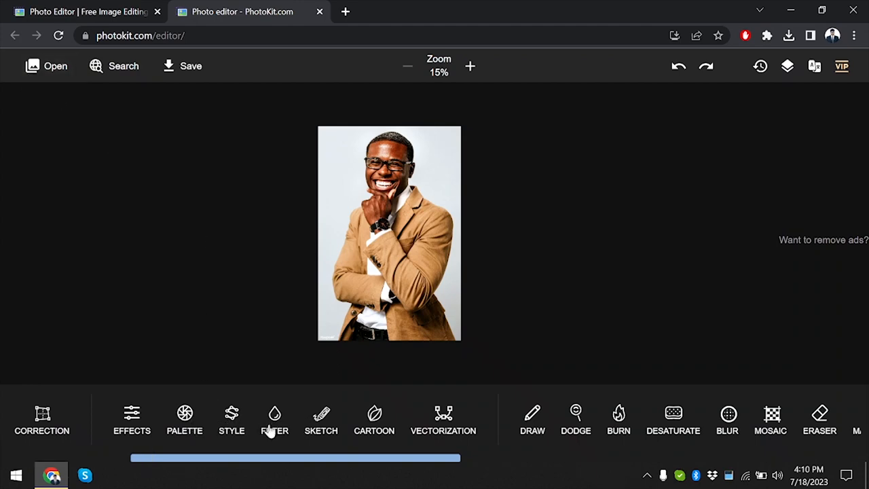
left_click(274, 421)
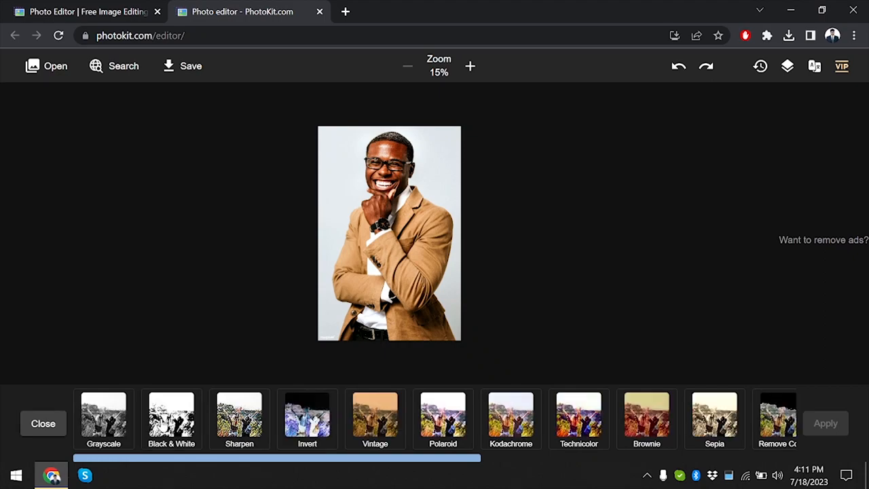
left_click(176, 416)
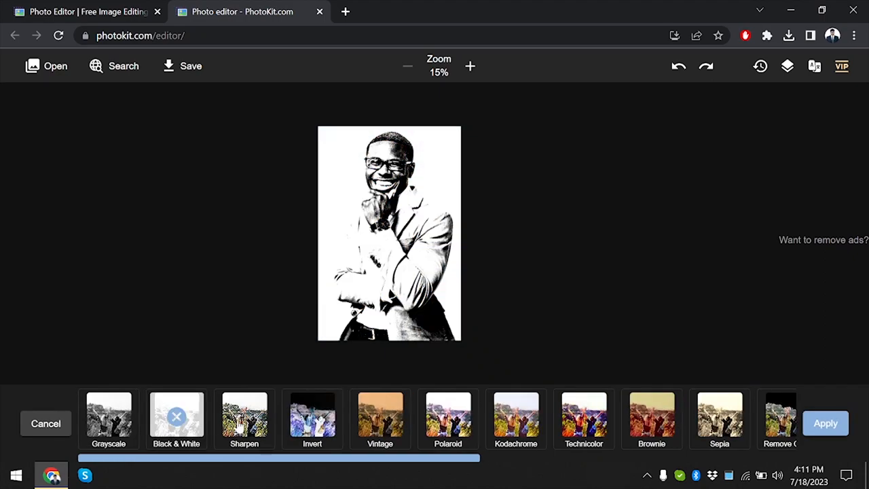
left_click(245, 416)
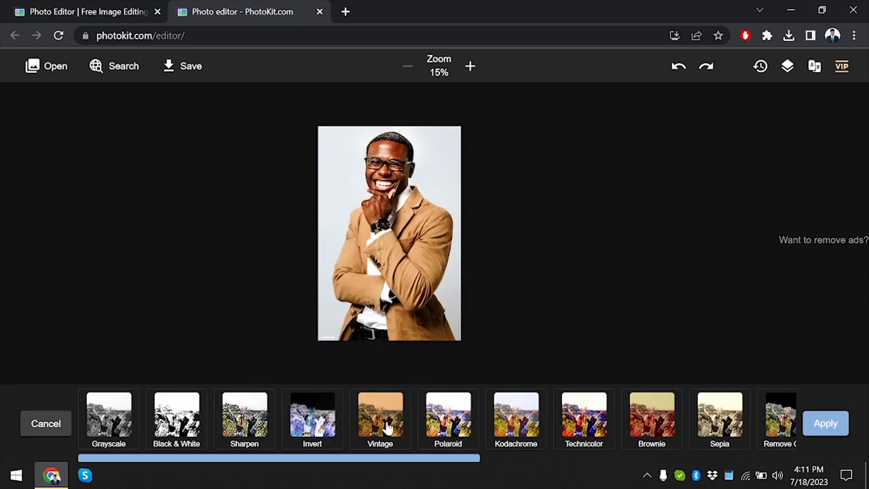
left_click(381, 416)
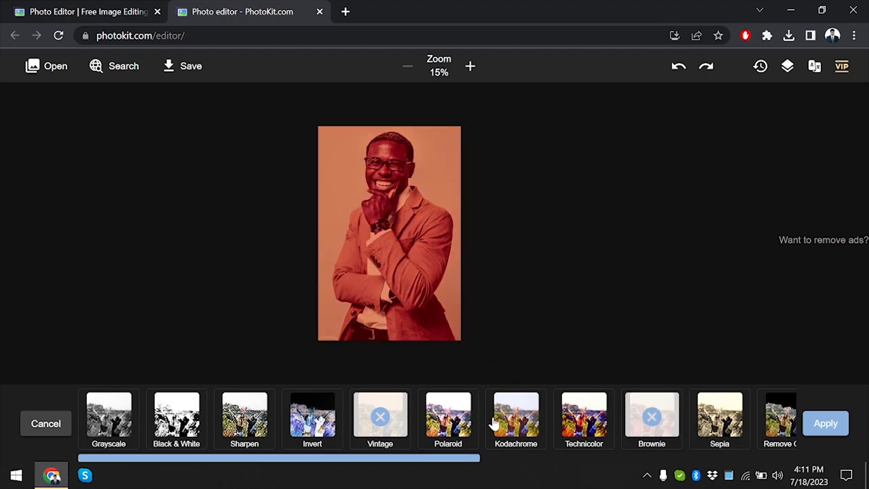
left_click(447, 416)
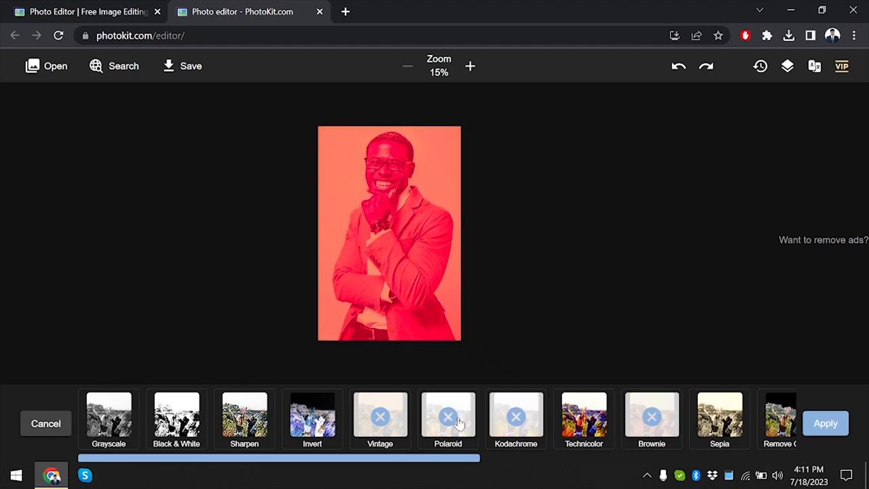
left_click(448, 417)
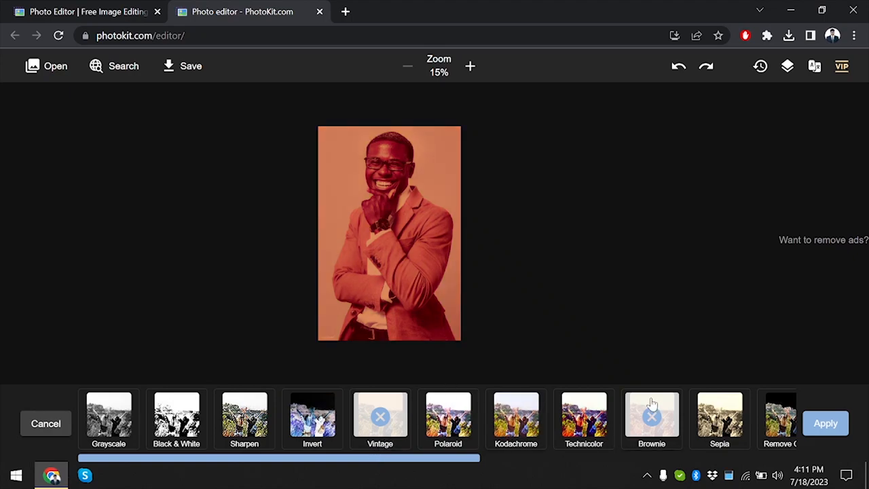
mouse_move(284, 416)
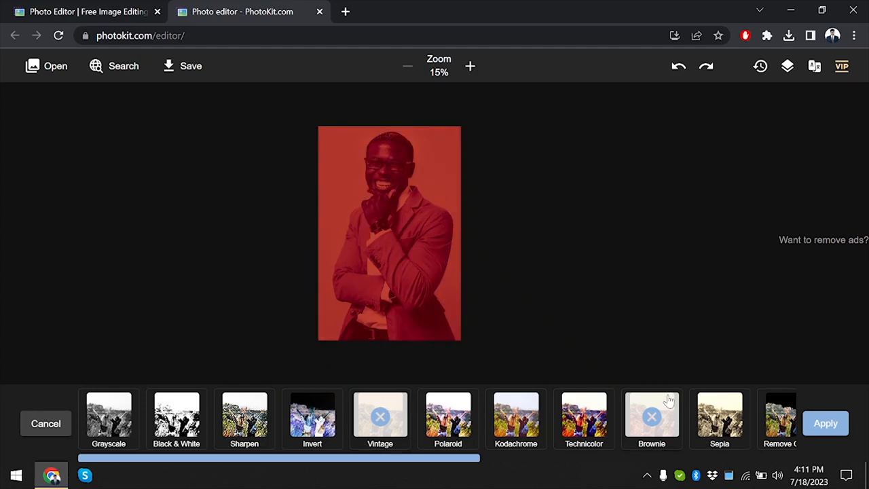
Reset the colours, then toggle the Brownie and Vintage filter previews on and off
left_click(652, 416)
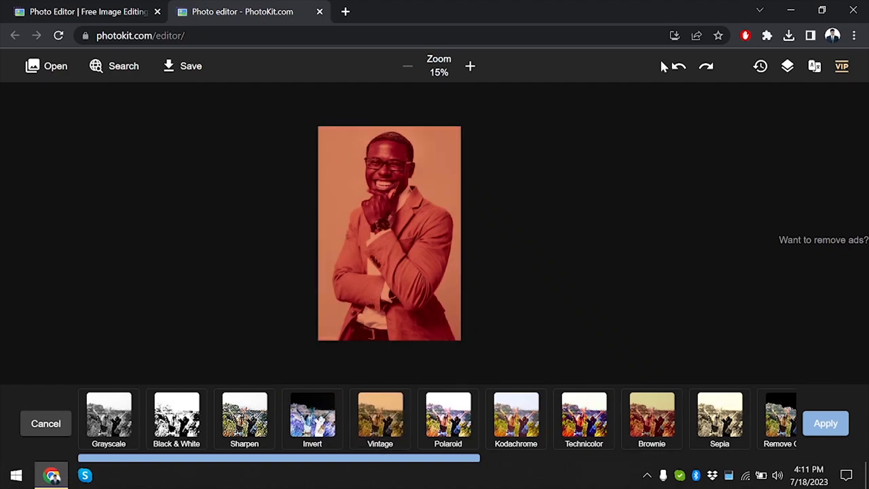
left_click(678, 66)
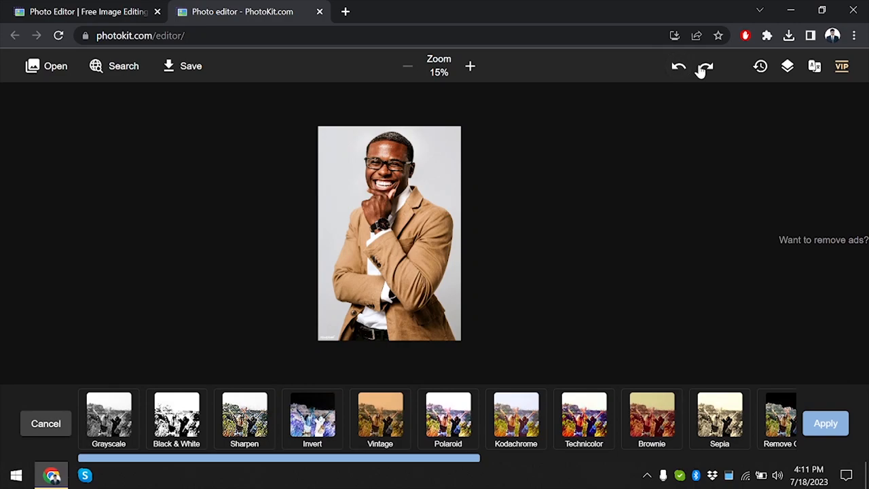
left_click(652, 415)
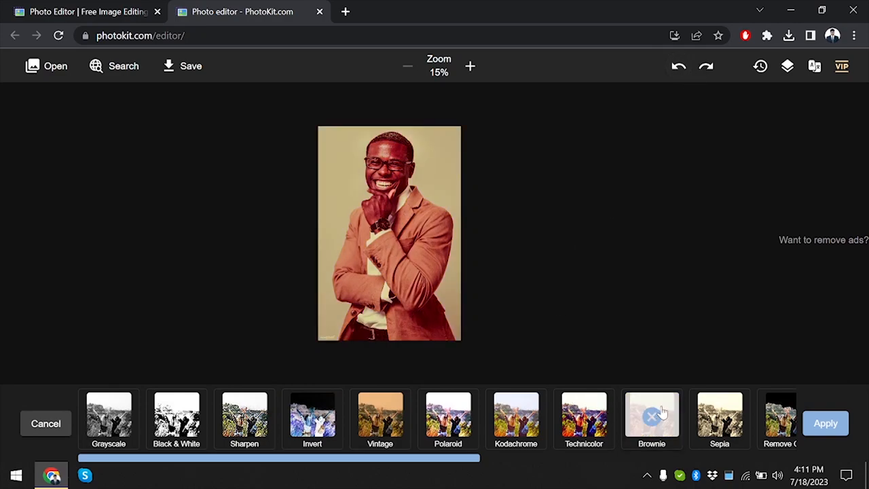
left_click(651, 414)
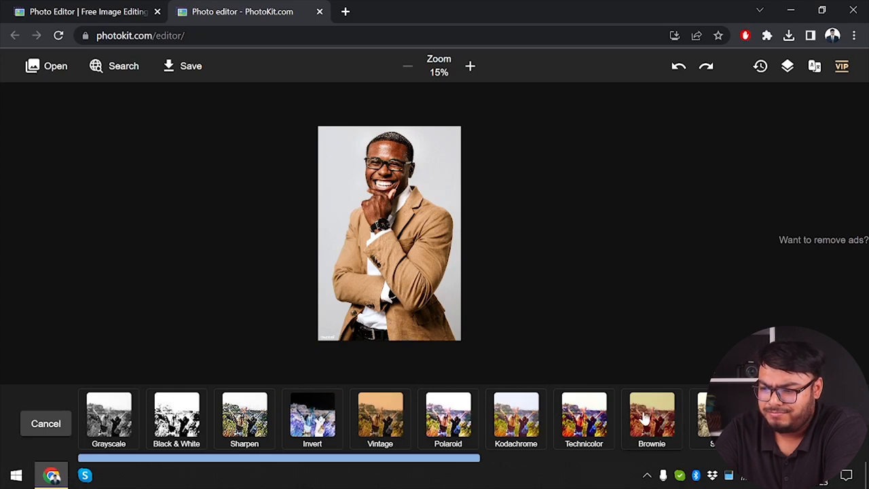
left_click(380, 417)
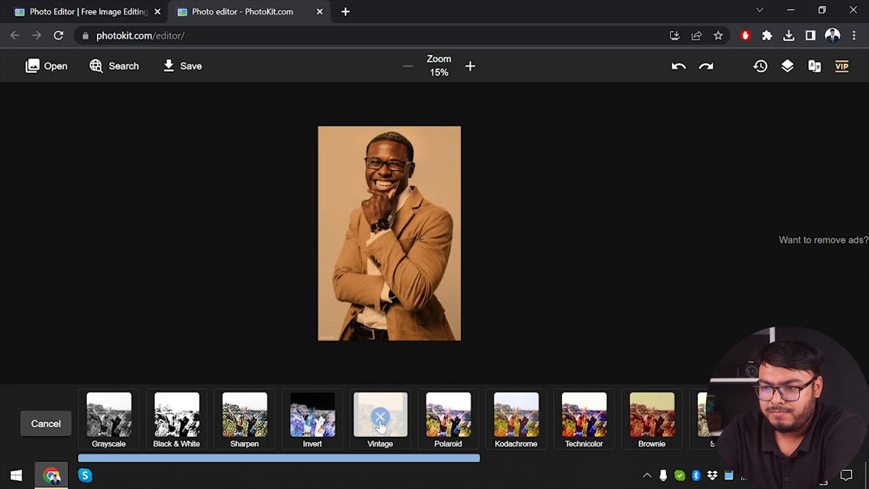
left_click(379, 416)
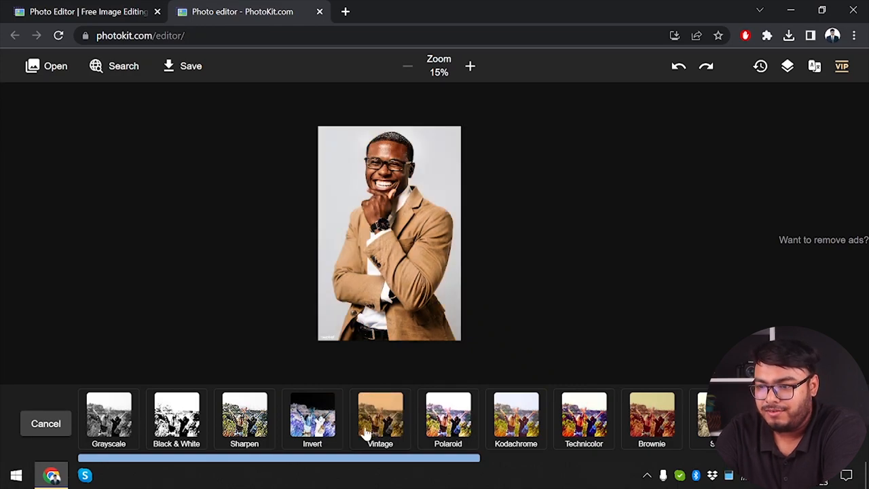
left_click(381, 416)
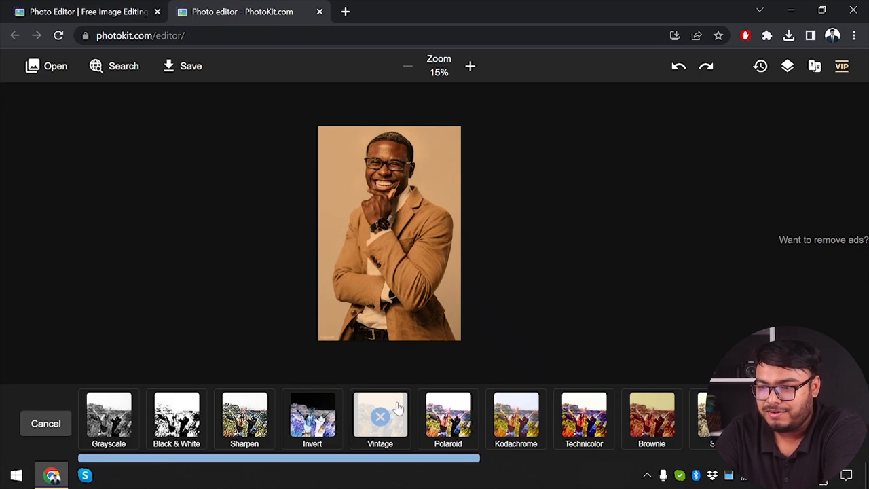
left_click(379, 415)
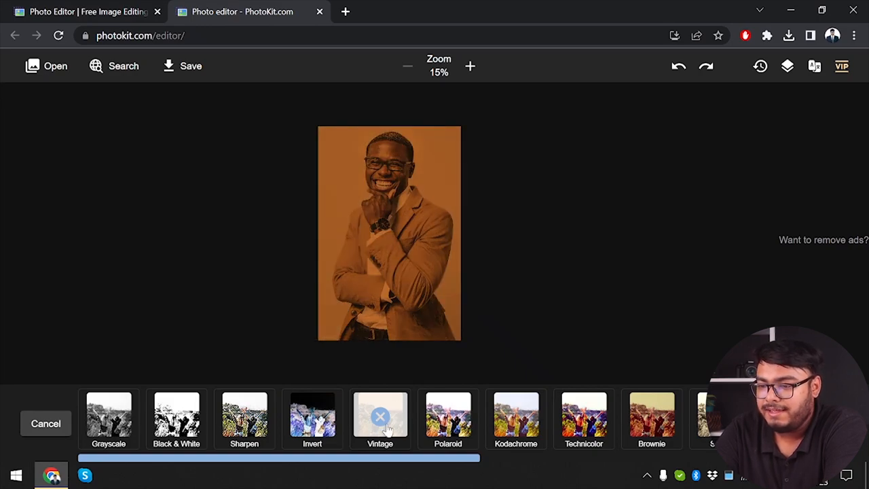
left_click(381, 417)
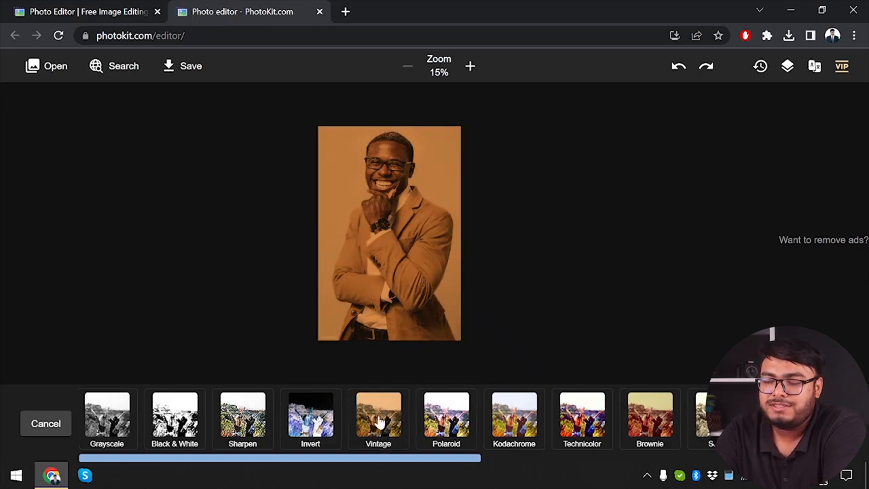
scroll("right", 3)
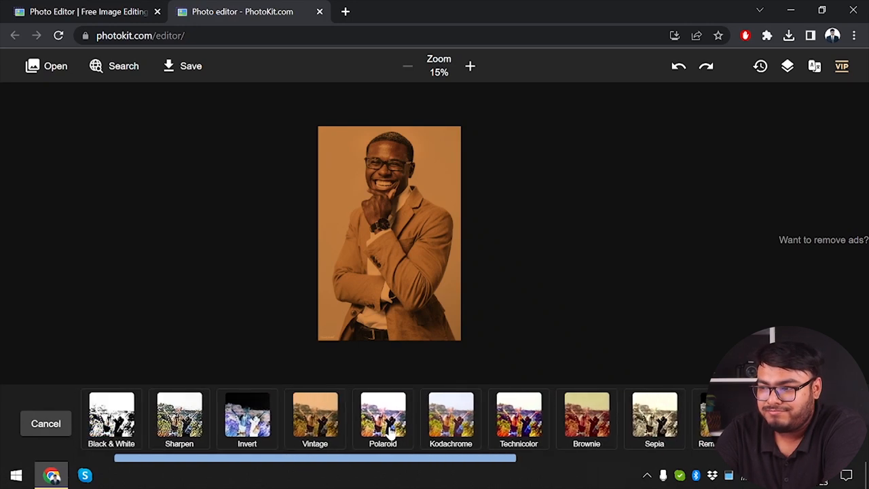
scroll("left", 3)
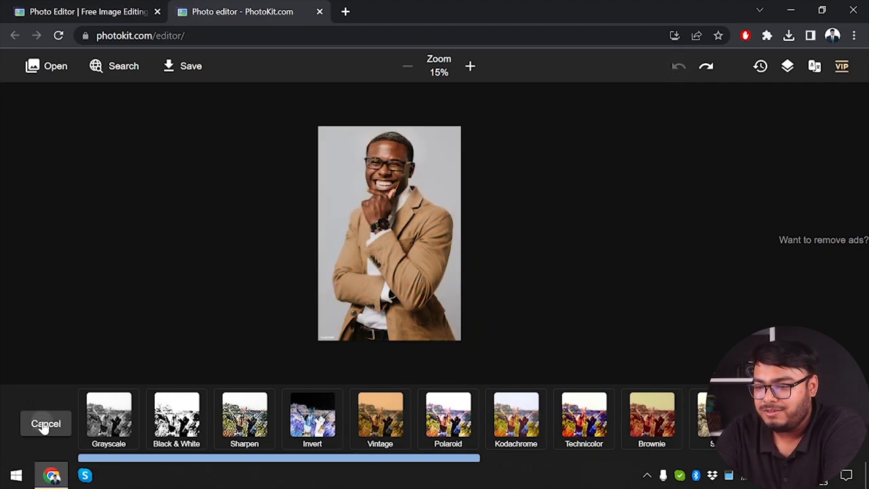
Discard the filter previews and convert the portrait to a pencil sketch
left_click(45, 423)
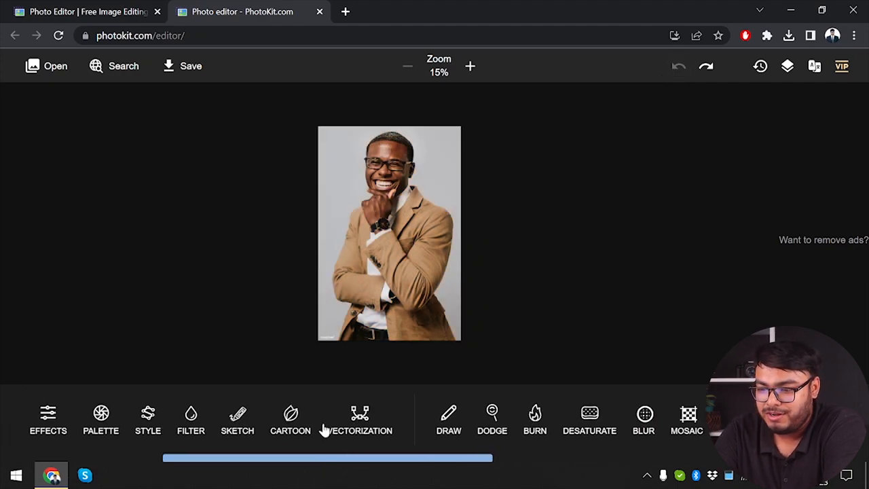
scroll("left", 3)
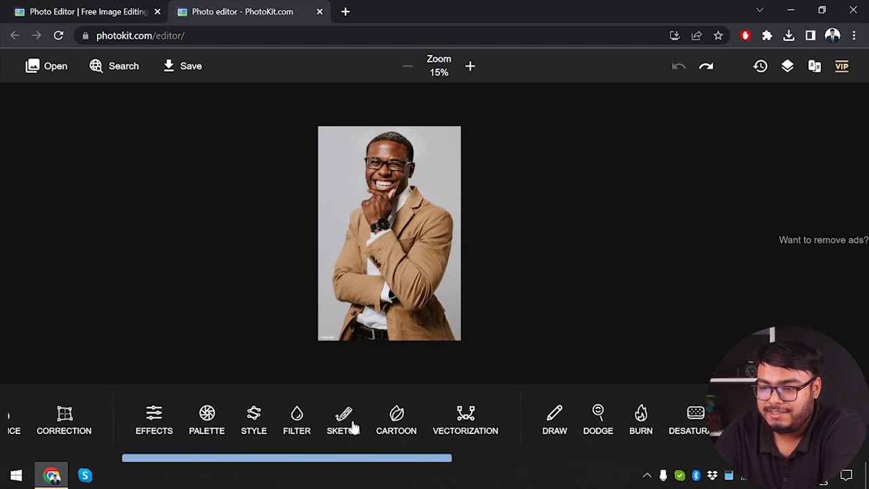
left_click(344, 419)
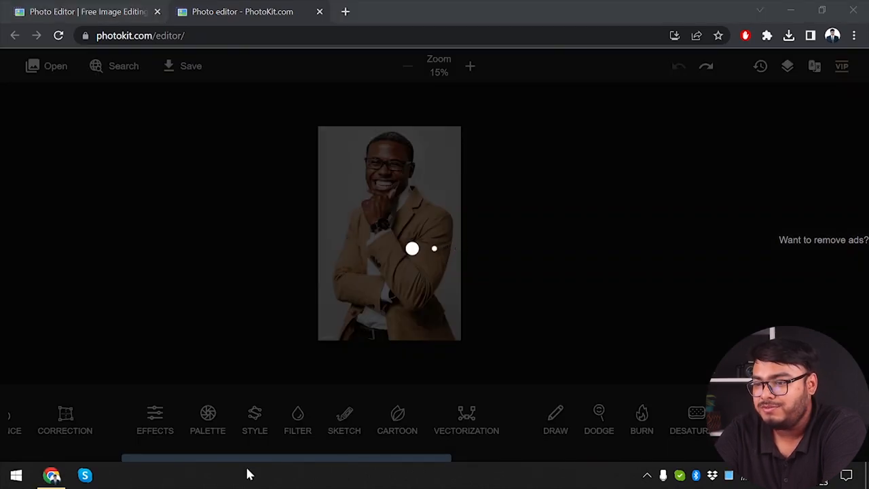
left_click(344, 418)
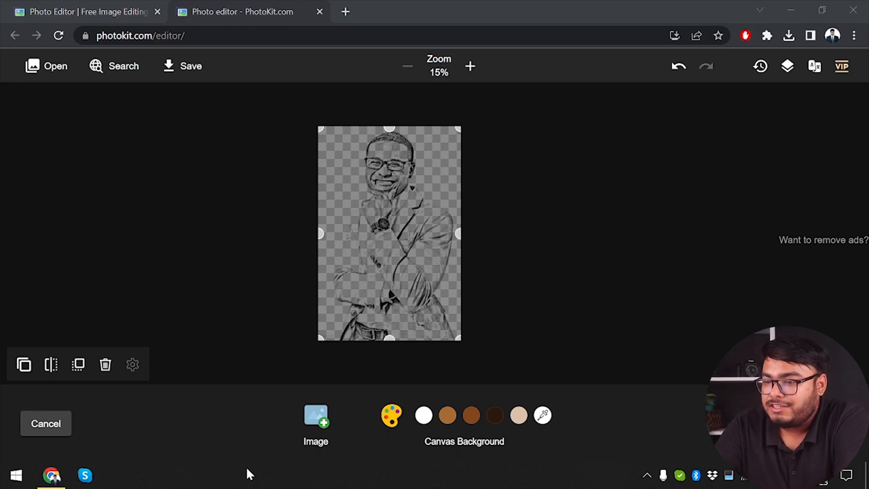
mouse_move(423, 414)
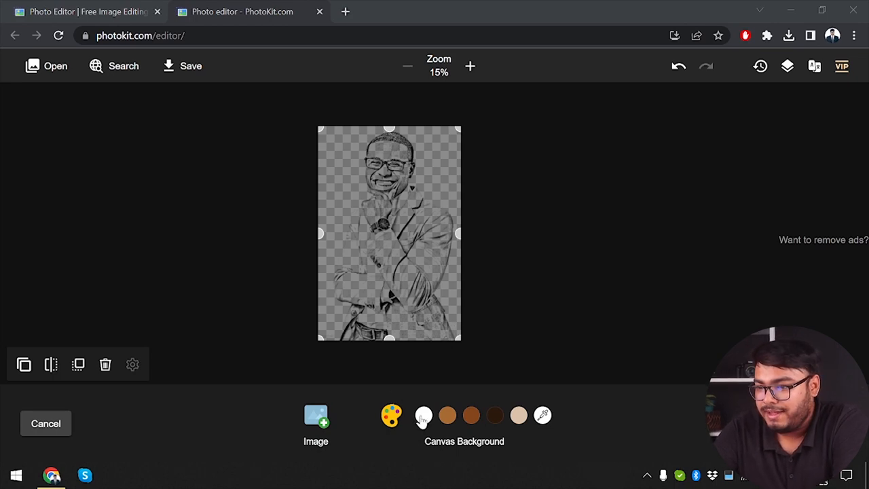
Try white and brown canvas backgrounds, settling on light beige
left_click(423, 415)
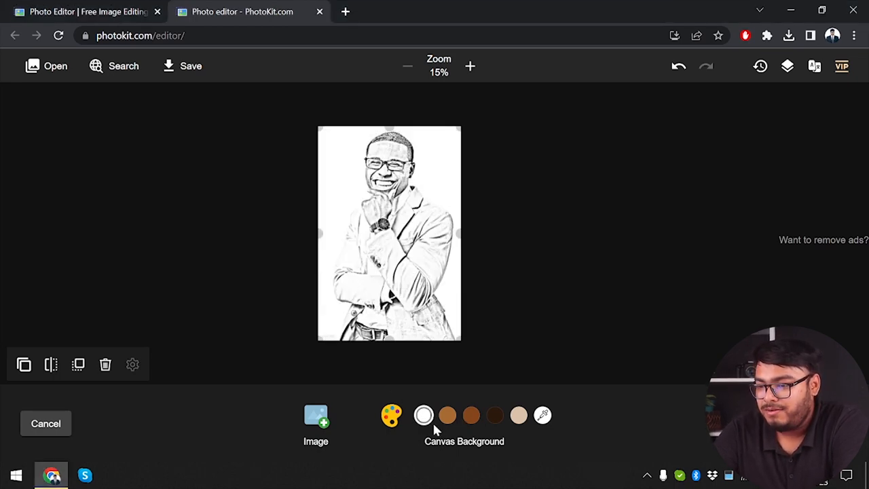
left_click(447, 415)
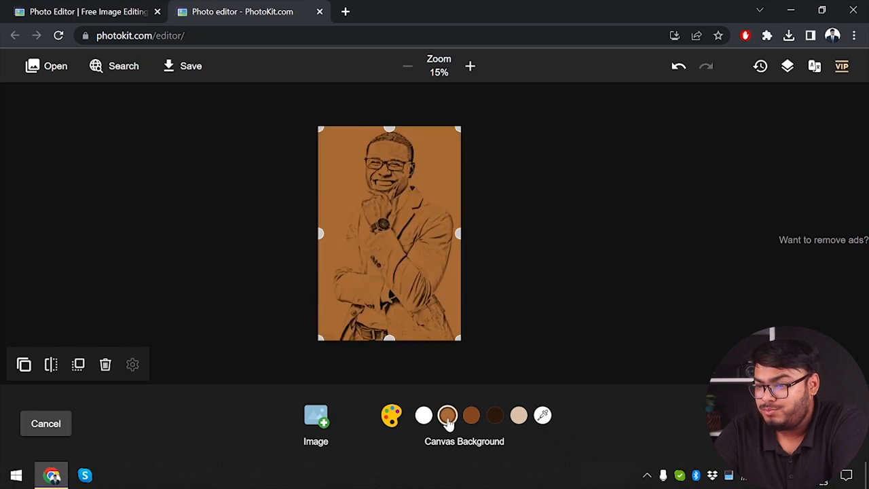
left_click(423, 415)
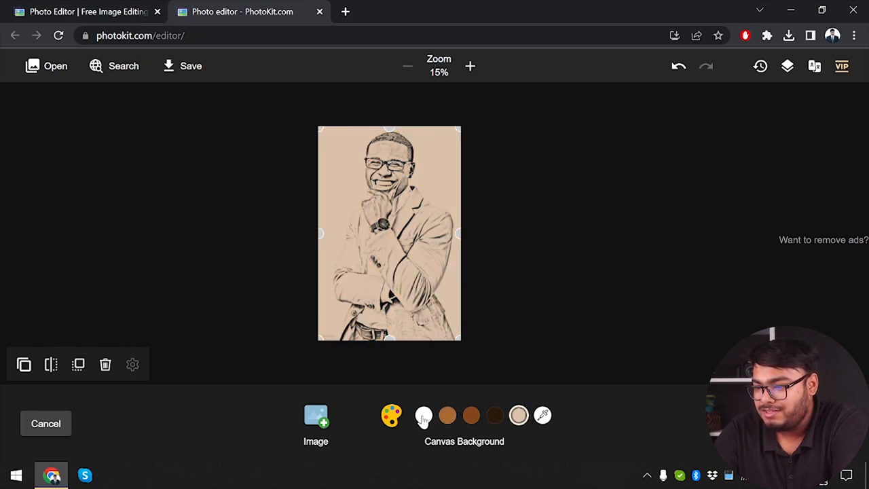
left_click(423, 415)
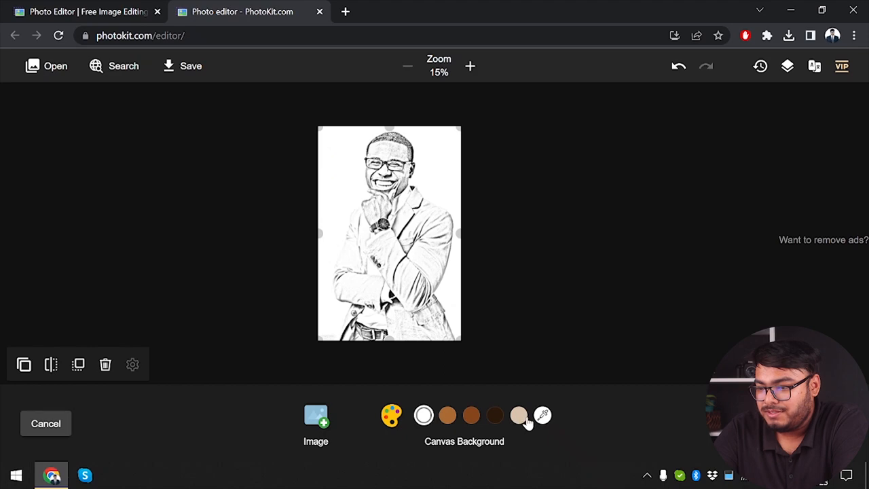
left_click(519, 415)
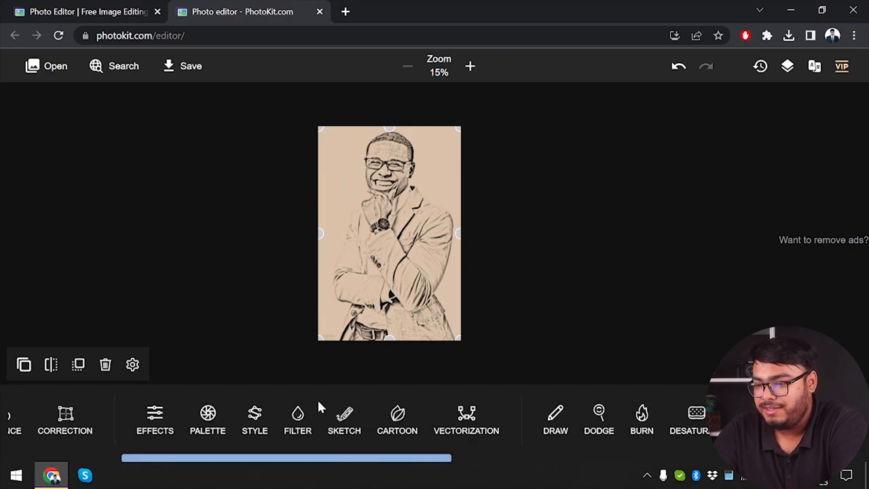
mouse_move(388, 420)
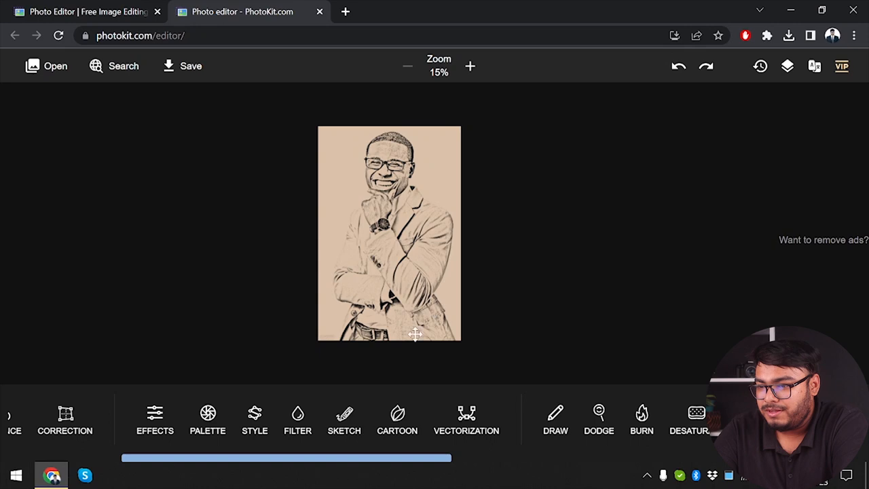
left_click(389, 233)
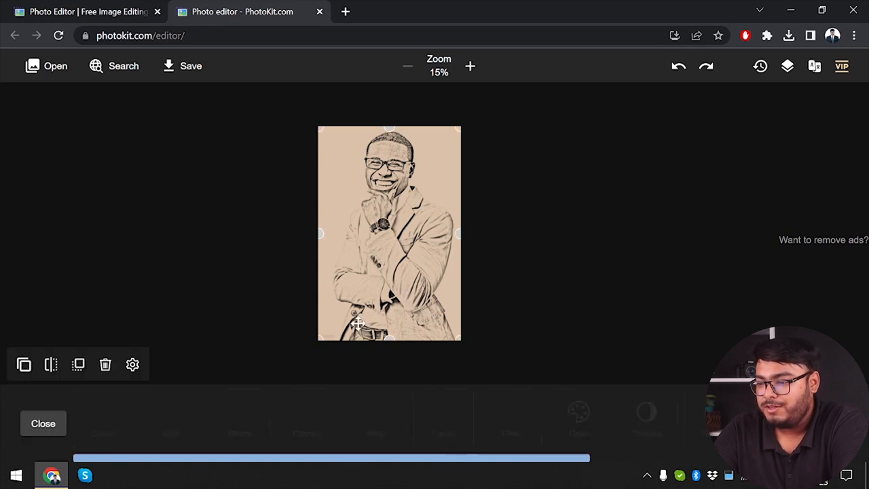
left_click(44, 423)
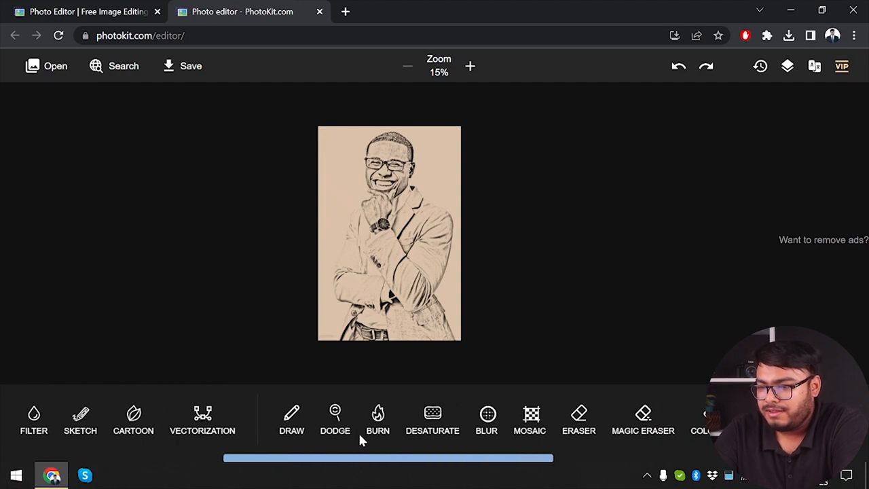
mouse_move(502, 428)
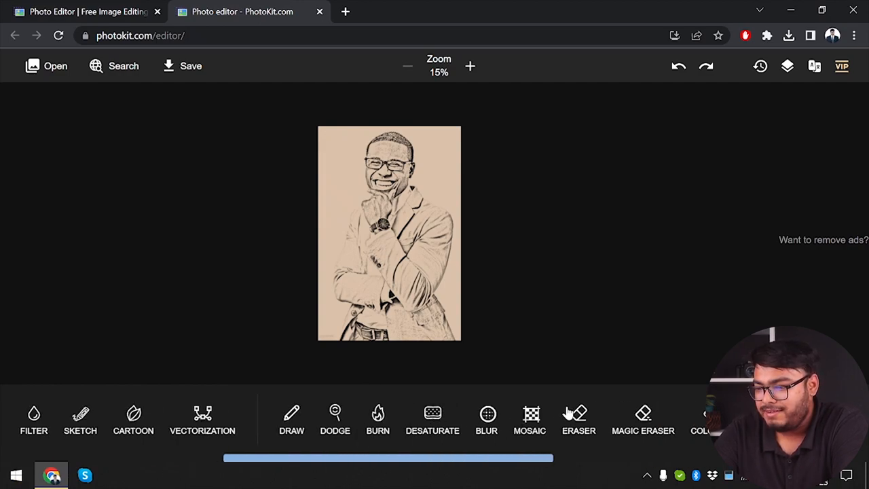
left_click(579, 419)
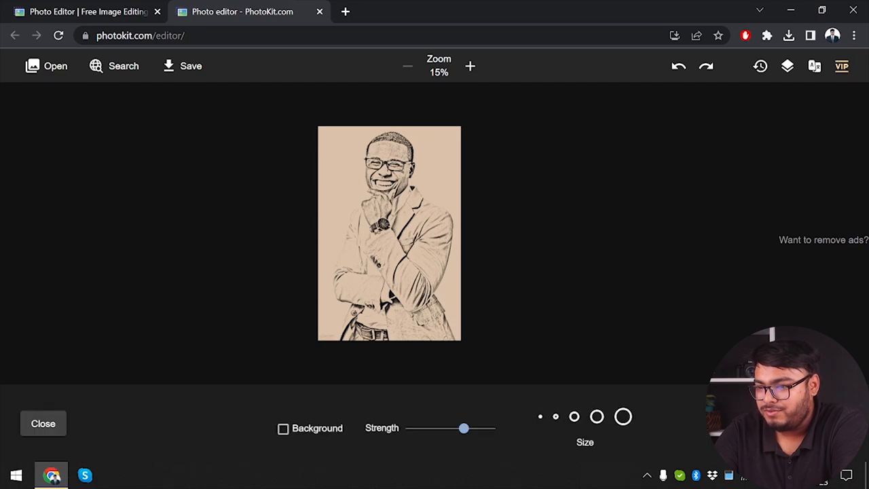
left_click(470, 66)
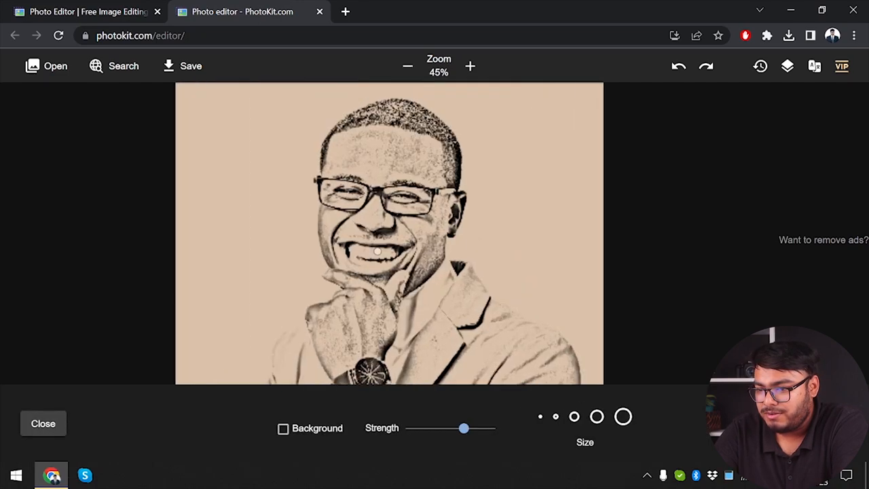
left_click(408, 66)
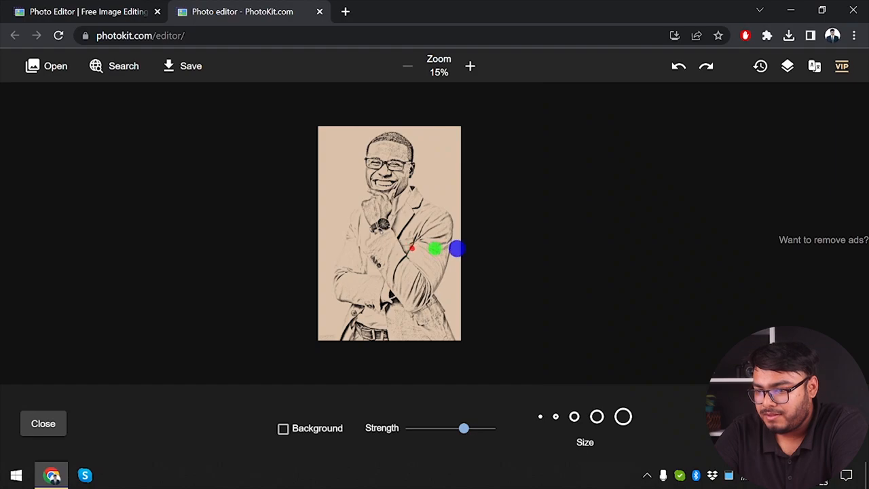
left_click(679, 66)
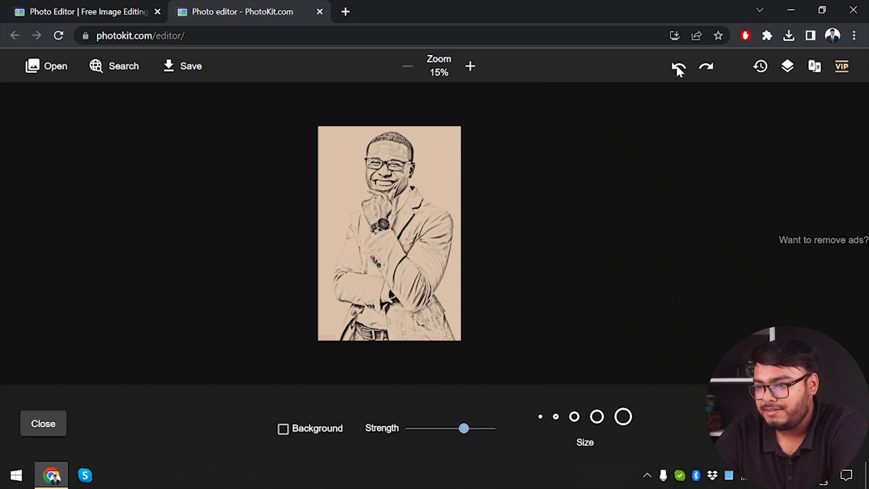
left_click(470, 66)
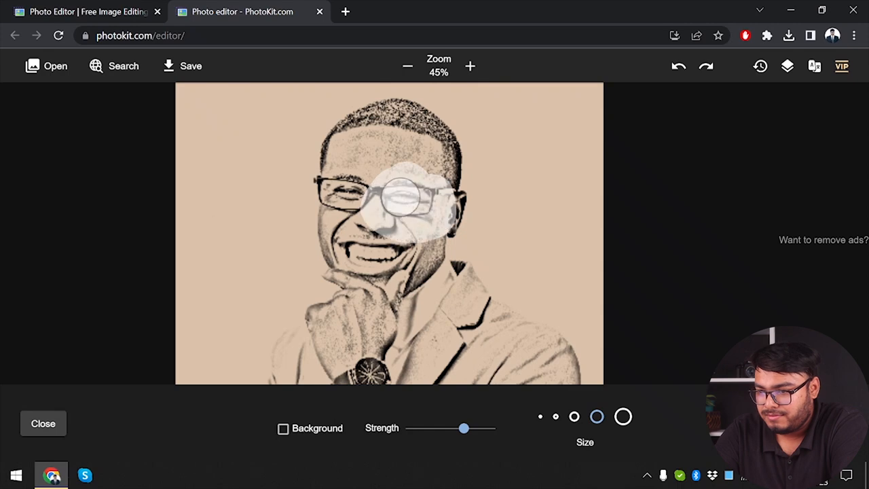
left_click(408, 204)
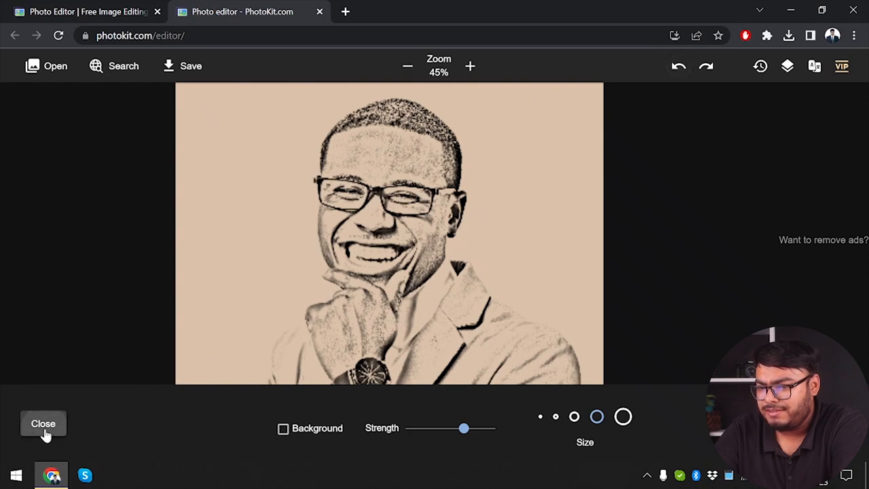
Leave magic eraser, brush the eyes and mouth with Smooth, then undo the marks
left_click(43, 423)
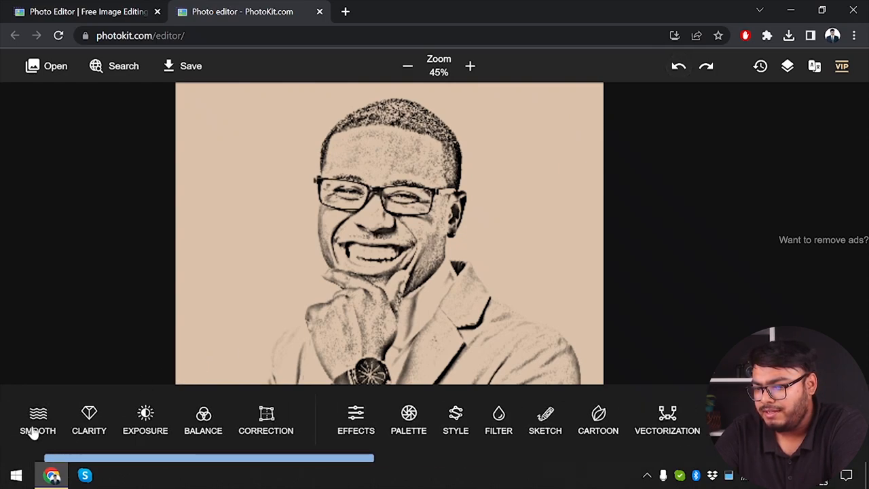
left_click(37, 421)
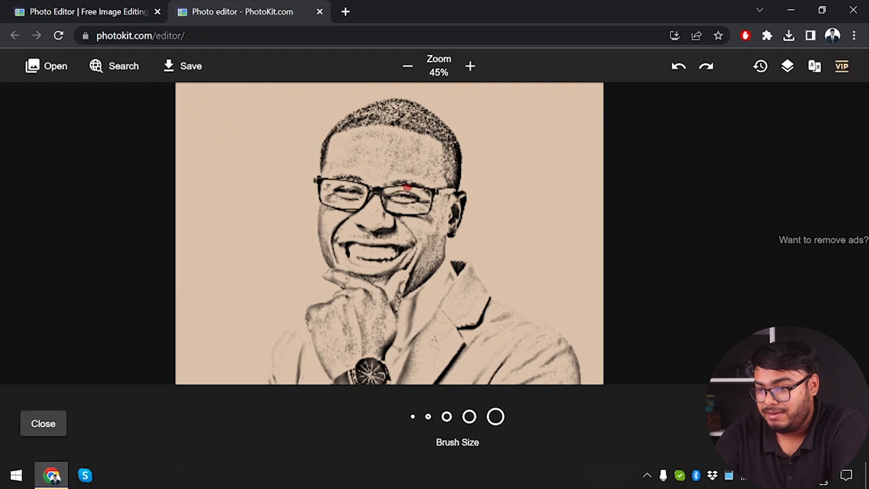
left_click_drag(408, 176, 401, 225)
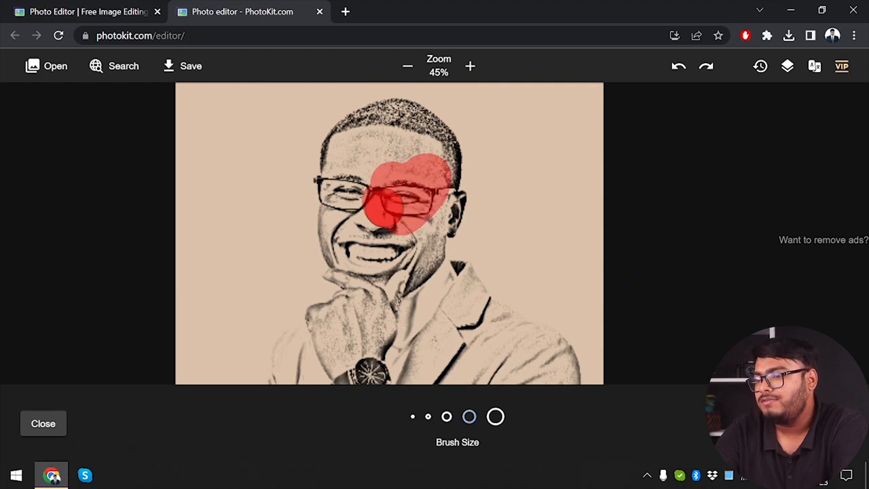
left_click(677, 66)
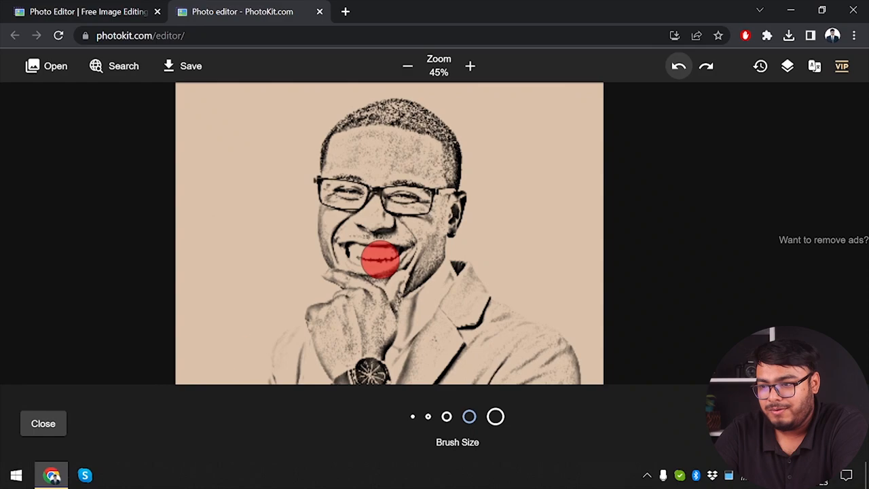
left_click(43, 423)
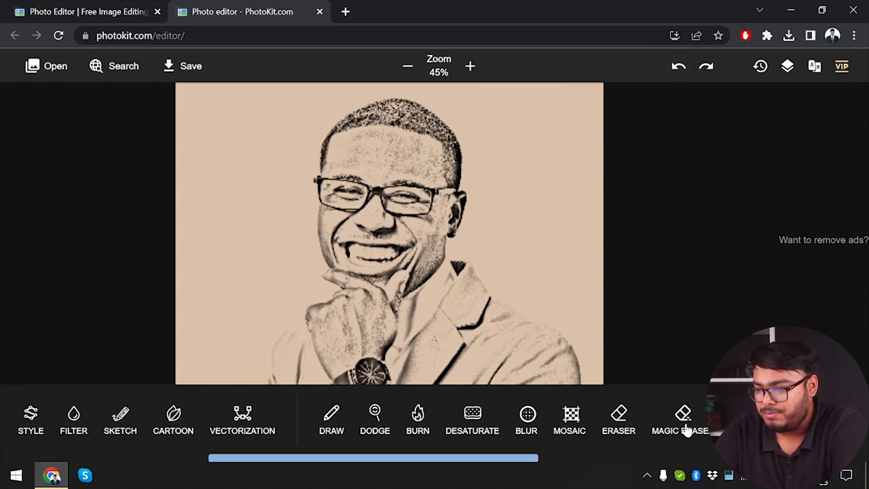
Magic-erase the beige background, undo the extra erase steps, and apply the result
left_click(681, 417)
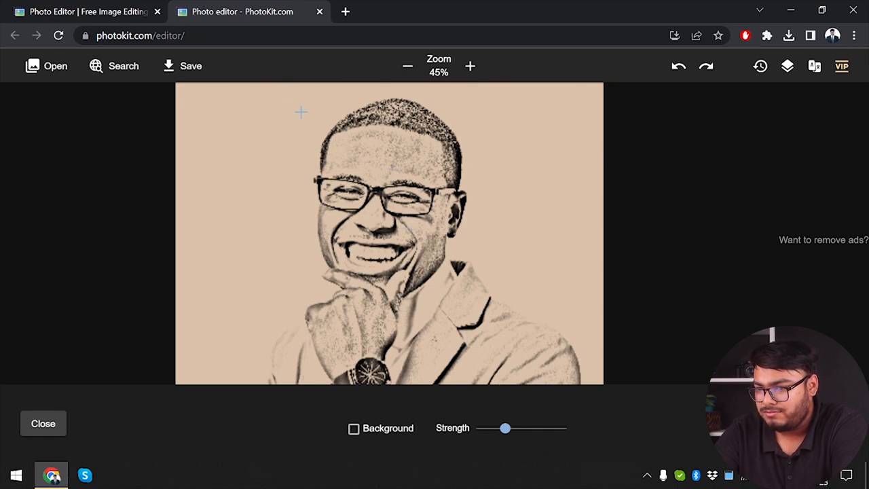
mouse_move(512, 303)
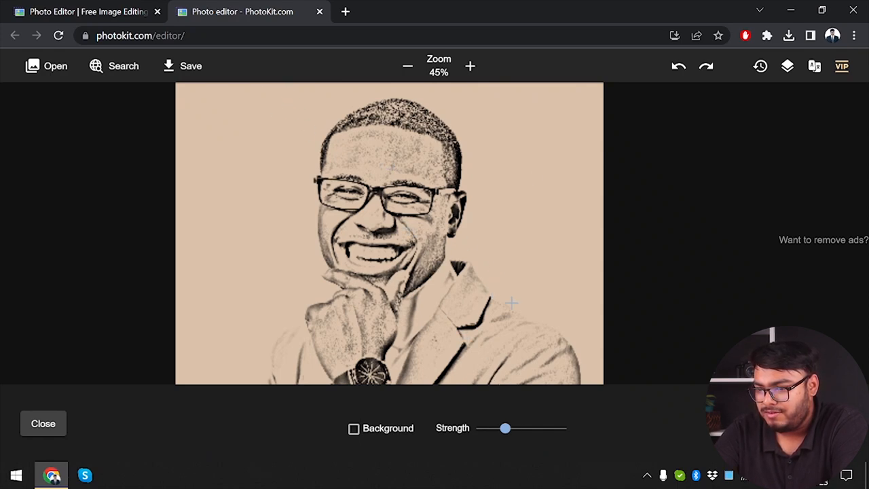
mouse_move(286, 114)
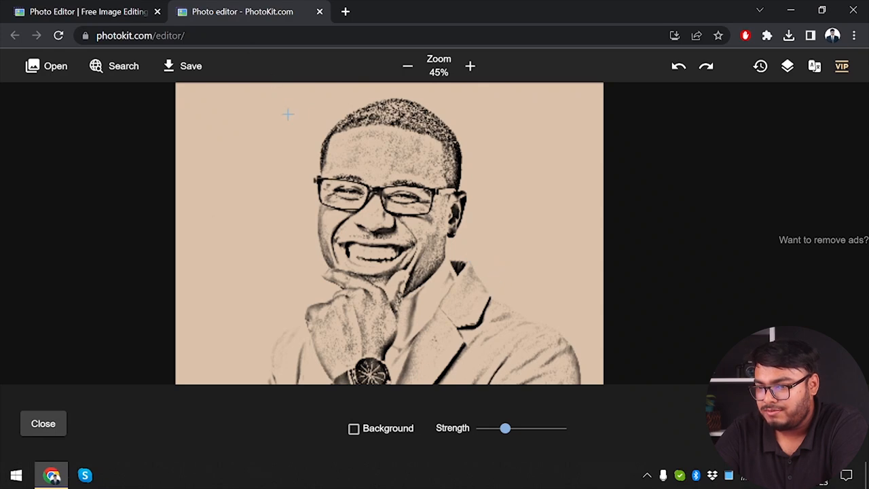
left_click(435, 249)
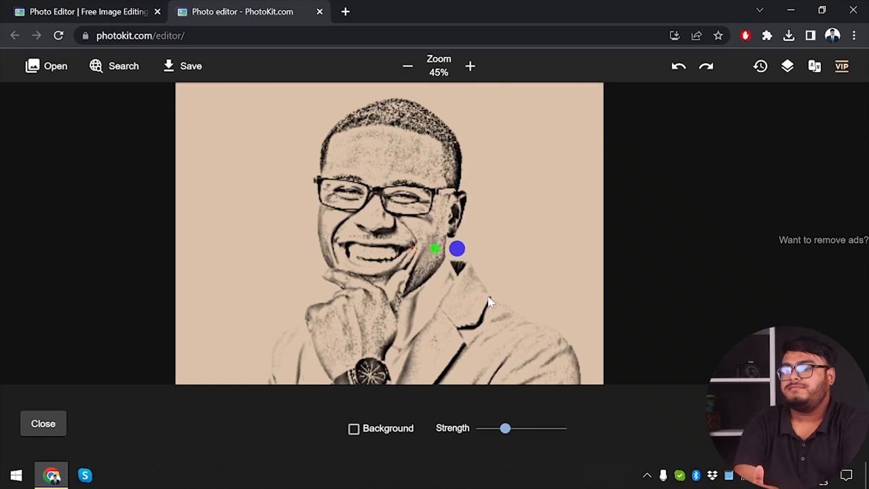
left_click(678, 66)
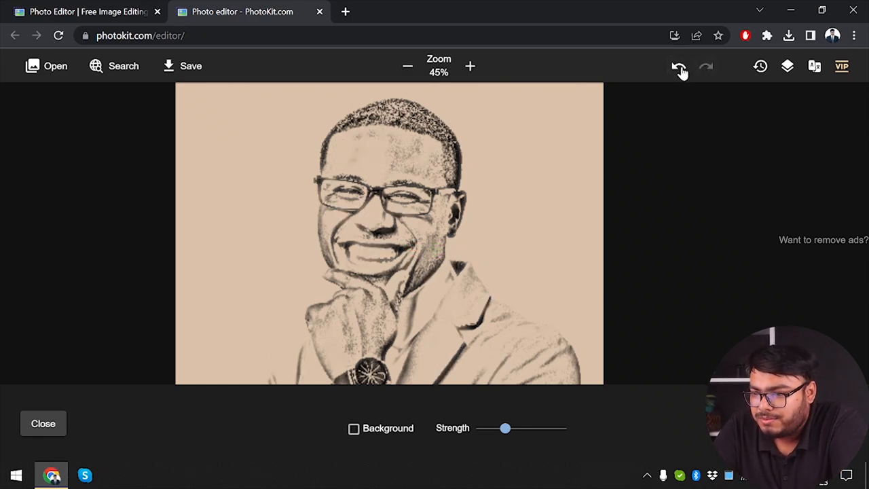
left_click(679, 66)
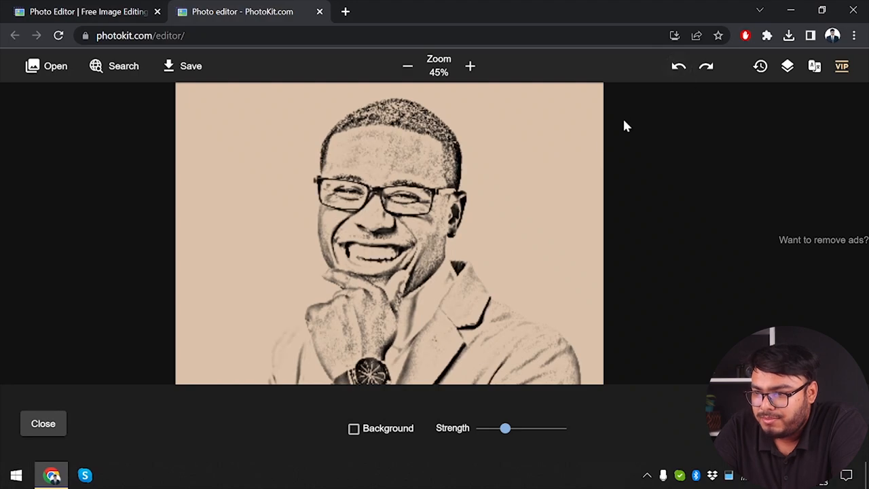
left_click(407, 66)
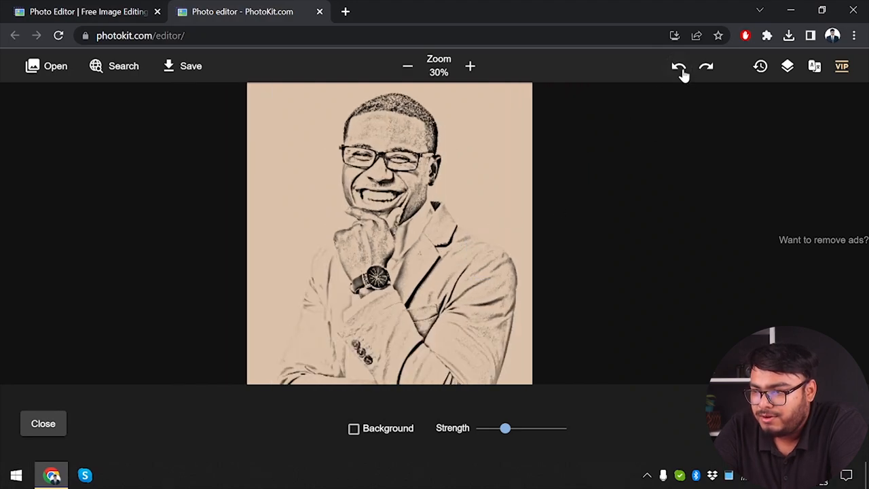
left_click(679, 66)
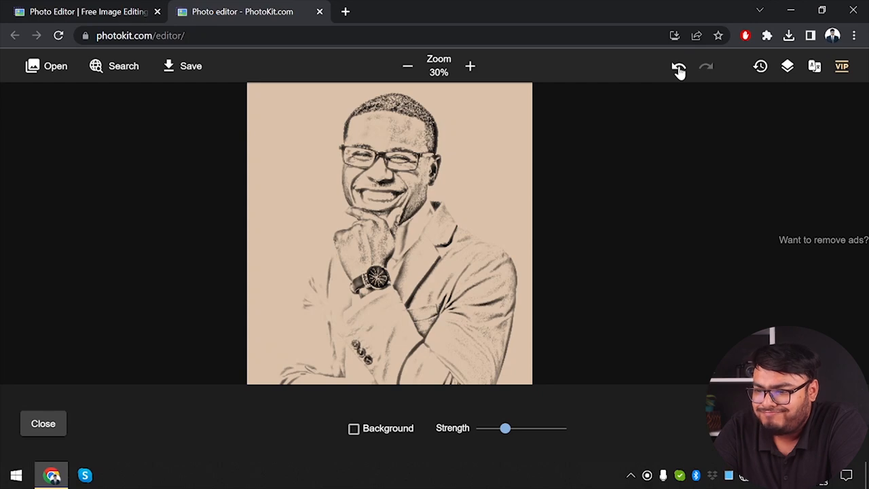
left_click(679, 66)
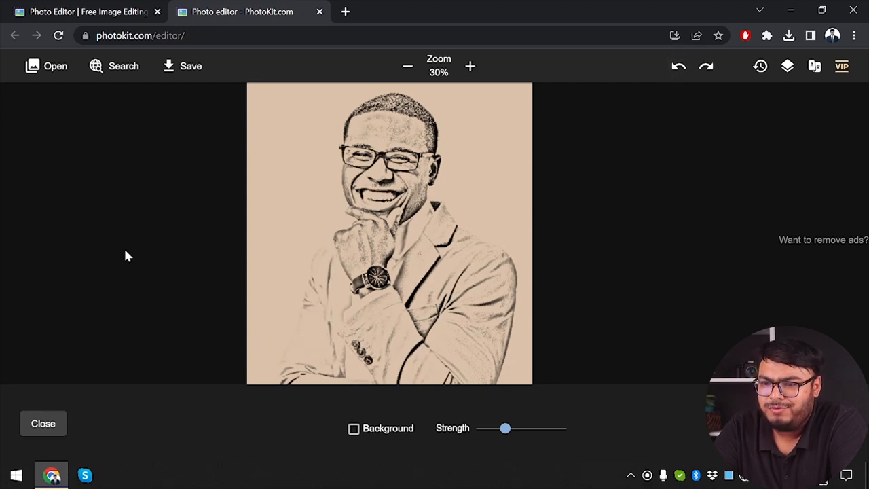
left_click(43, 423)
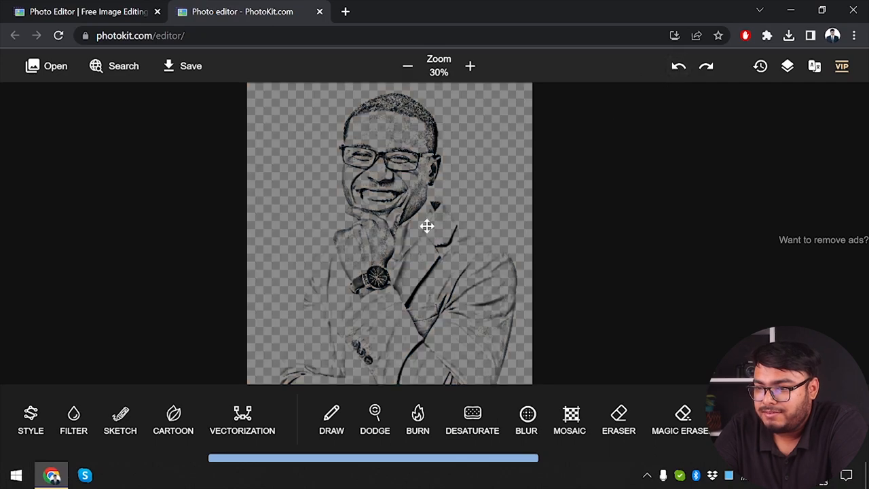
Erase a patch across the eyes on the colour photo, then undo it completely
left_click(678, 66)
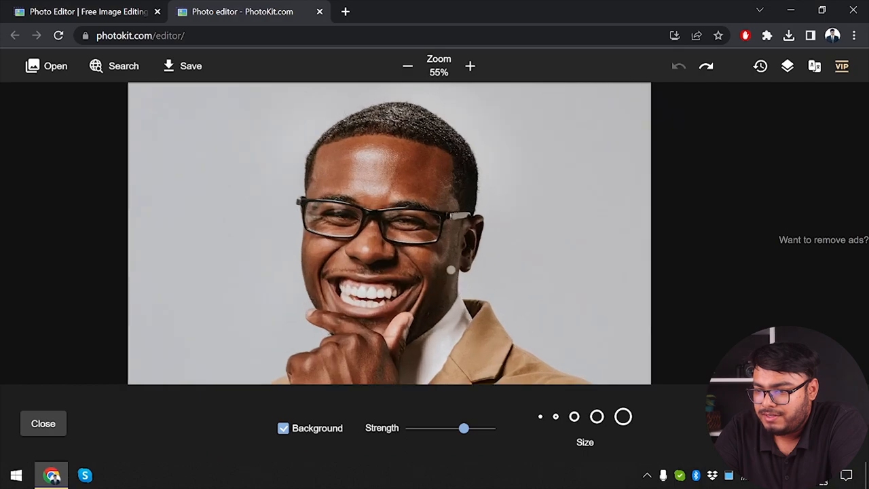
left_click(470, 66)
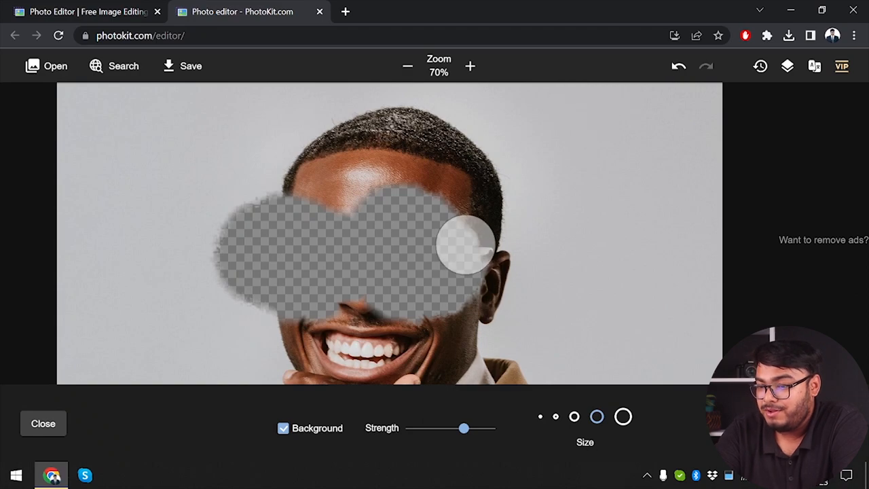
left_click(678, 66)
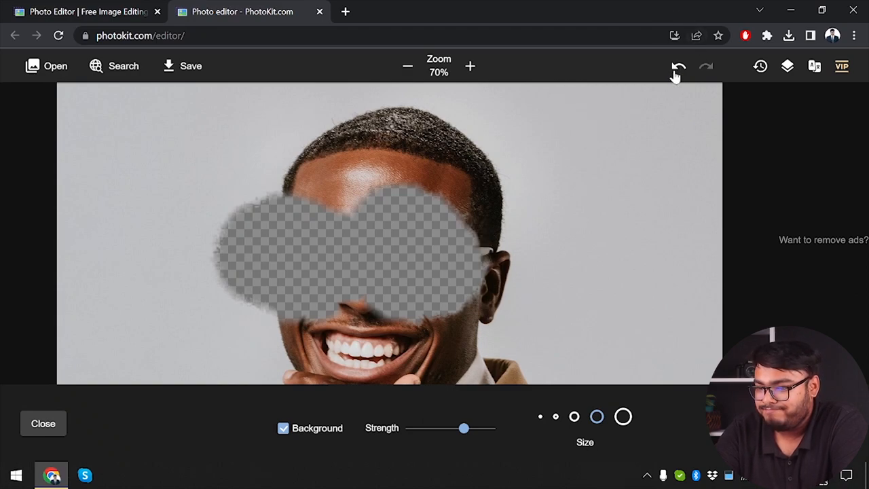
left_click(283, 427)
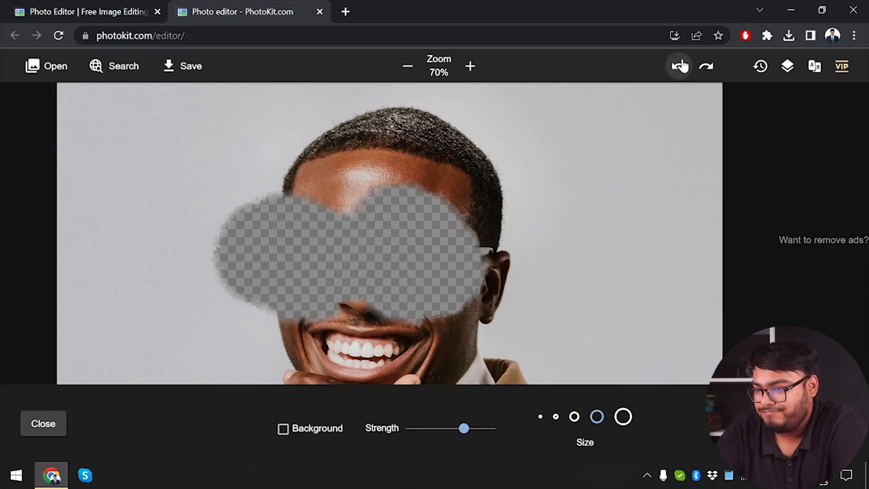
left_click(678, 66)
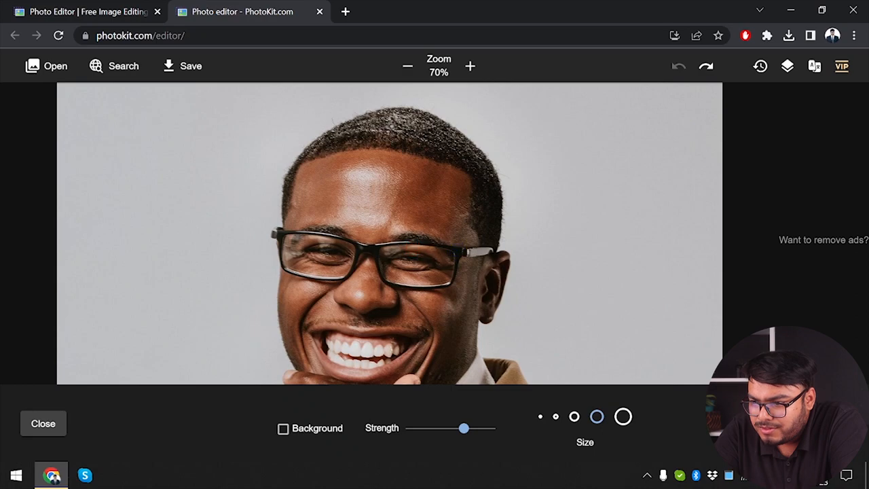
left_click_drag(326, 163, 441, 143)
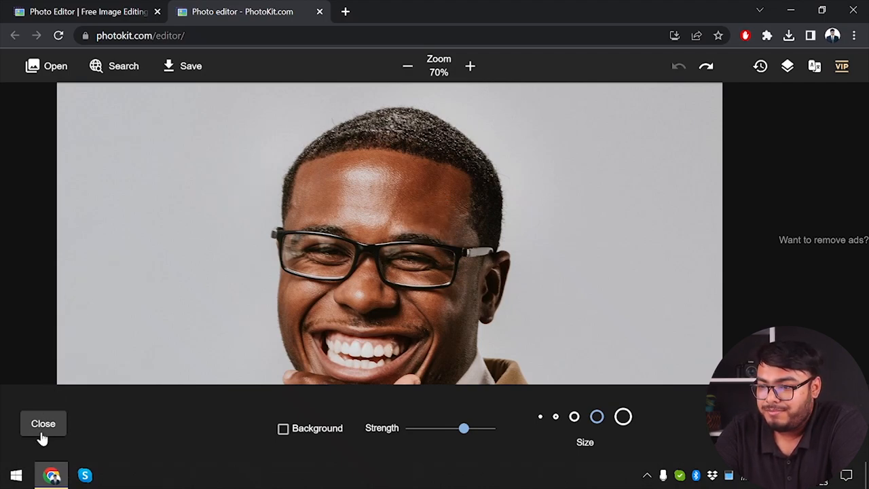
mouse_move(73, 424)
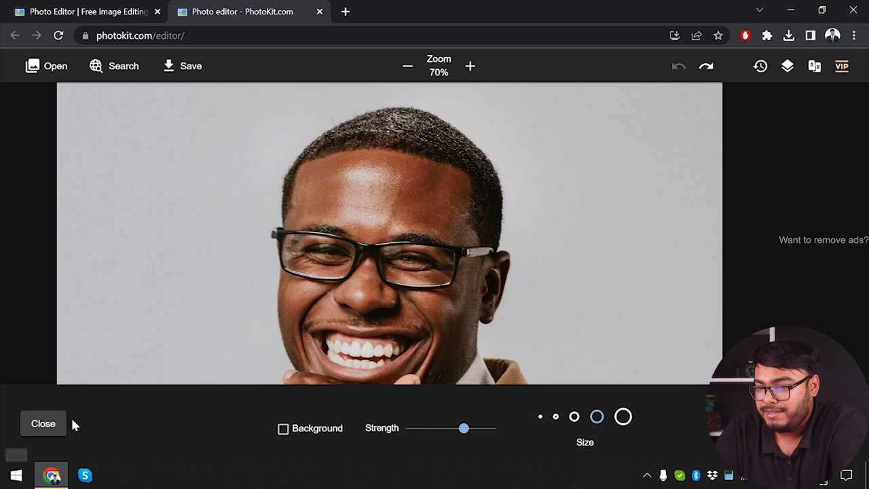
Leave the magic eraser and browse the Stars sticker category
left_click(43, 423)
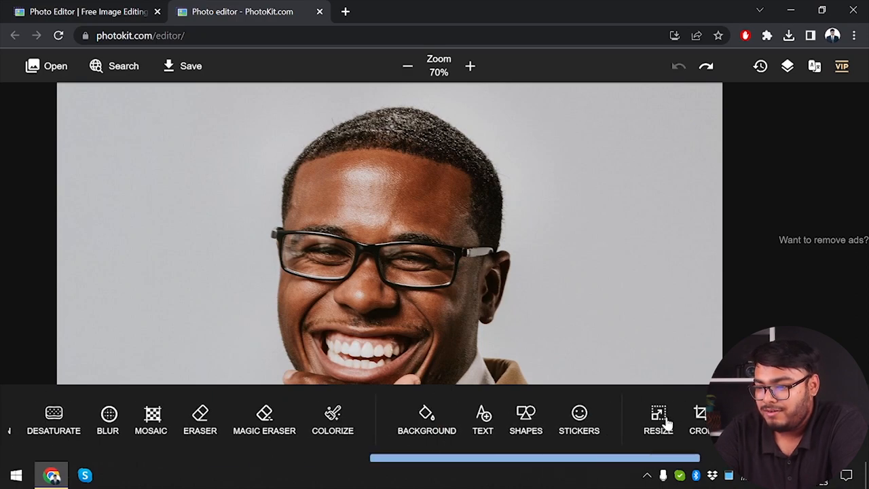
scroll("right", 3)
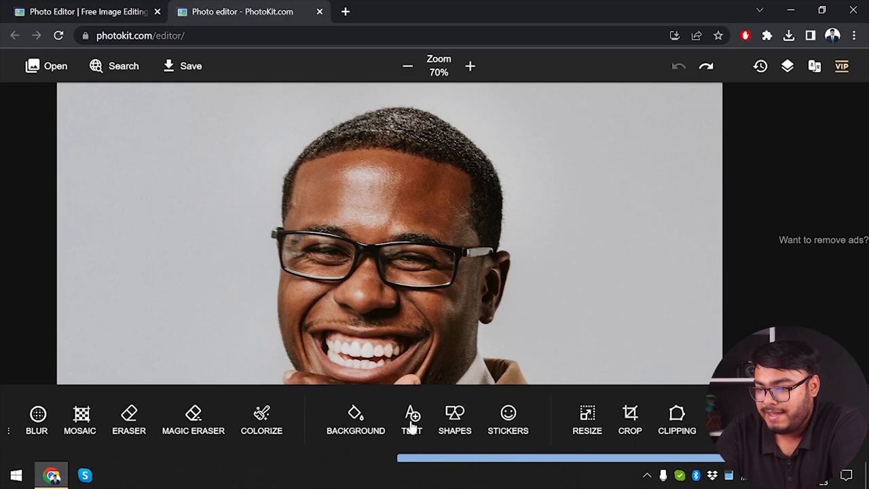
mouse_move(316, 407)
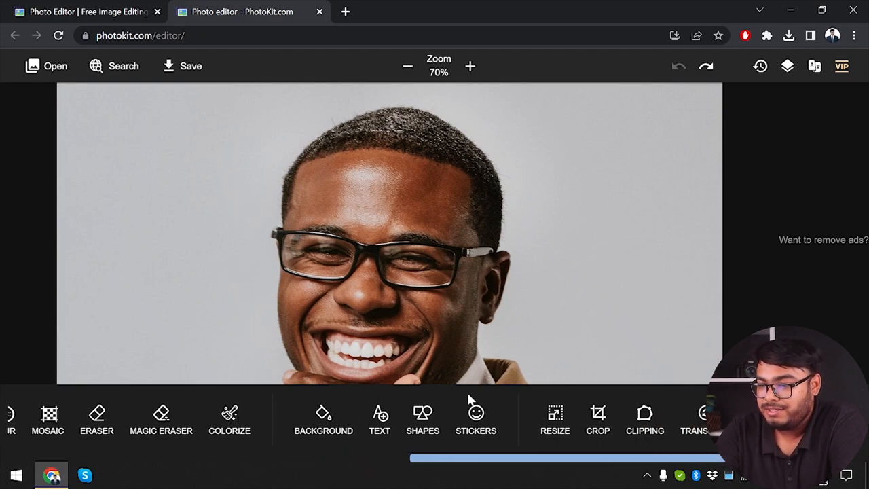
left_click(475, 419)
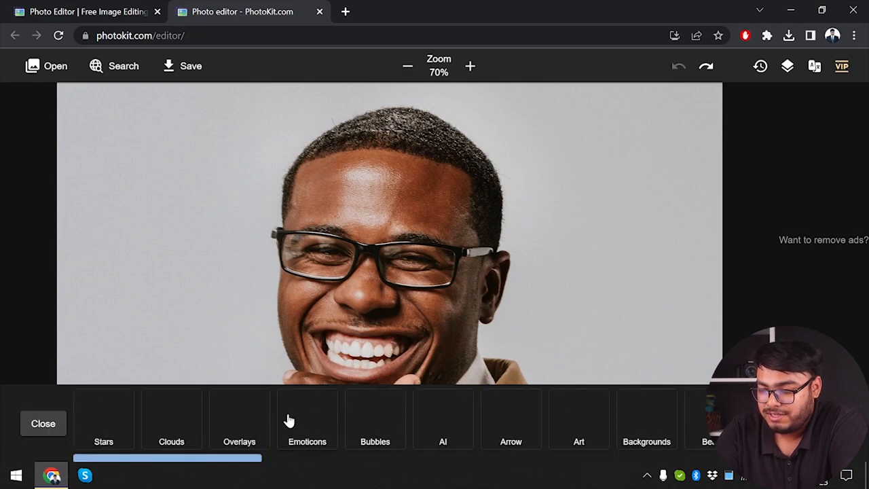
left_click(306, 420)
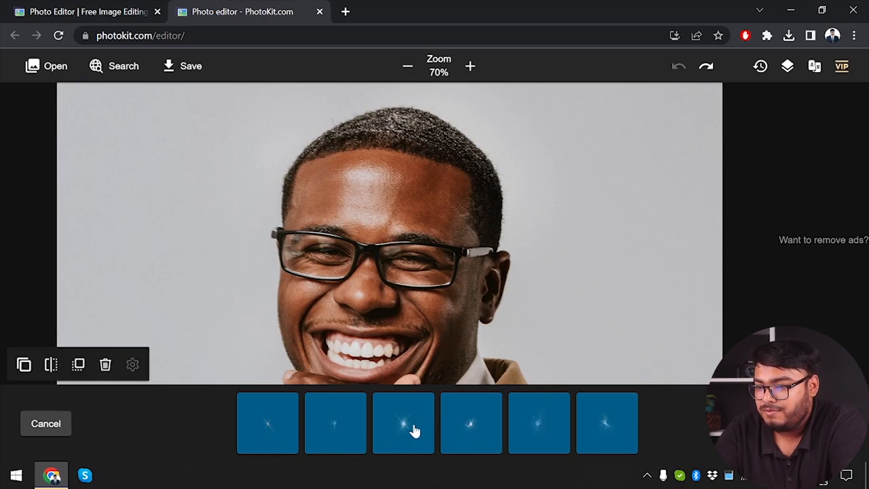
mouse_move(239, 256)
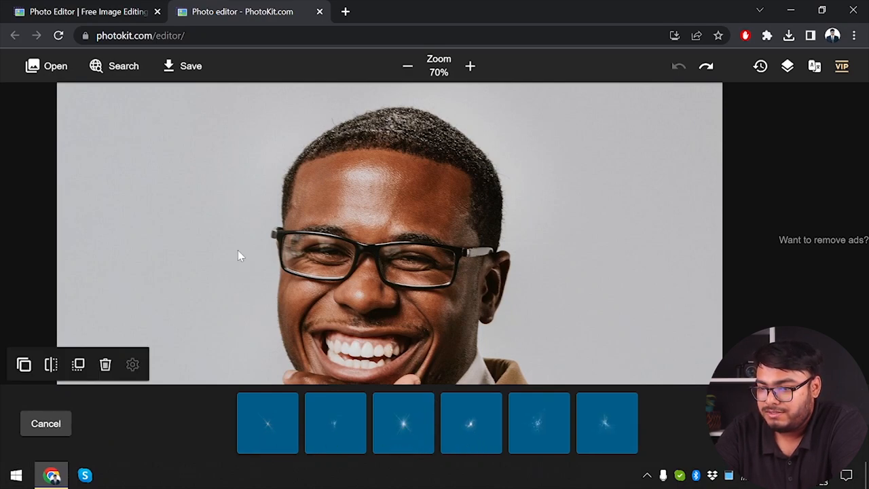
Place a sparkle star sticker and drag it onto the man's smiling teeth
left_click(407, 66)
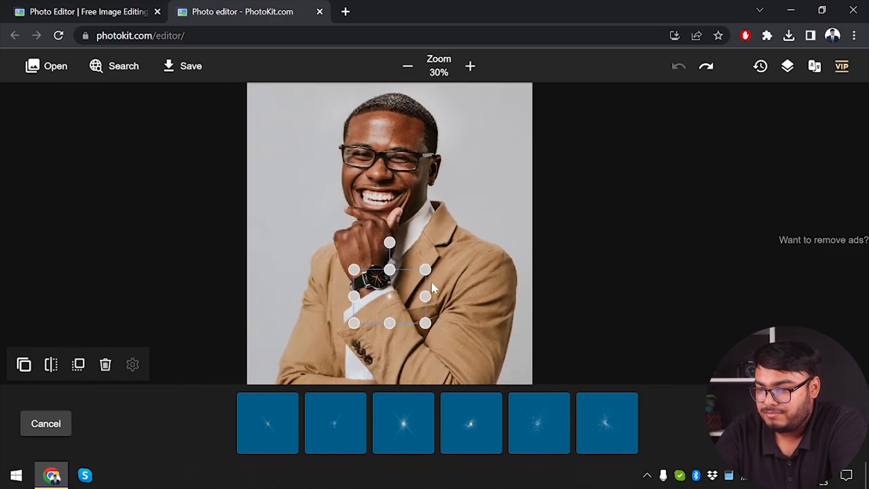
left_click(470, 66)
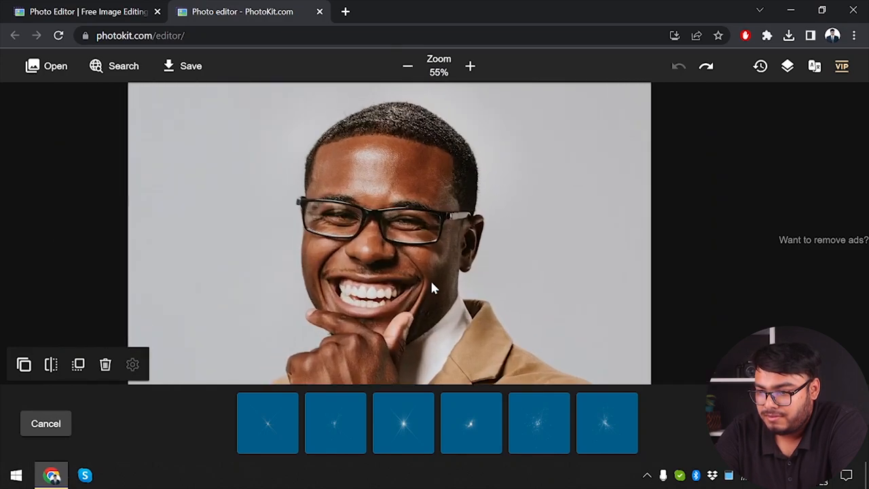
left_click(407, 66)
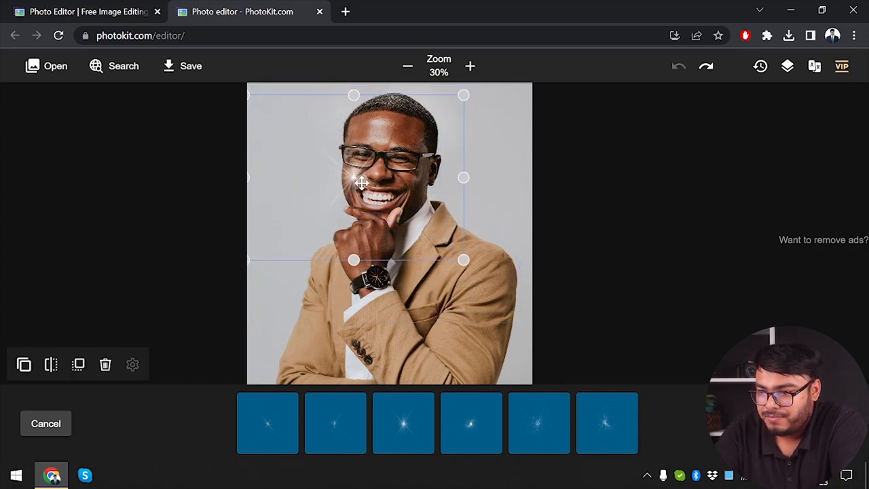
left_click_drag(360, 183, 424, 243)
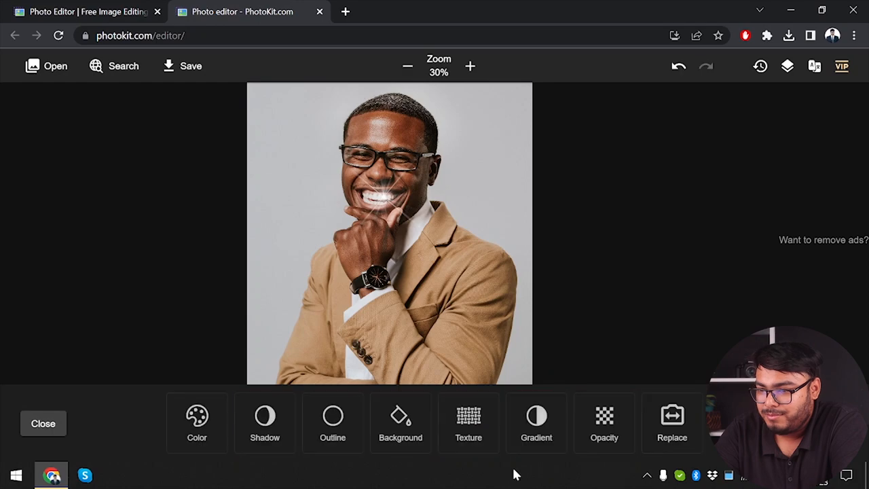
mouse_move(343, 464)
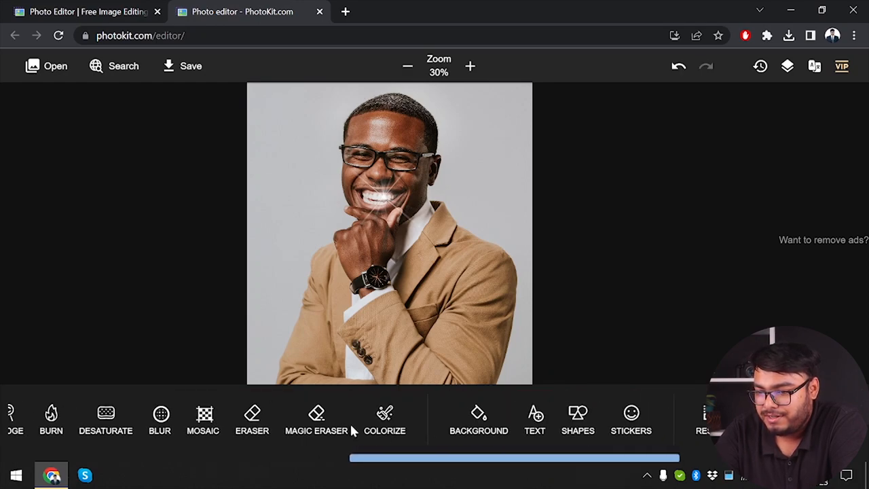
Activate the Eraser tool with a larger brush size
left_click(316, 418)
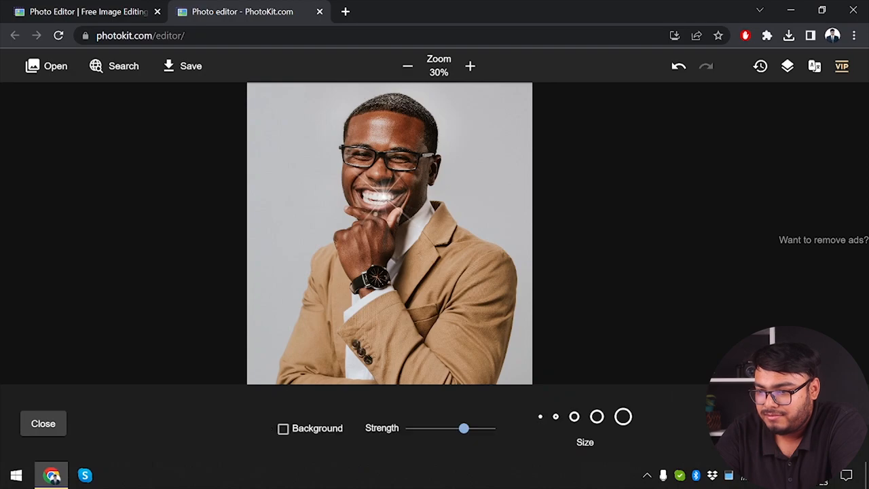
left_click(470, 66)
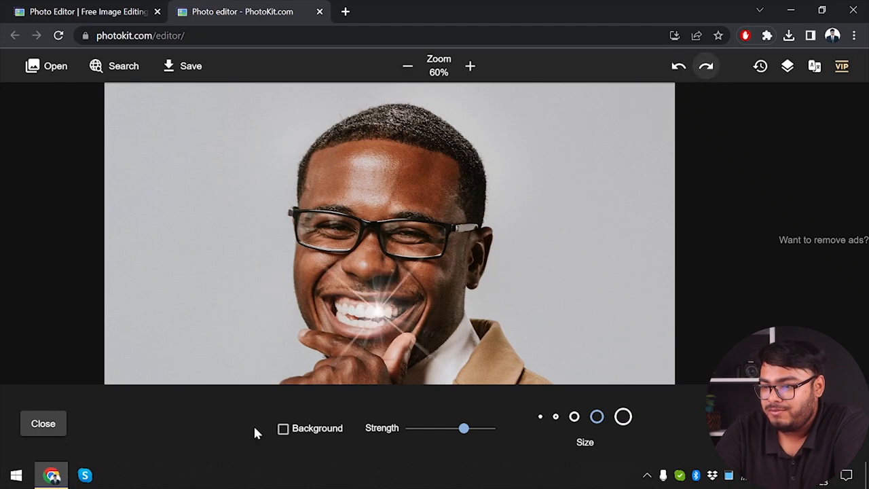
Close the eraser, open Inpaint briefly, then close it
left_click(43, 423)
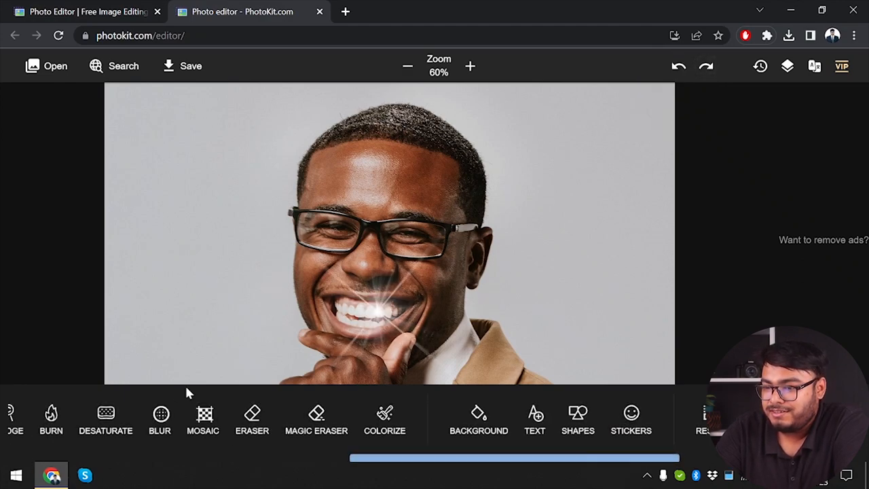
scroll("left", 3)
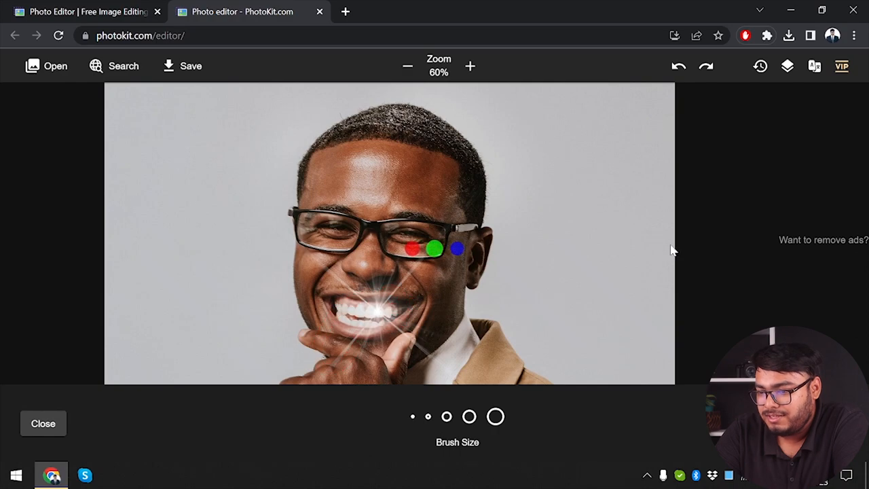
left_click(678, 66)
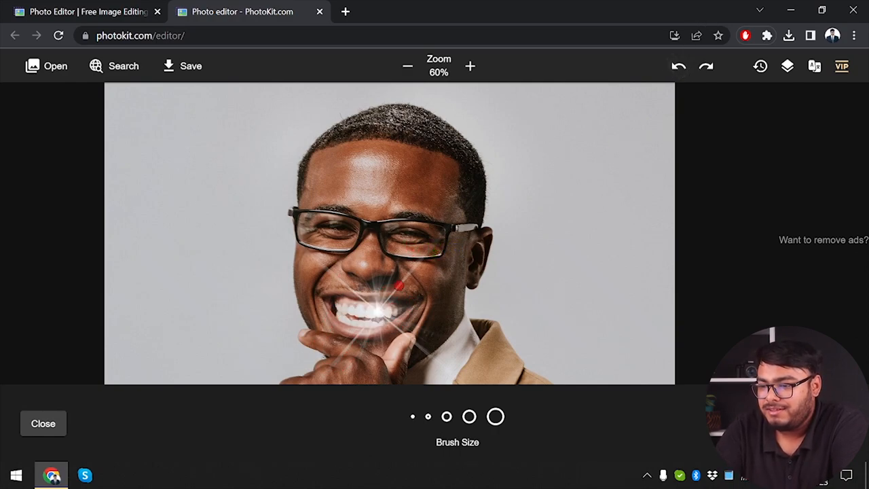
left_click(43, 423)
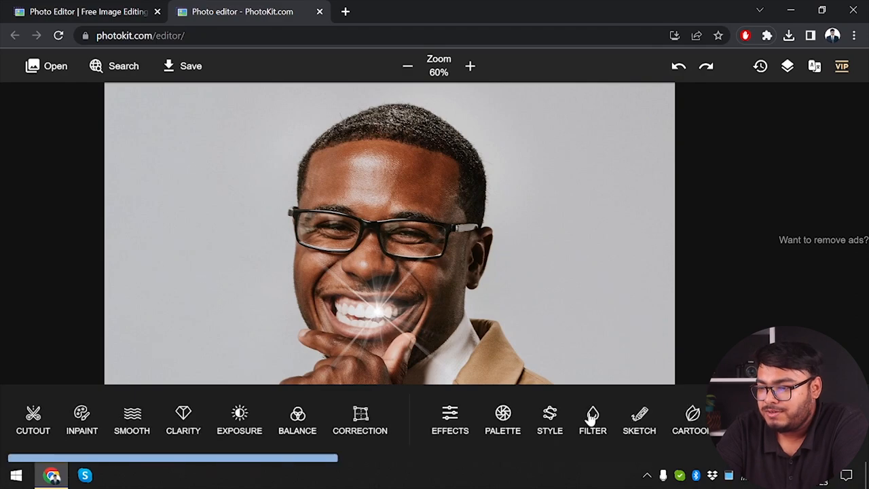
scroll("right", 3)
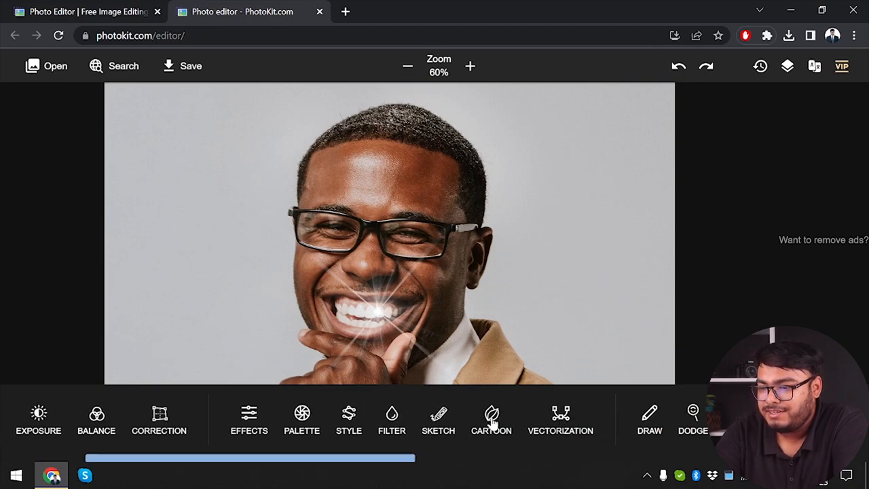
left_click(491, 418)
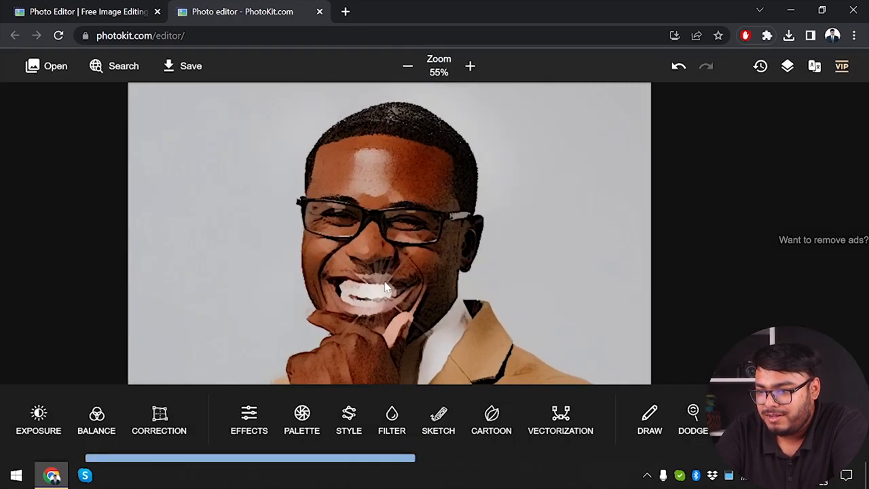
left_click(408, 66)
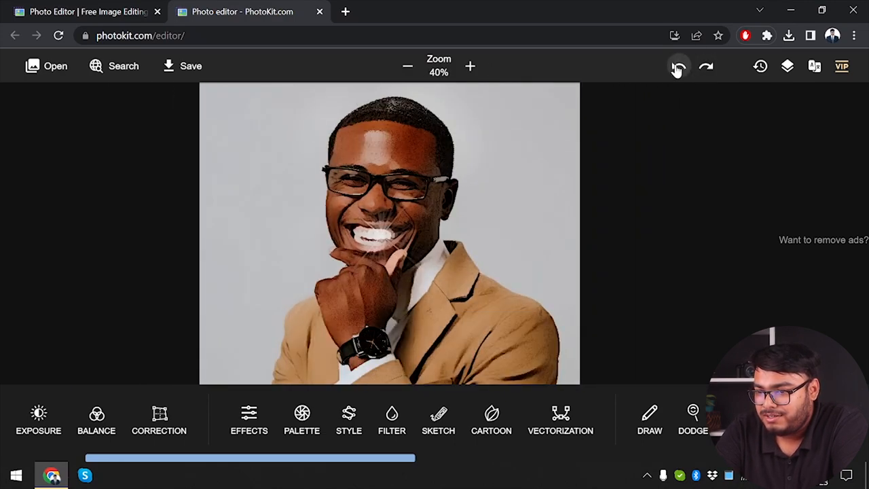
left_click(677, 66)
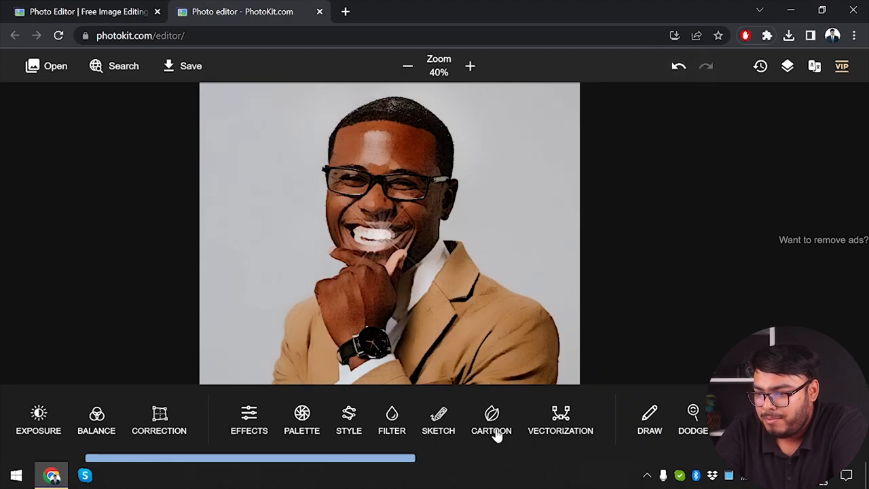
left_click(491, 419)
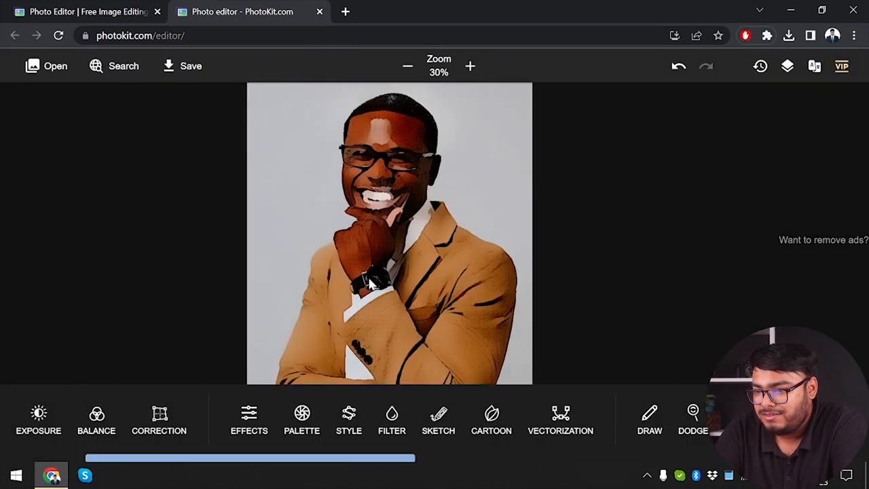
left_click(470, 66)
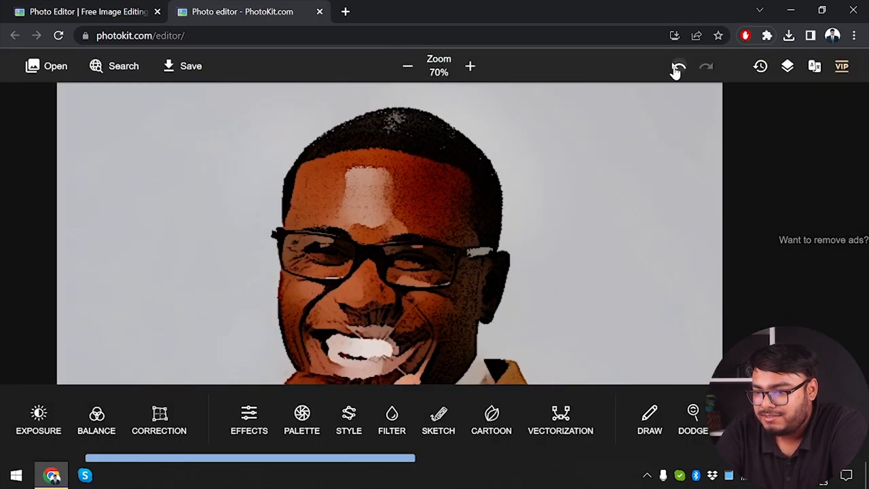
left_click(677, 66)
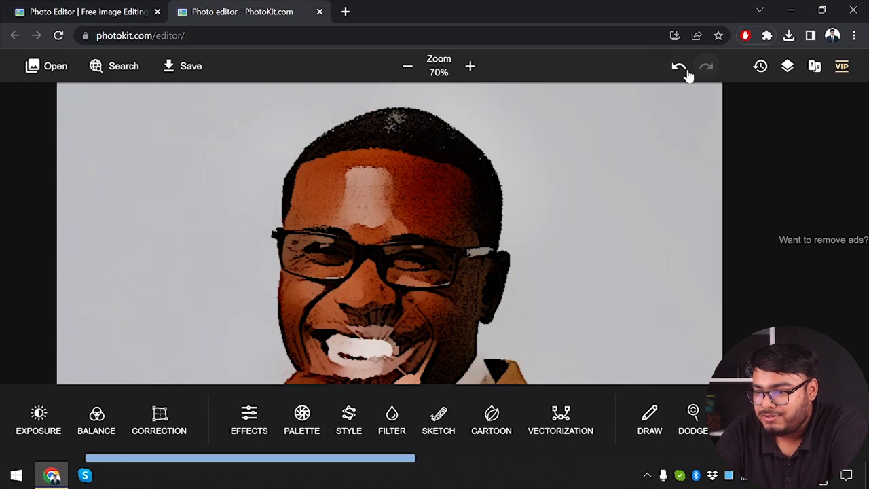
left_click(678, 65)
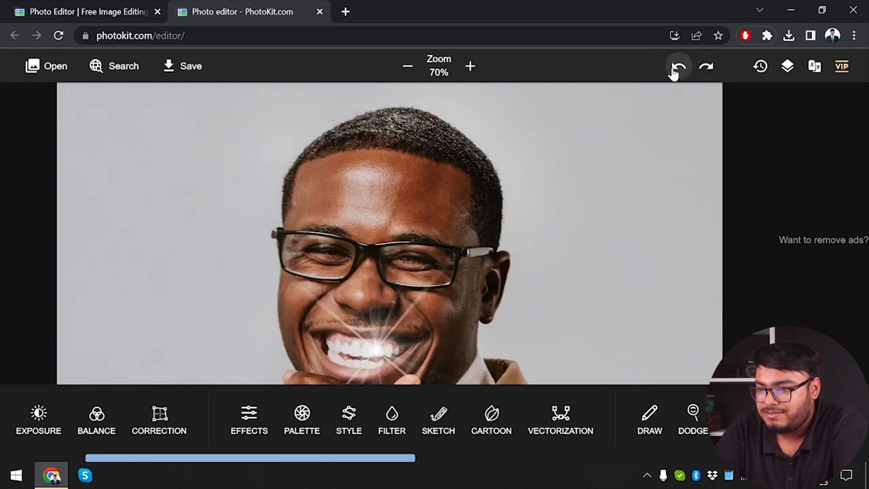
left_click(678, 66)
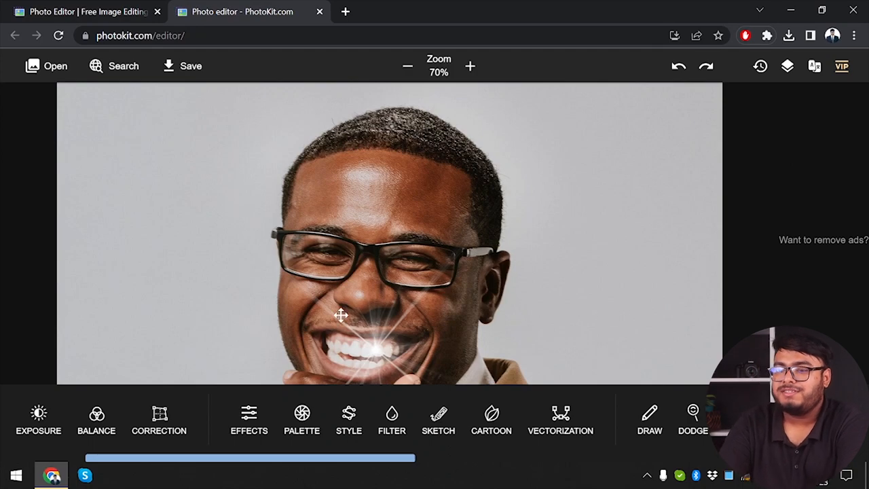